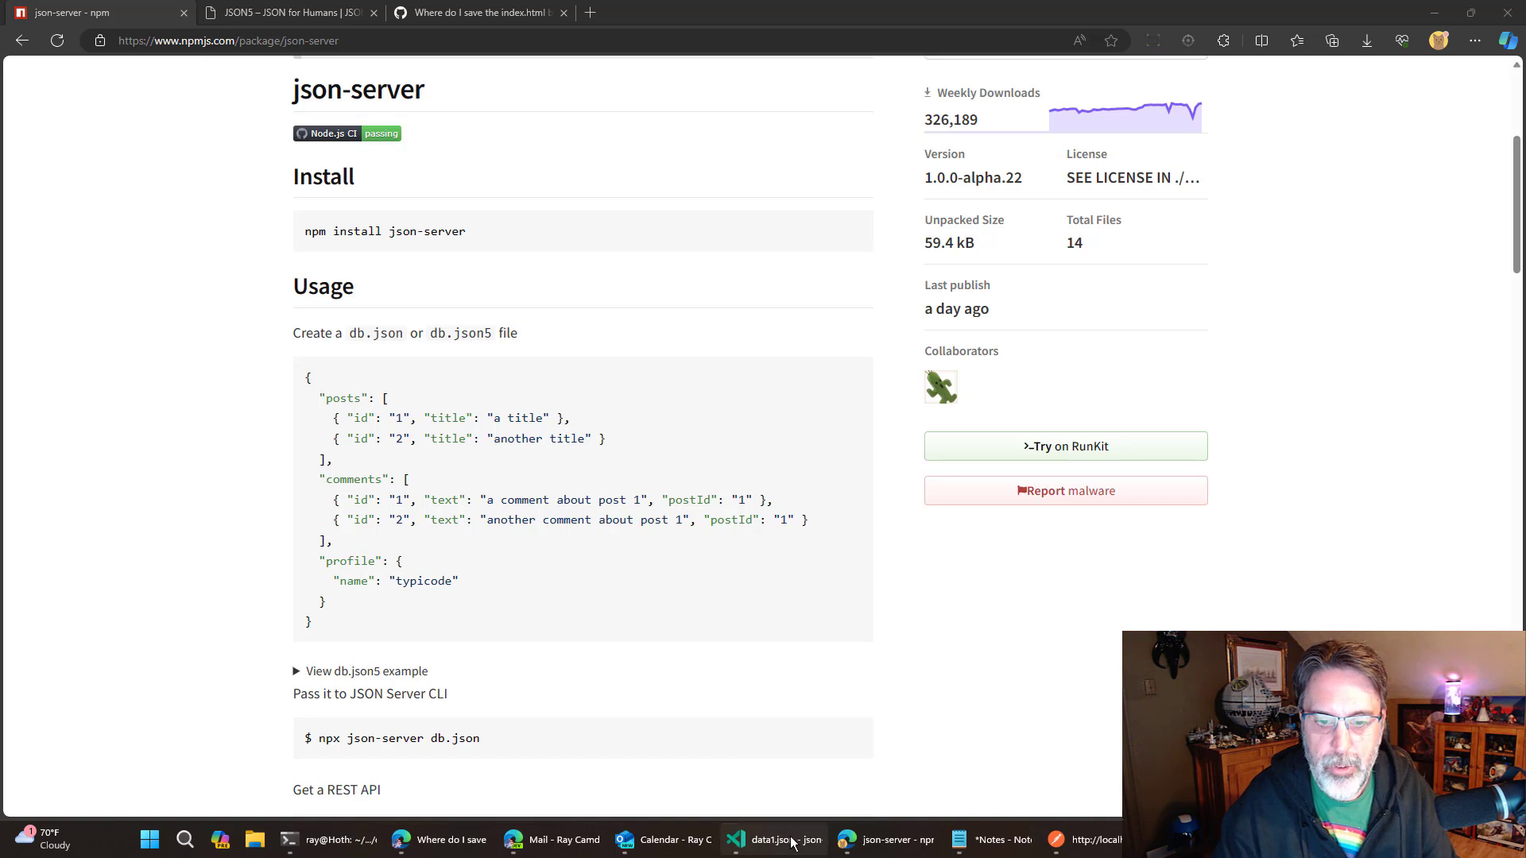
# Review the posts, comments and profile data in data1.json in the editor.
pyautogui.click(735, 839)
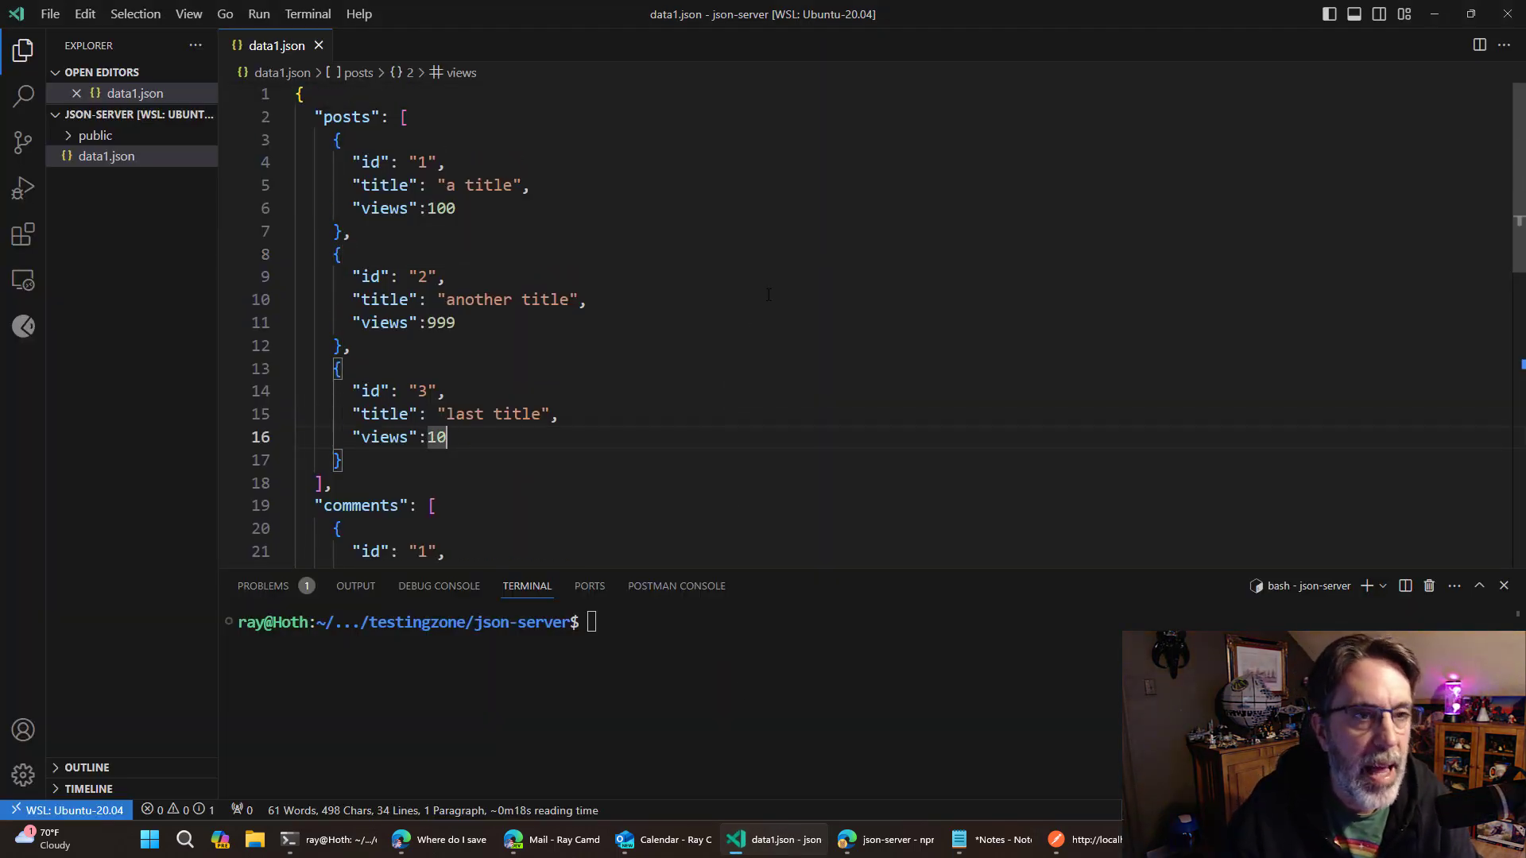
pyautogui.scroll(-3)
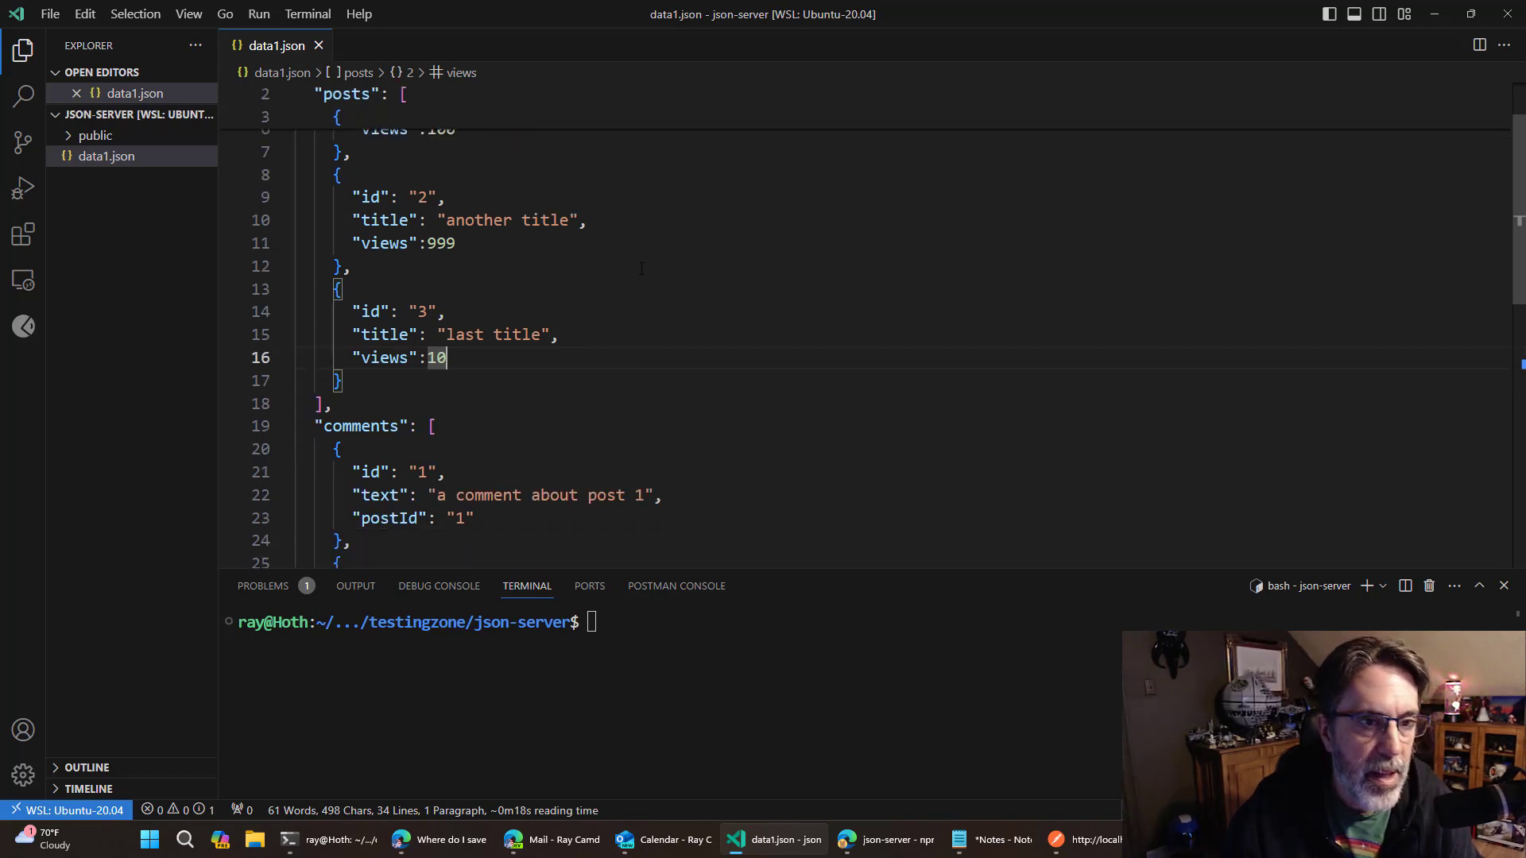
pyautogui.scroll(-3)
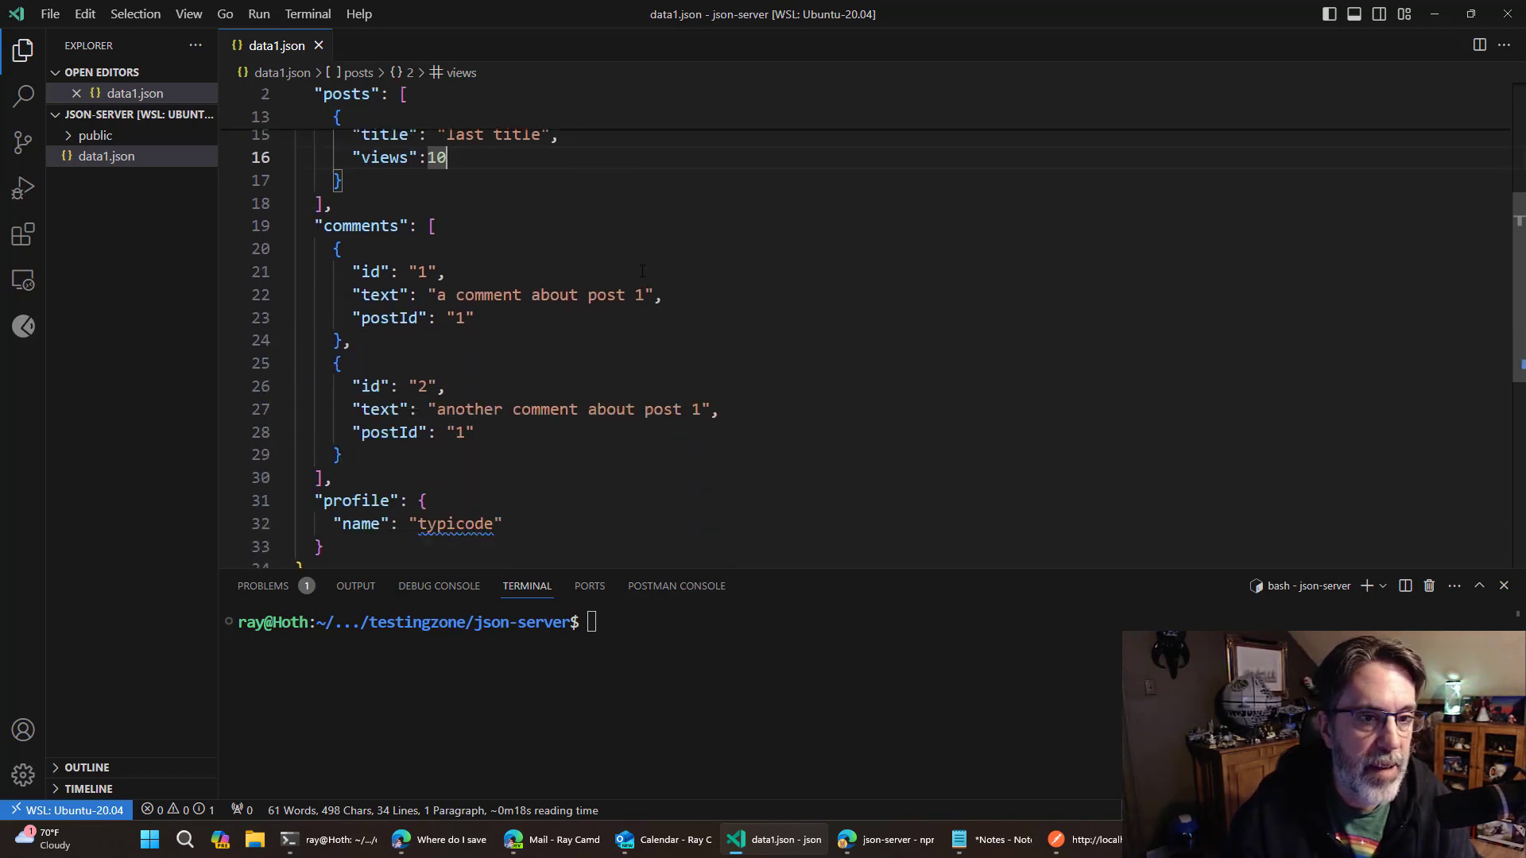
pyautogui.scroll(3)
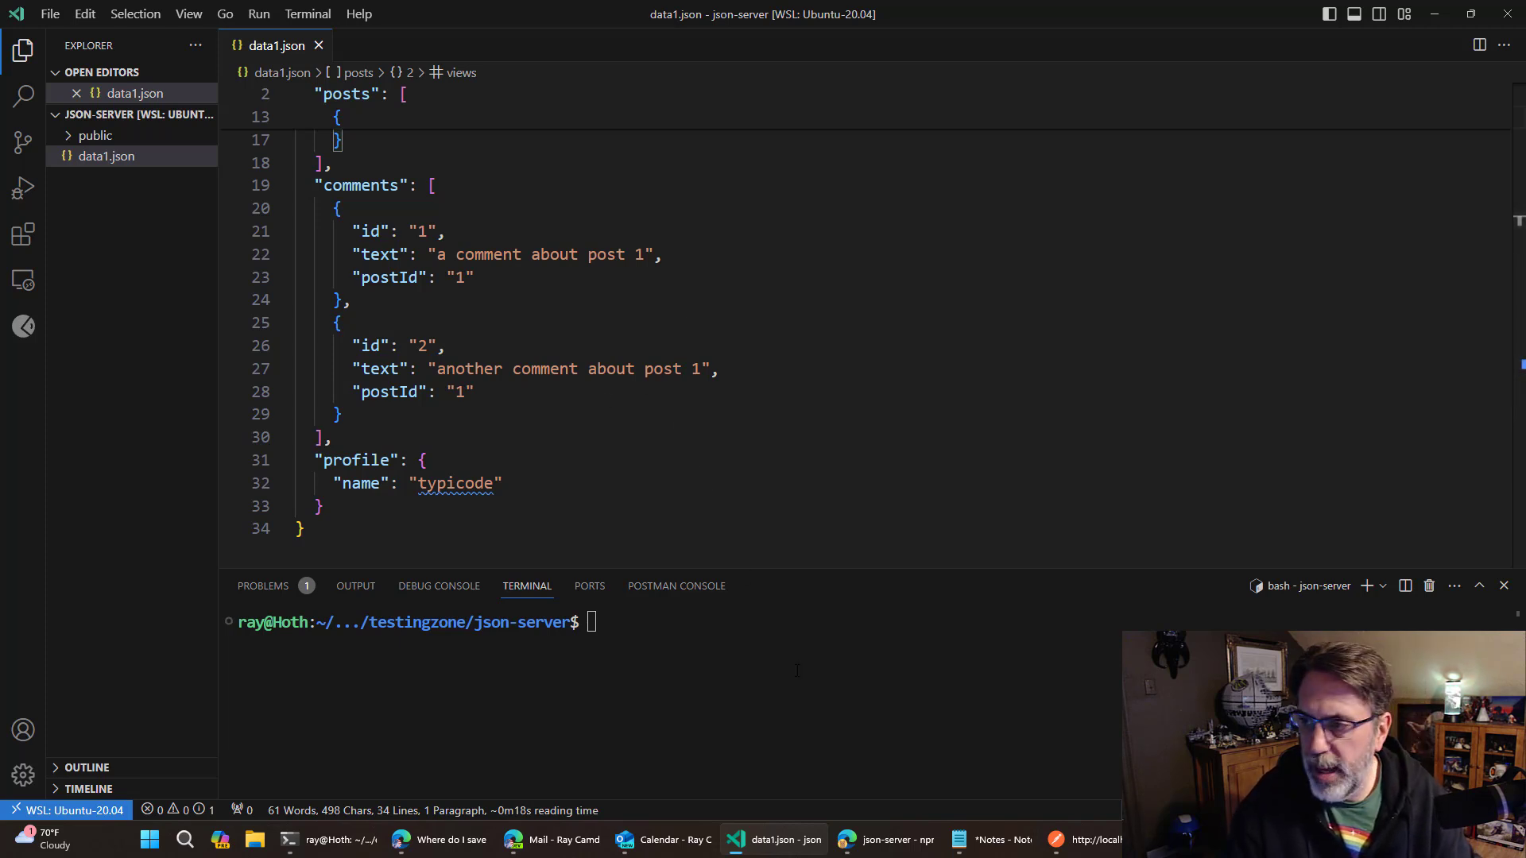
# Run npx json-server data1.json in the terminal to serve the data as a mock API.
pyautogui.write('np')
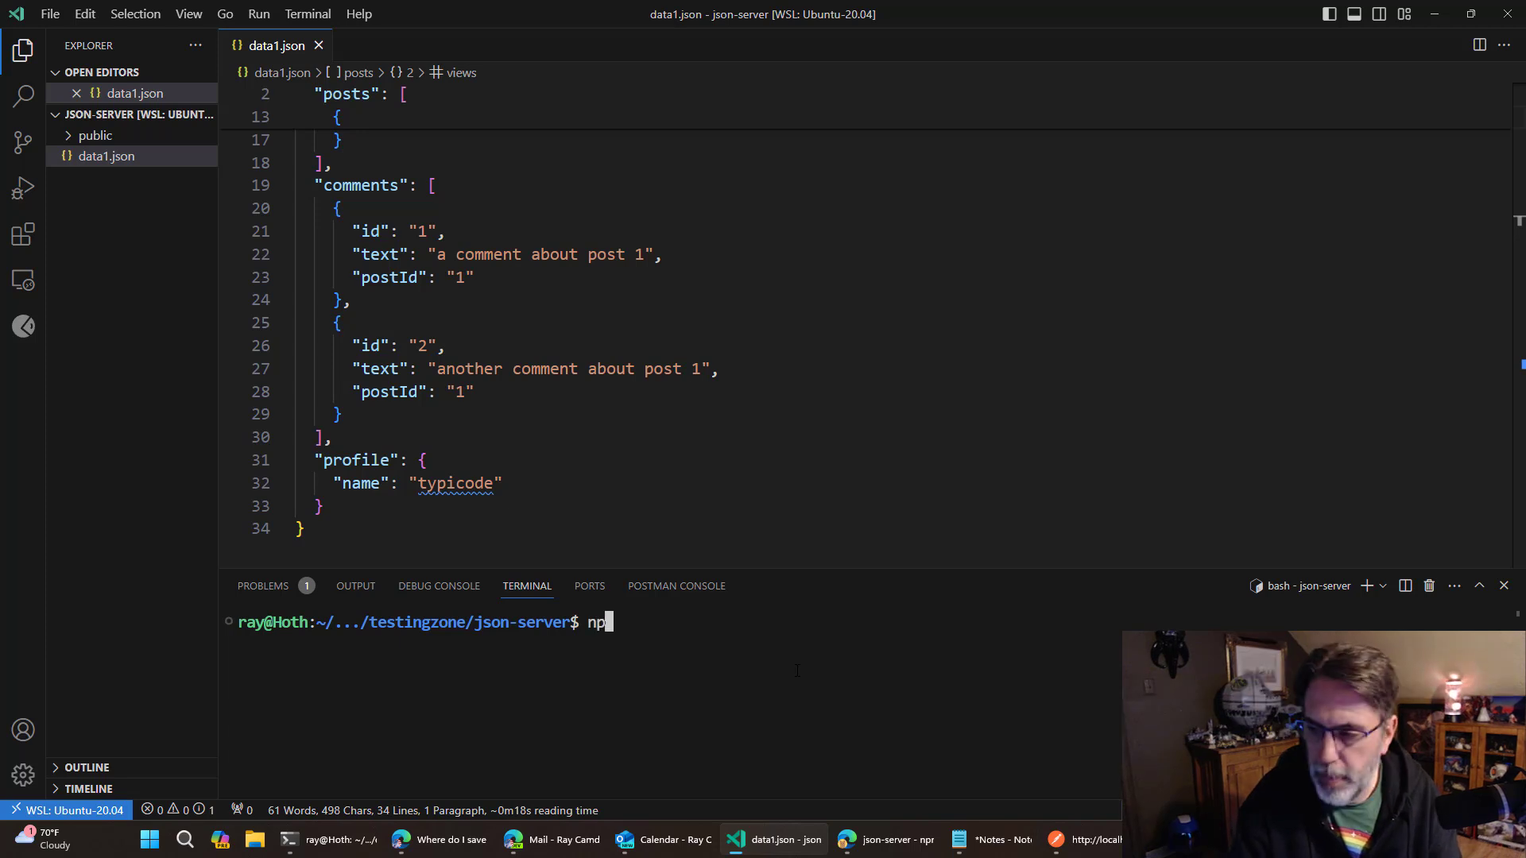
pyautogui.write('x jso')
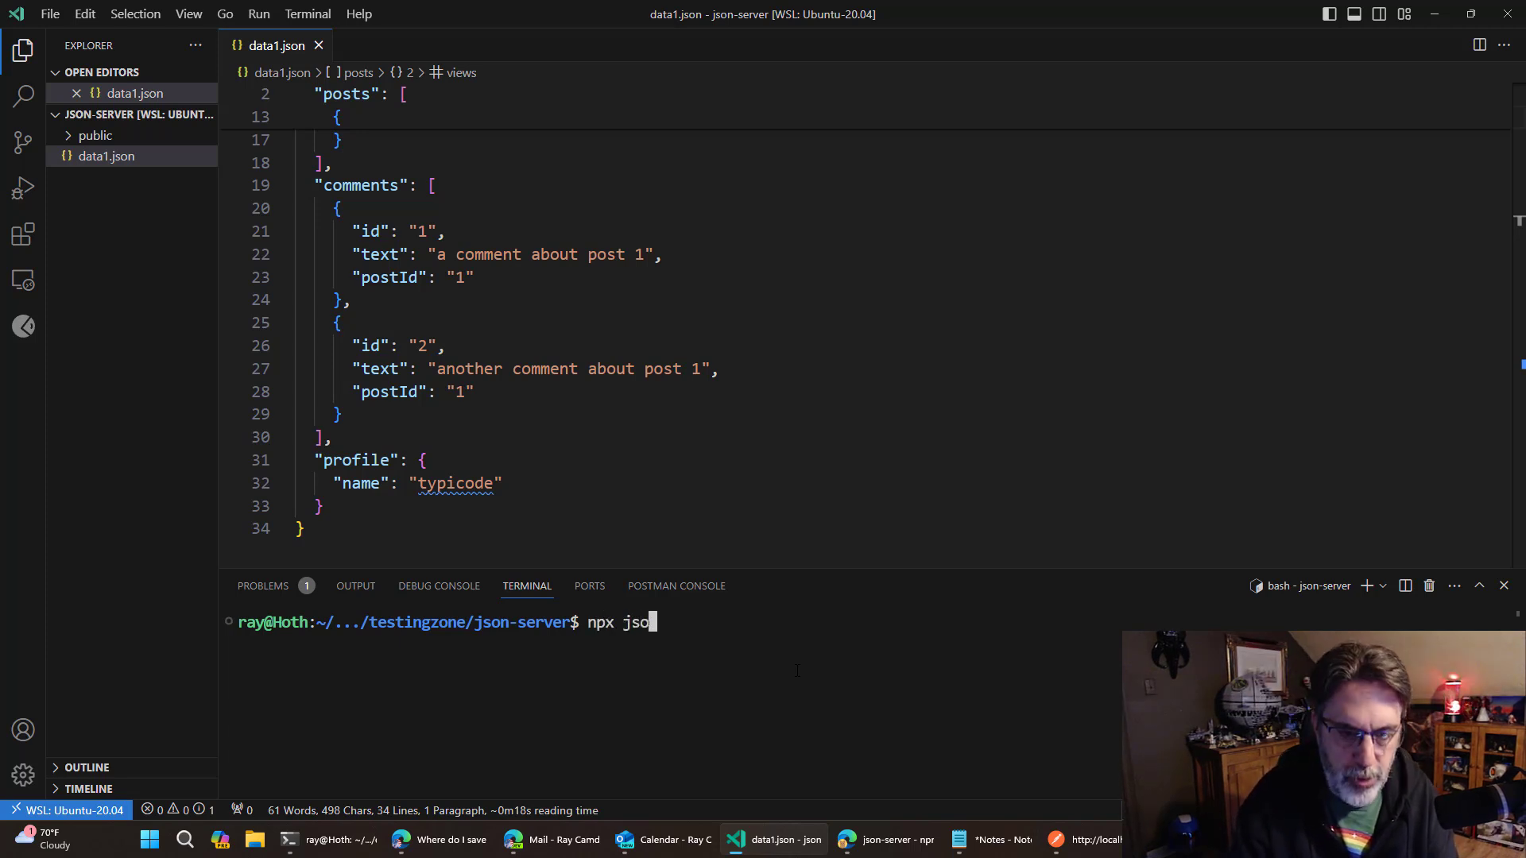
pyautogui.write('n-server')
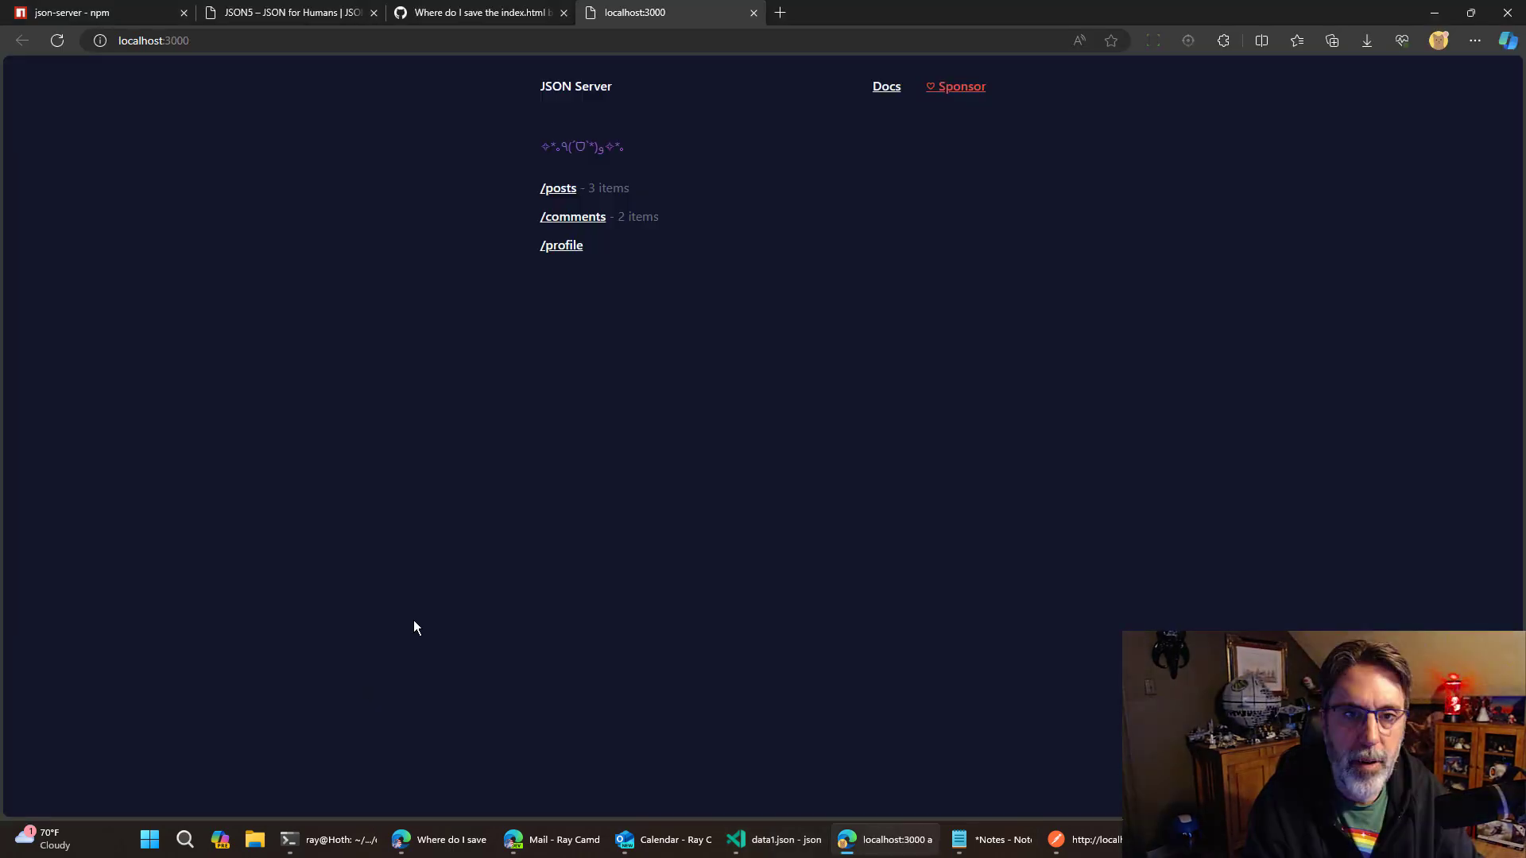
pyautogui.moveTo(830, 388)
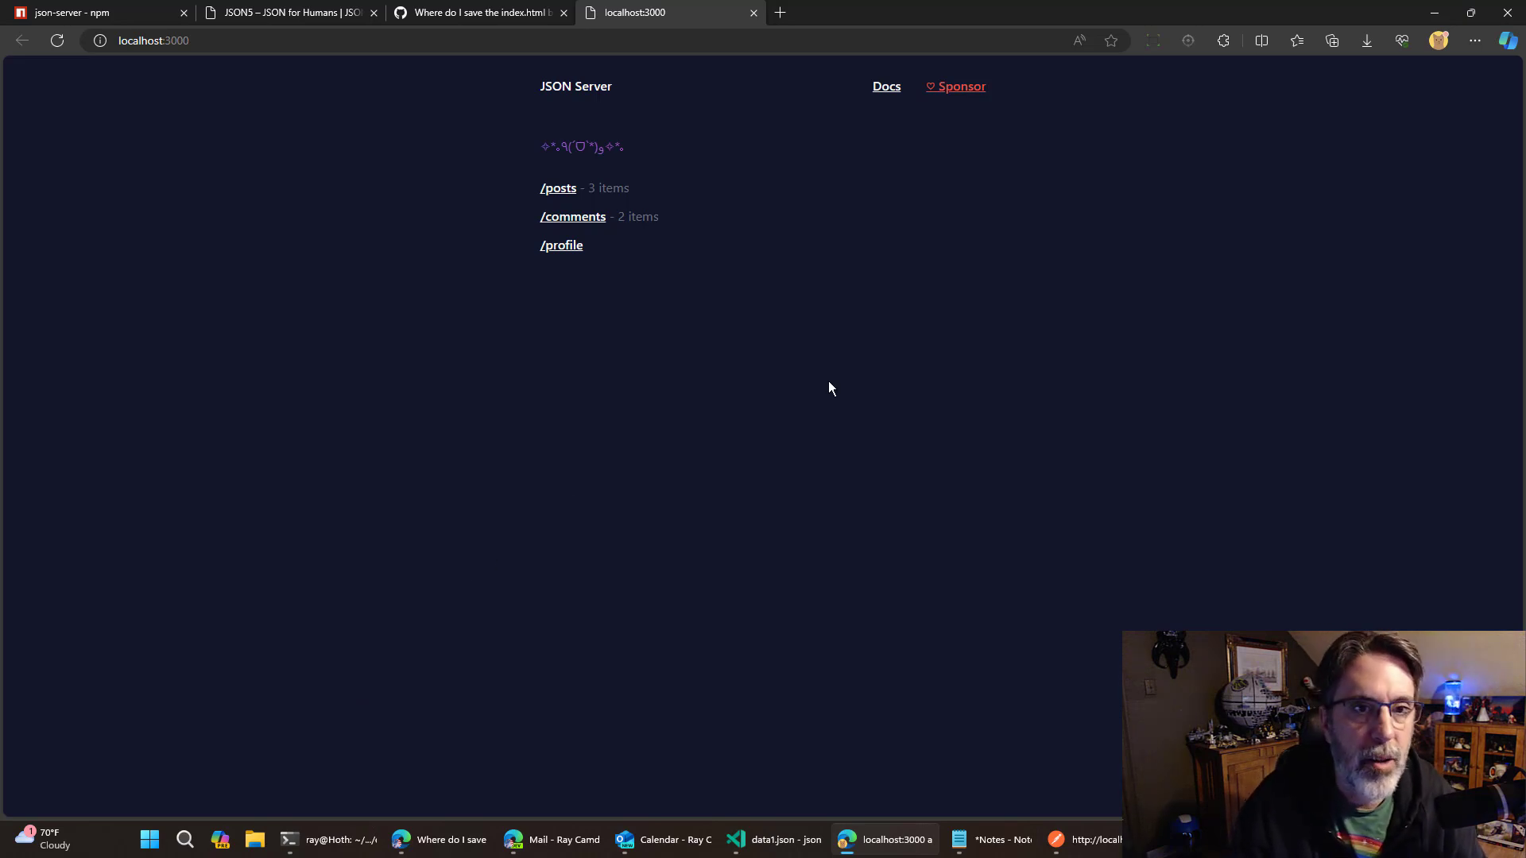
pyautogui.moveTo(681, 415)
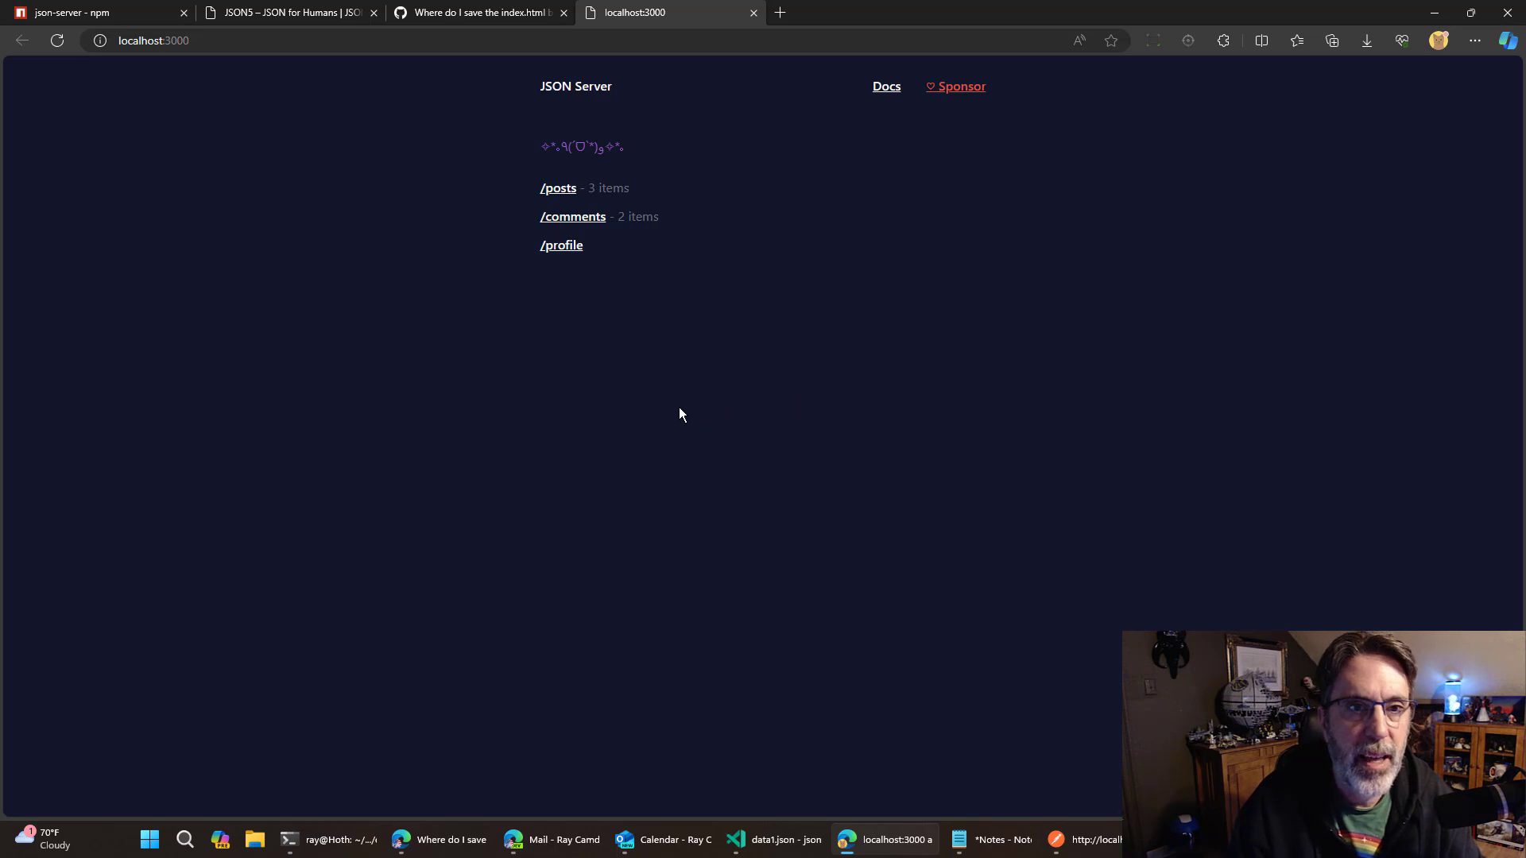
pyautogui.moveTo(518, 207)
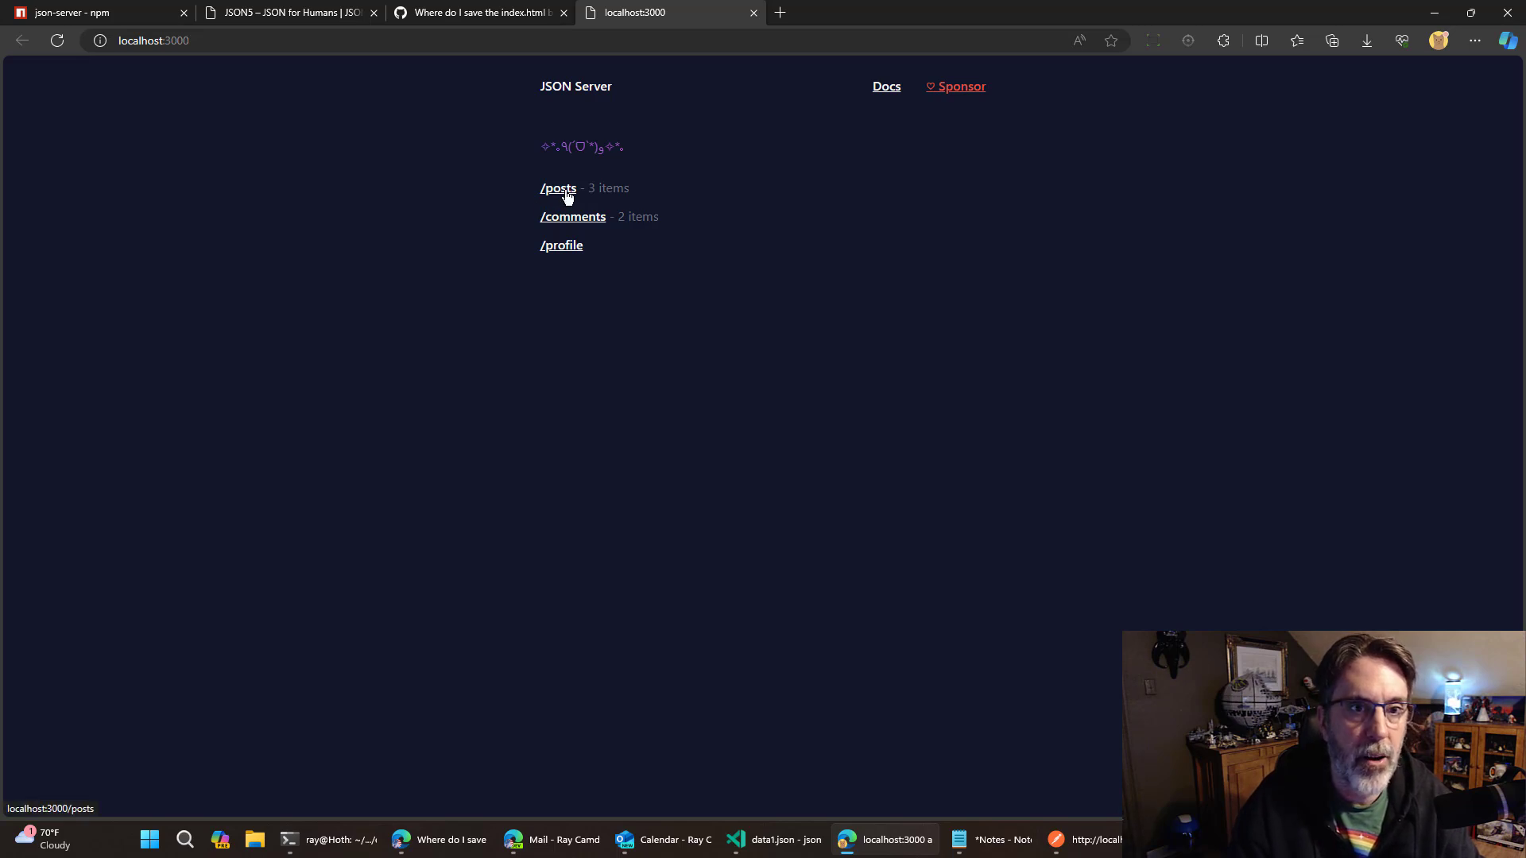
# Load the /posts endpoint to see the three posts with ids, titles and views.
pyautogui.click(558, 188)
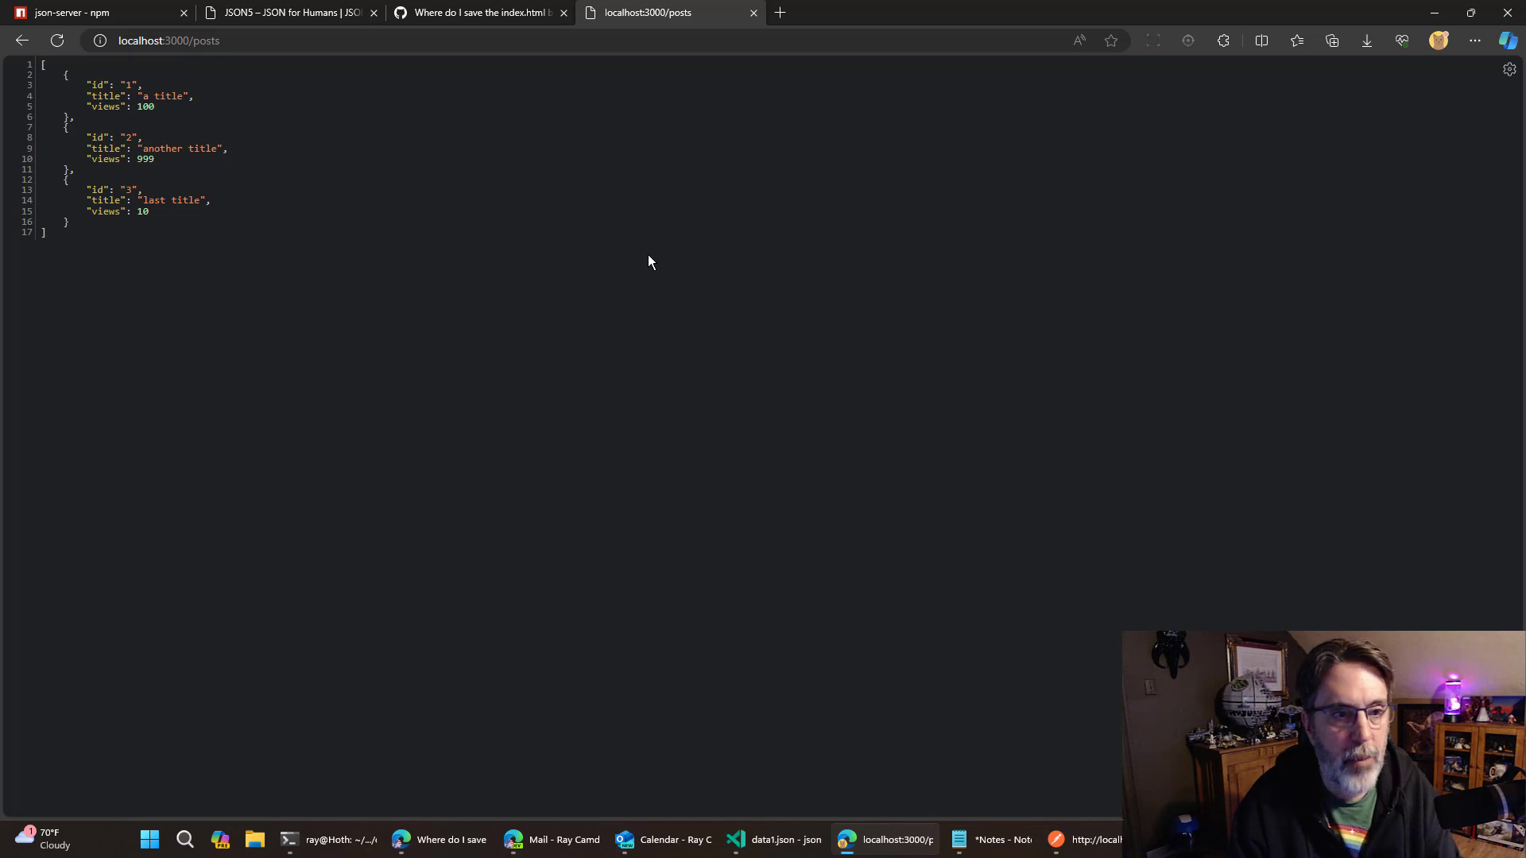
# Duplicate the third post in data1.json as post 4 with the title 'really last title'.
pyautogui.click(772, 840)
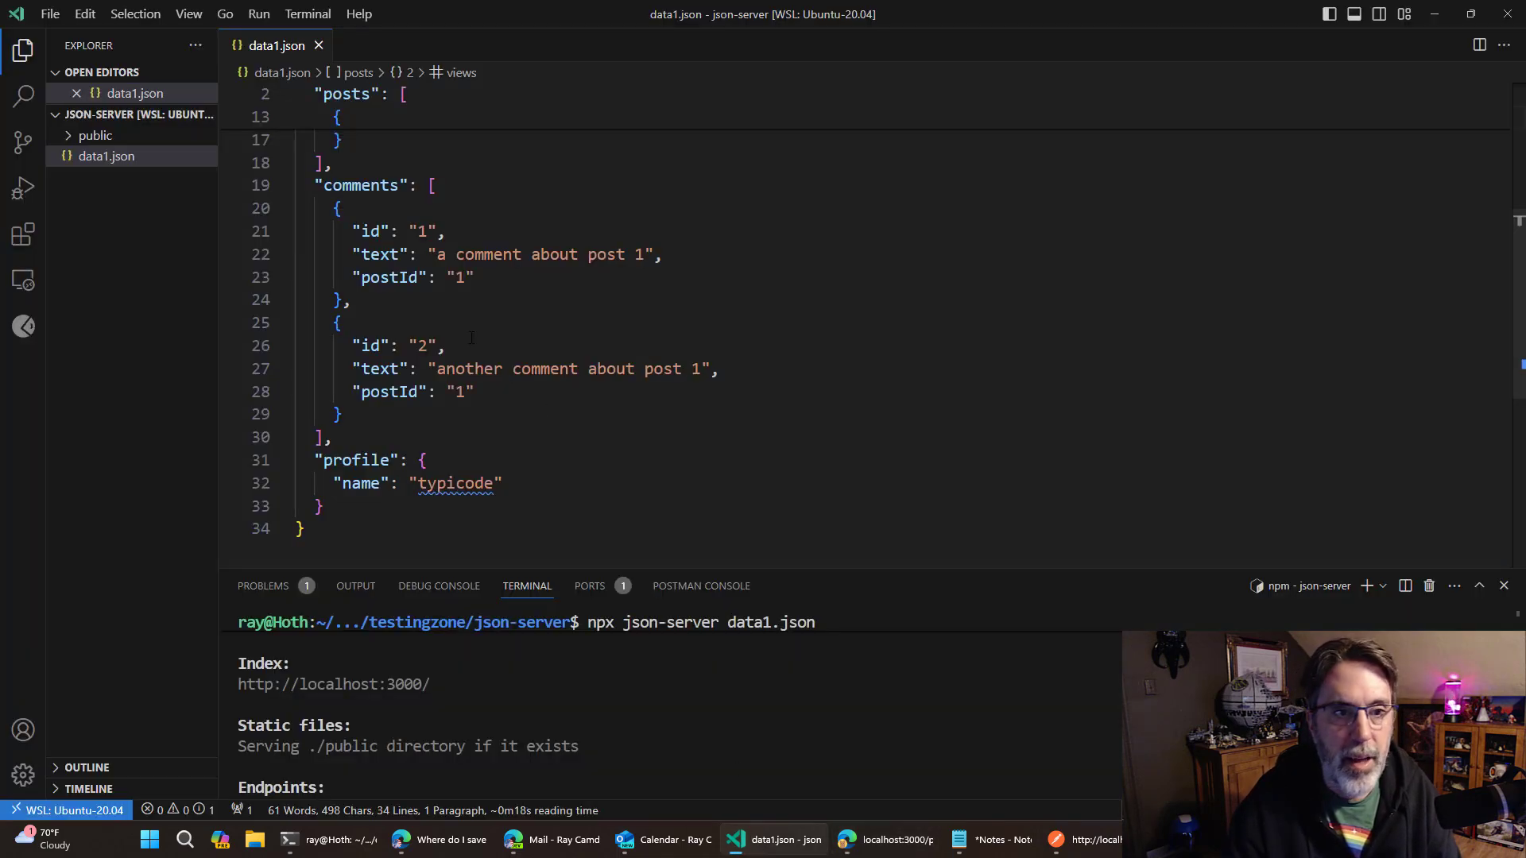
pyautogui.scroll(3)
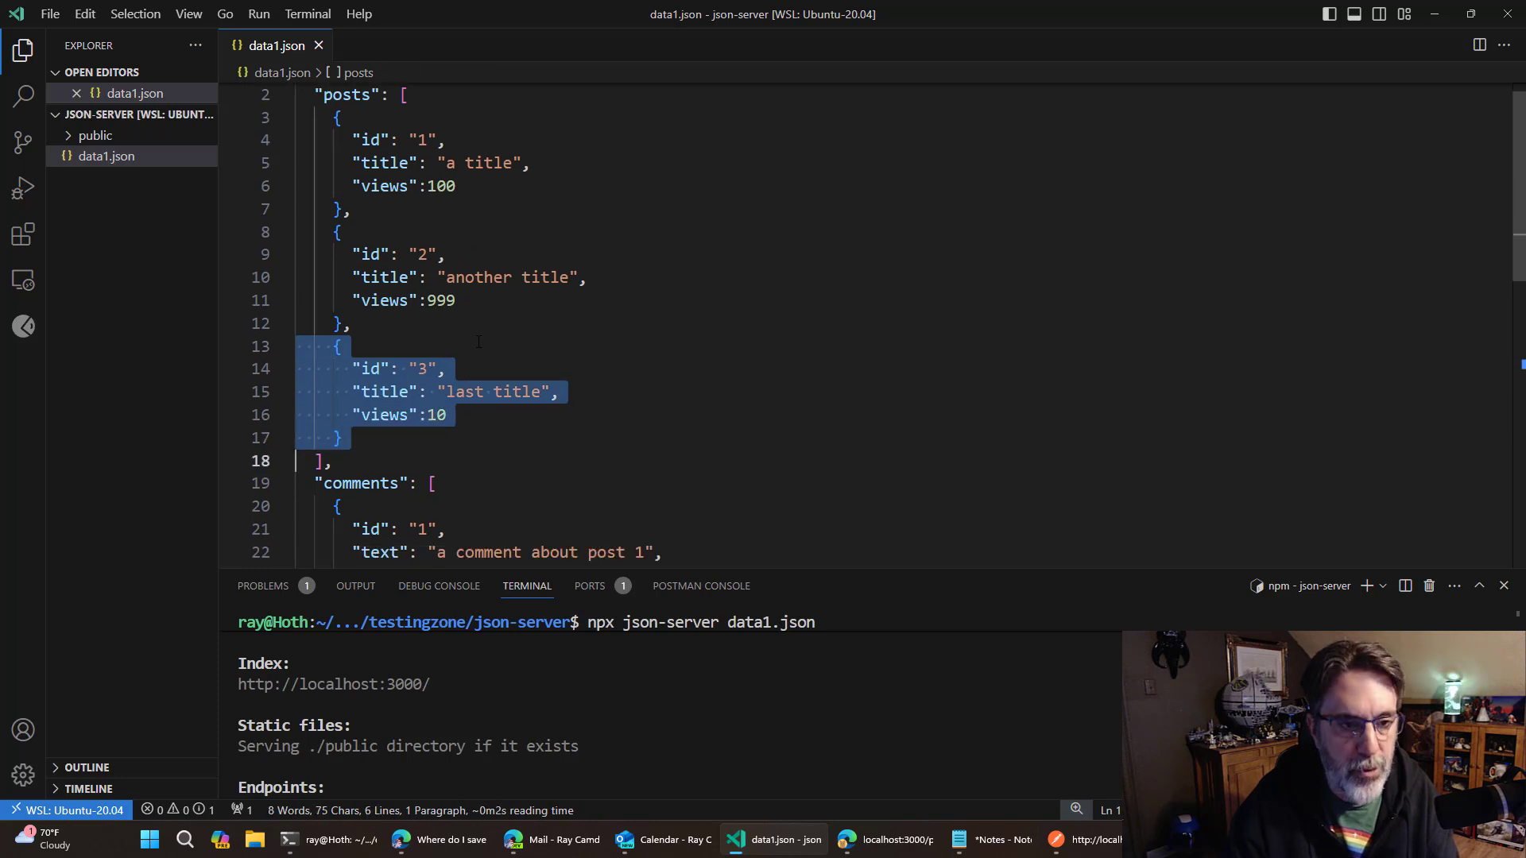
pyautogui.click(340, 437)
pyautogui.write(',')
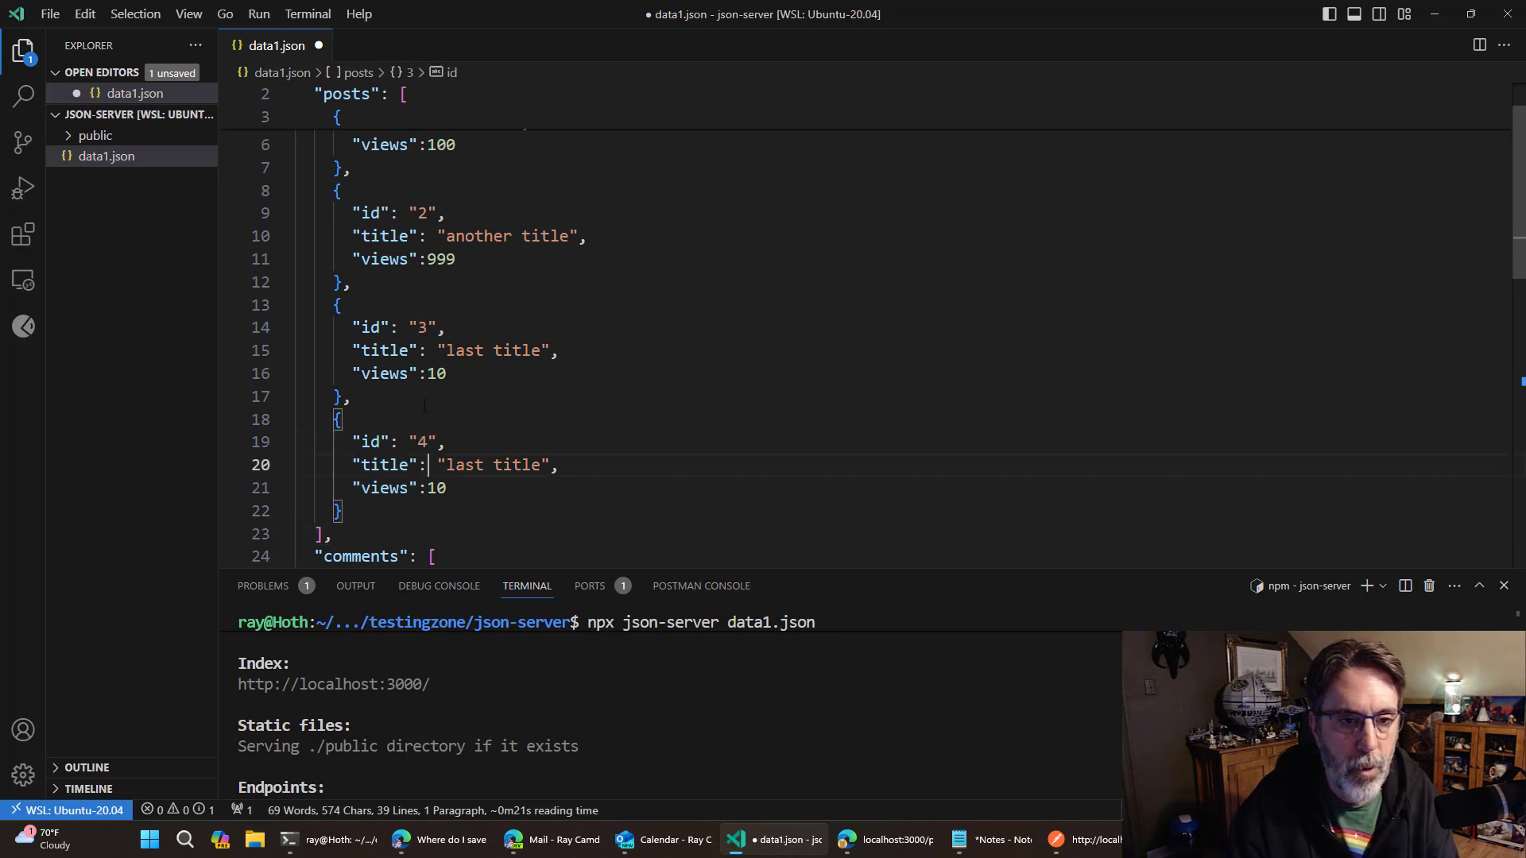
pyautogui.write('really')
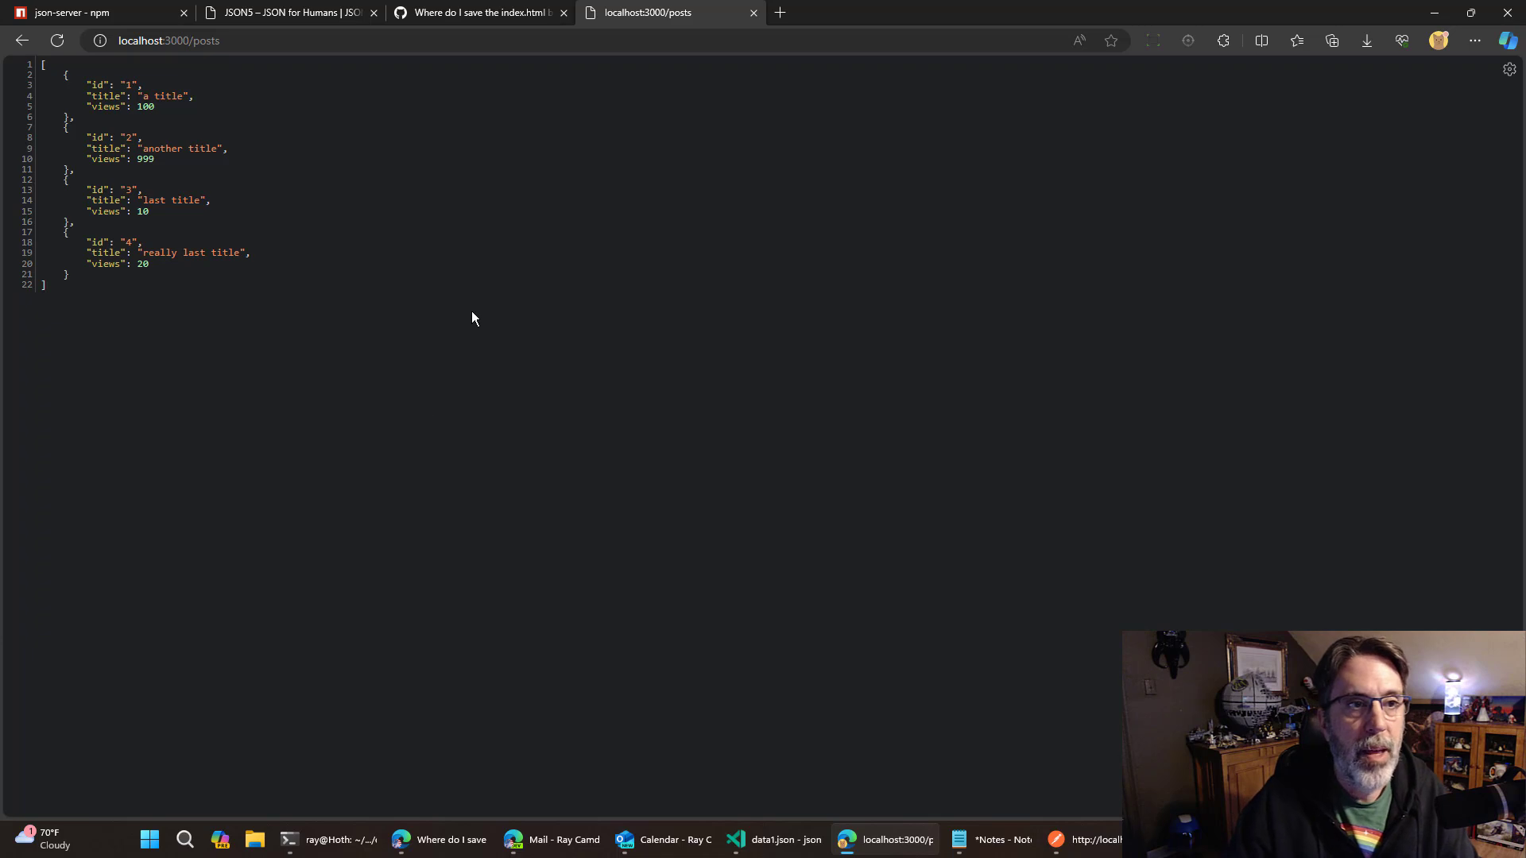
pyautogui.moveTo(468, 272)
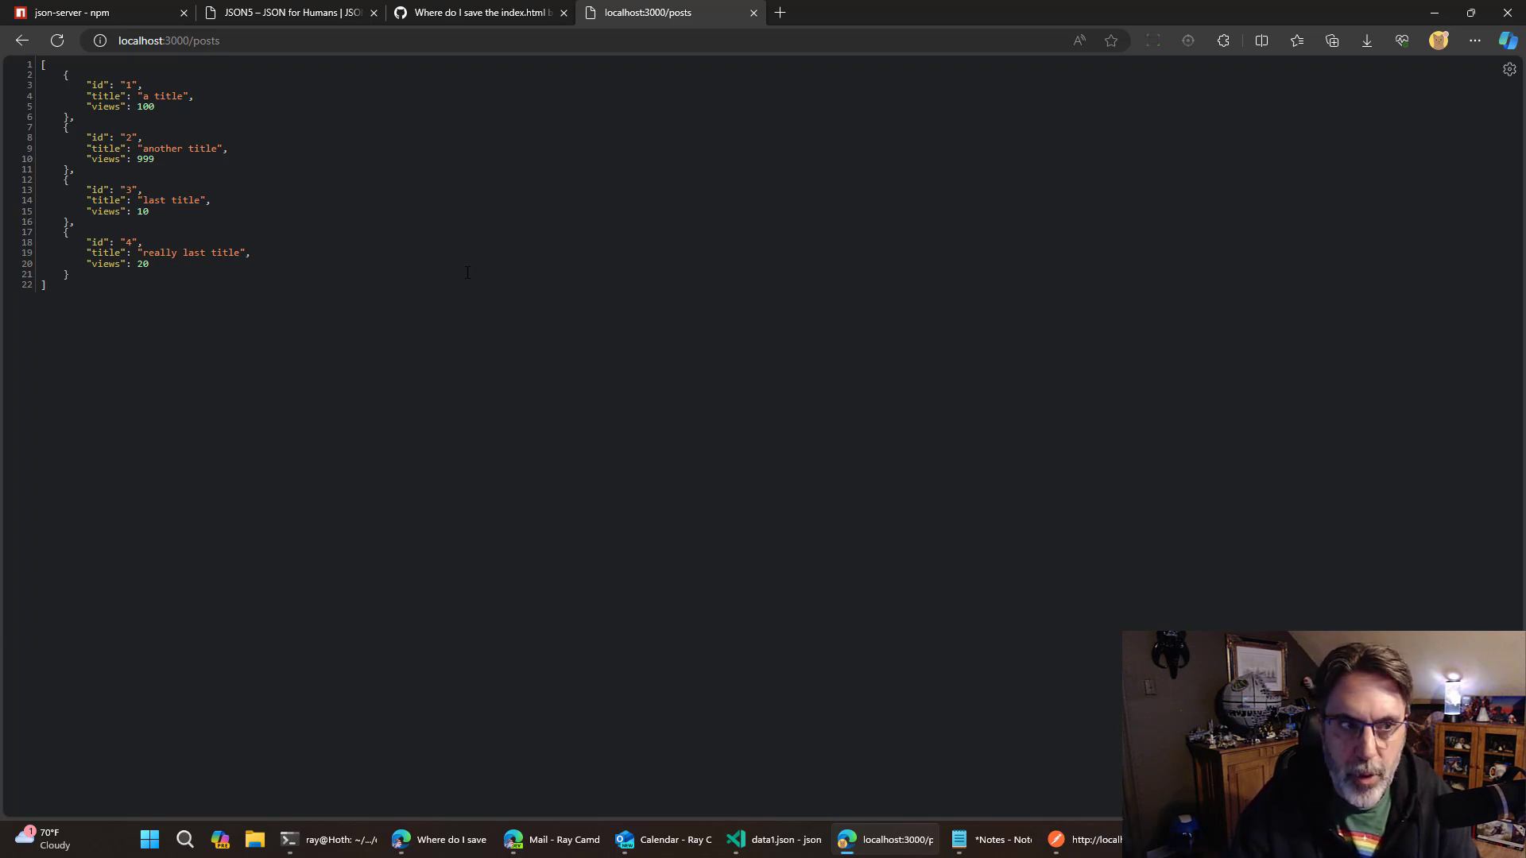
# Fetch post 4 alone at /posts/4, then return to the full /posts list showing four posts.
pyautogui.click(168, 39)
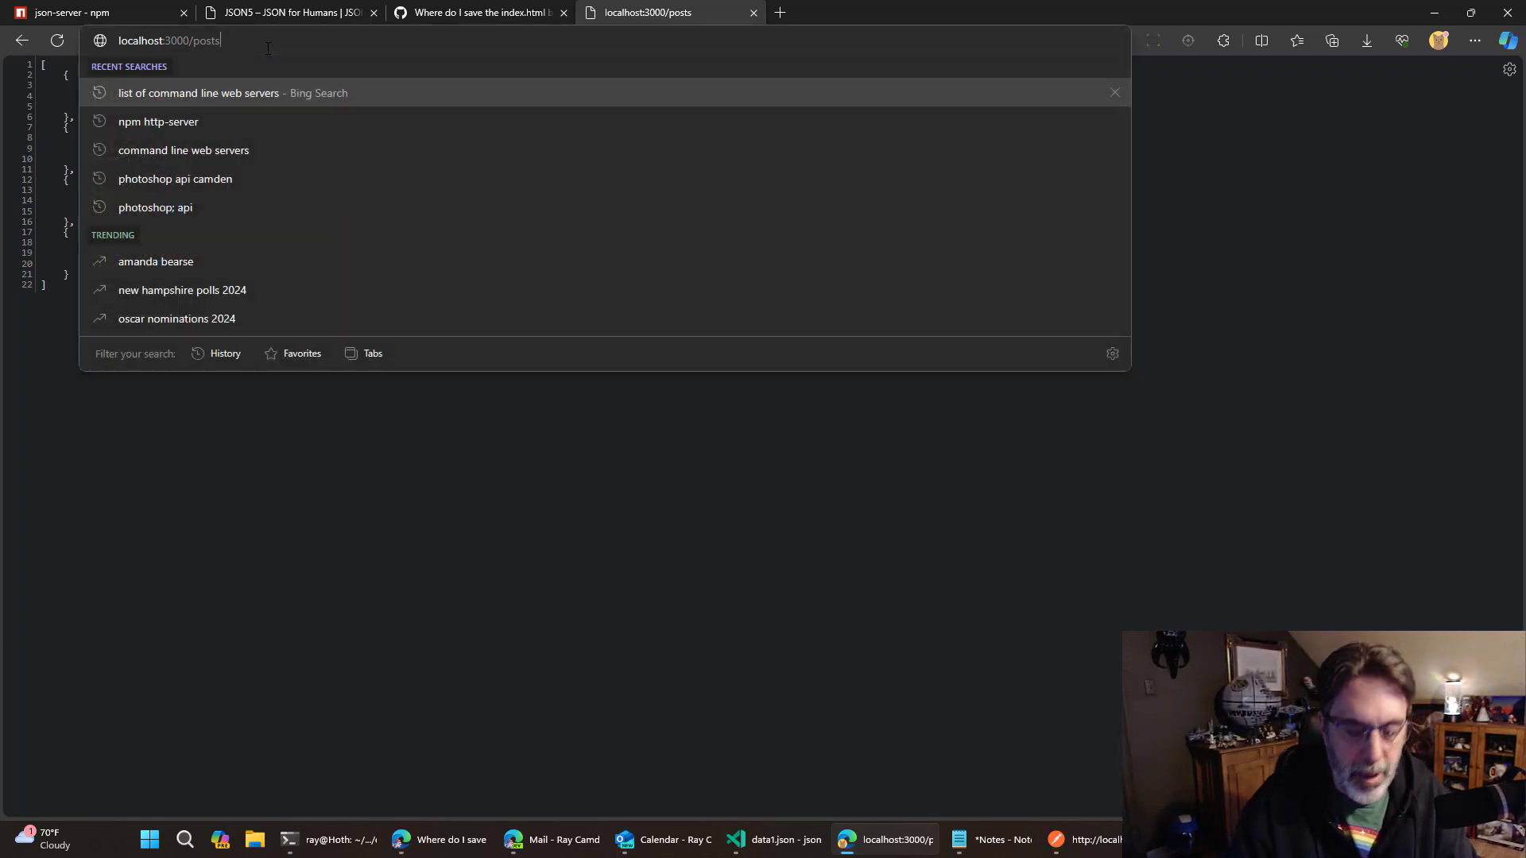
pyautogui.write('/4')
pyautogui.press('Return')
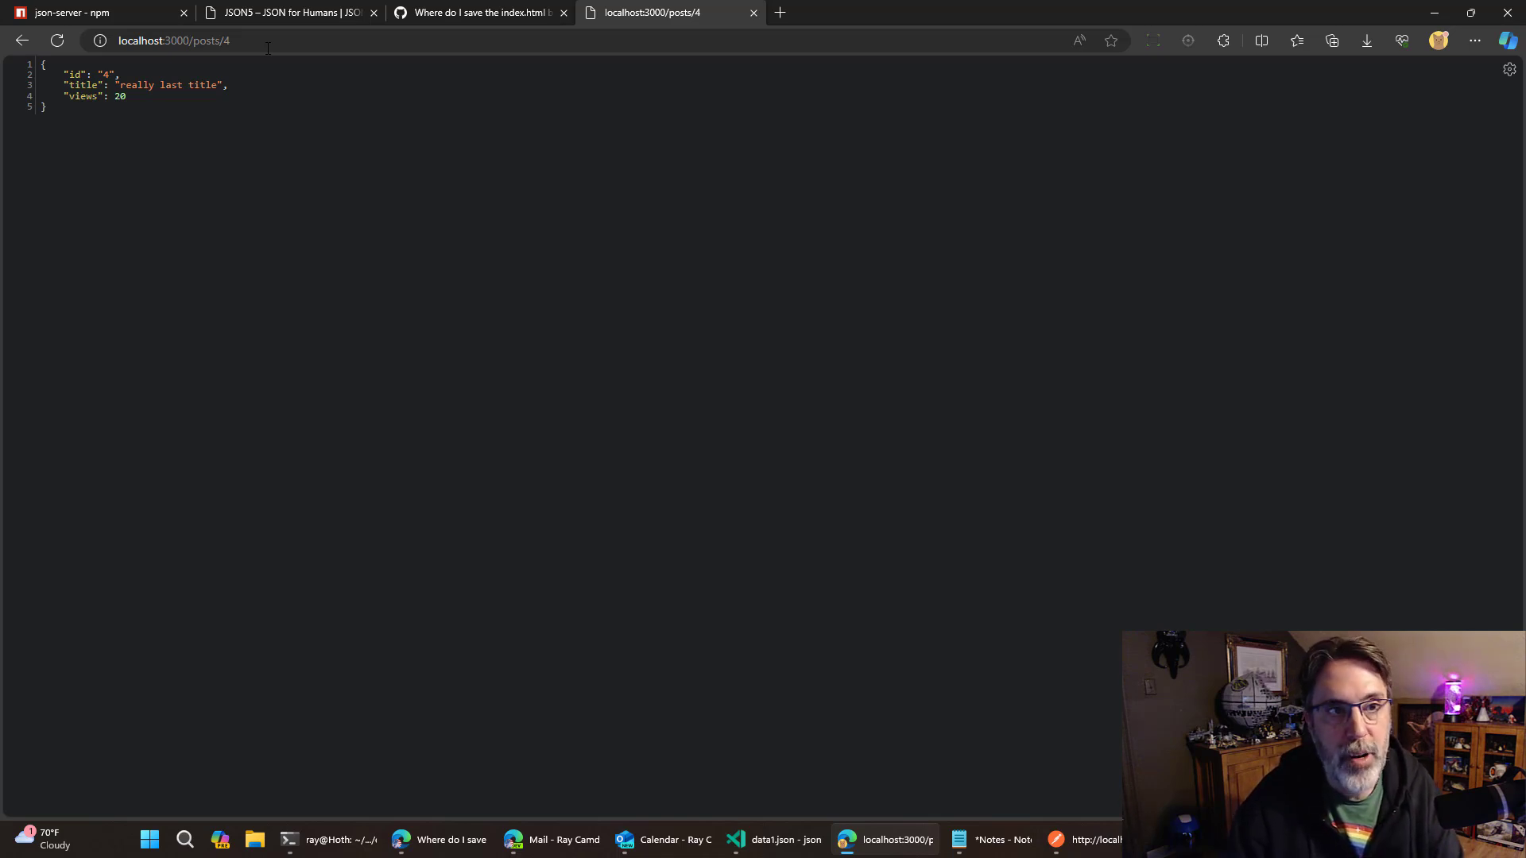
pyautogui.click(174, 40)
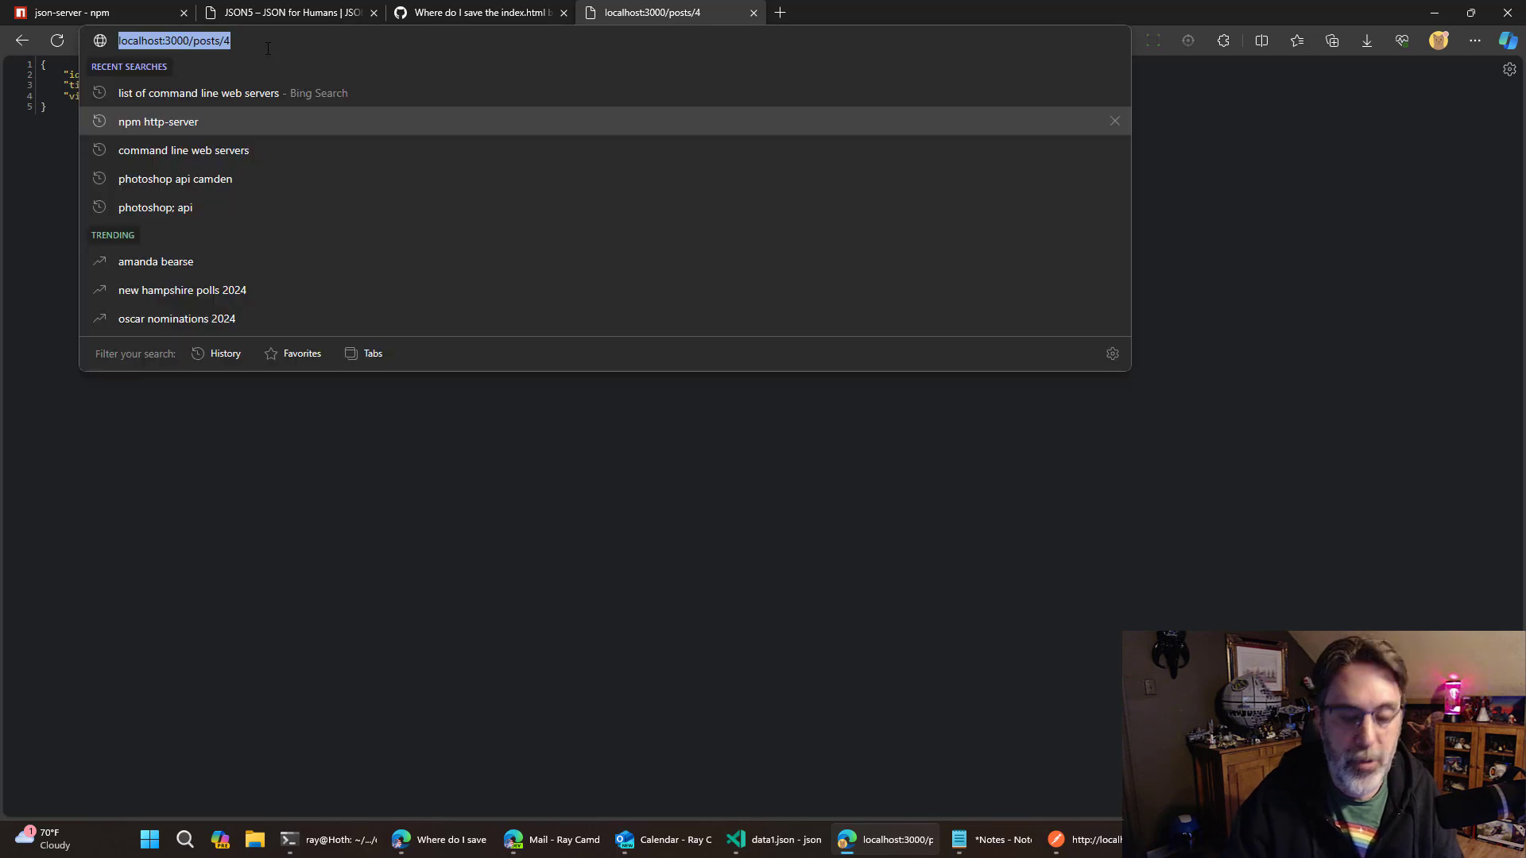
pyautogui.press('Return')
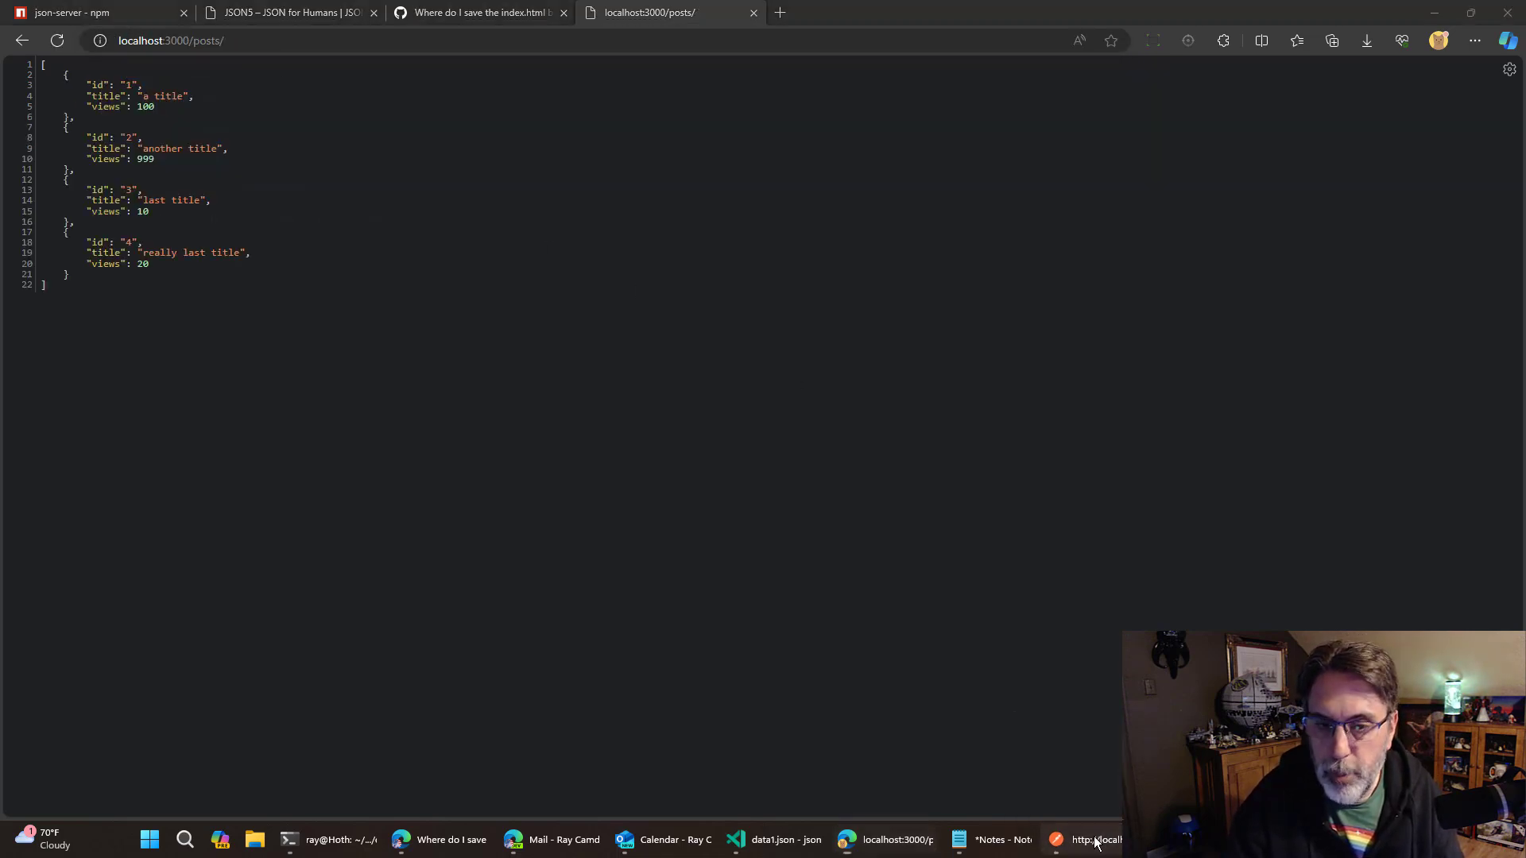
pyautogui.click(1091, 839)
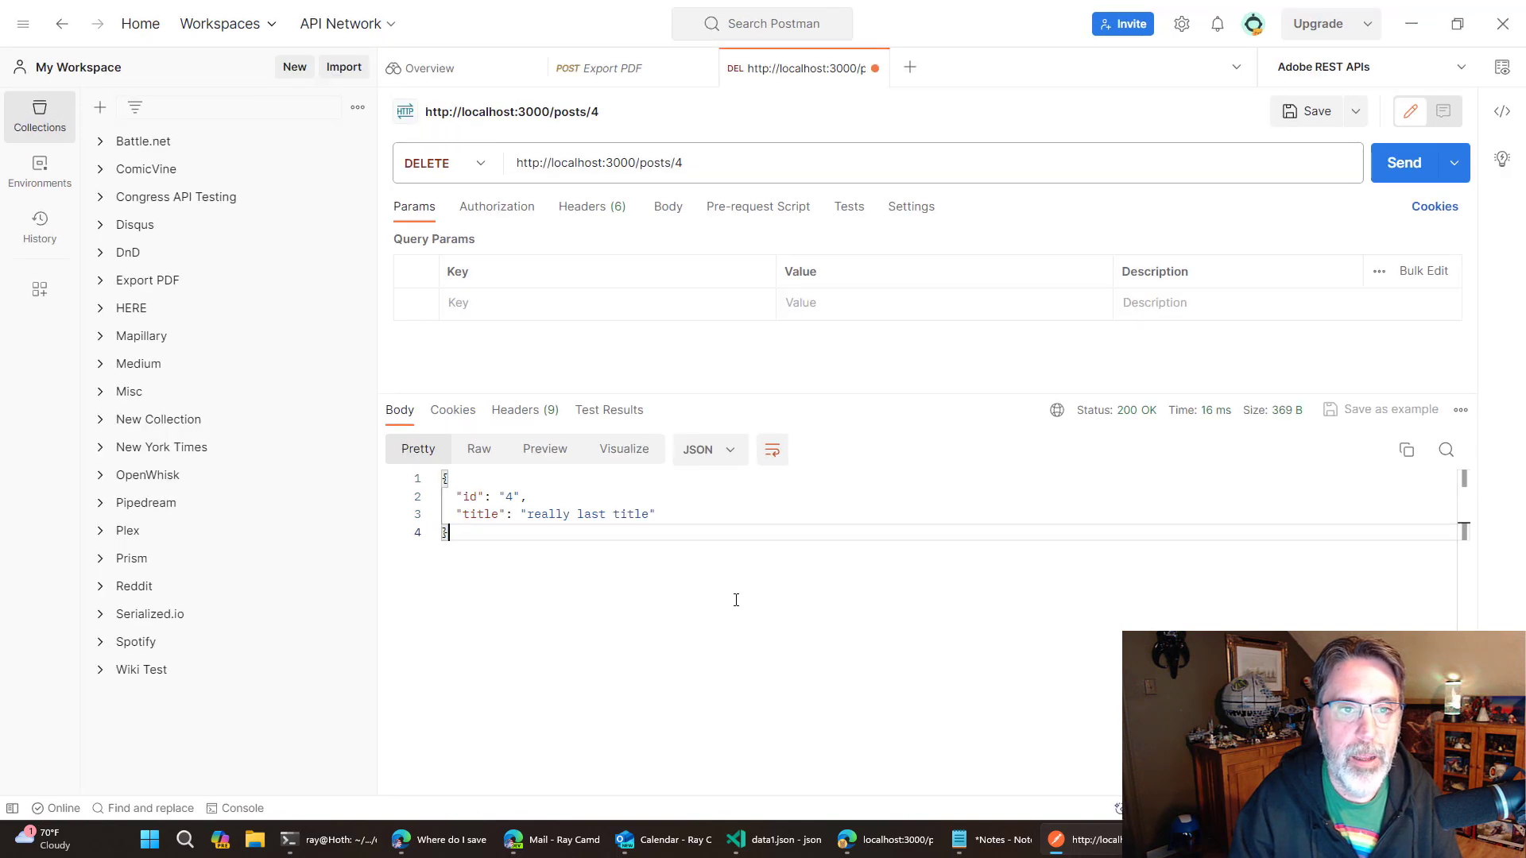
pyautogui.moveTo(669, 207)
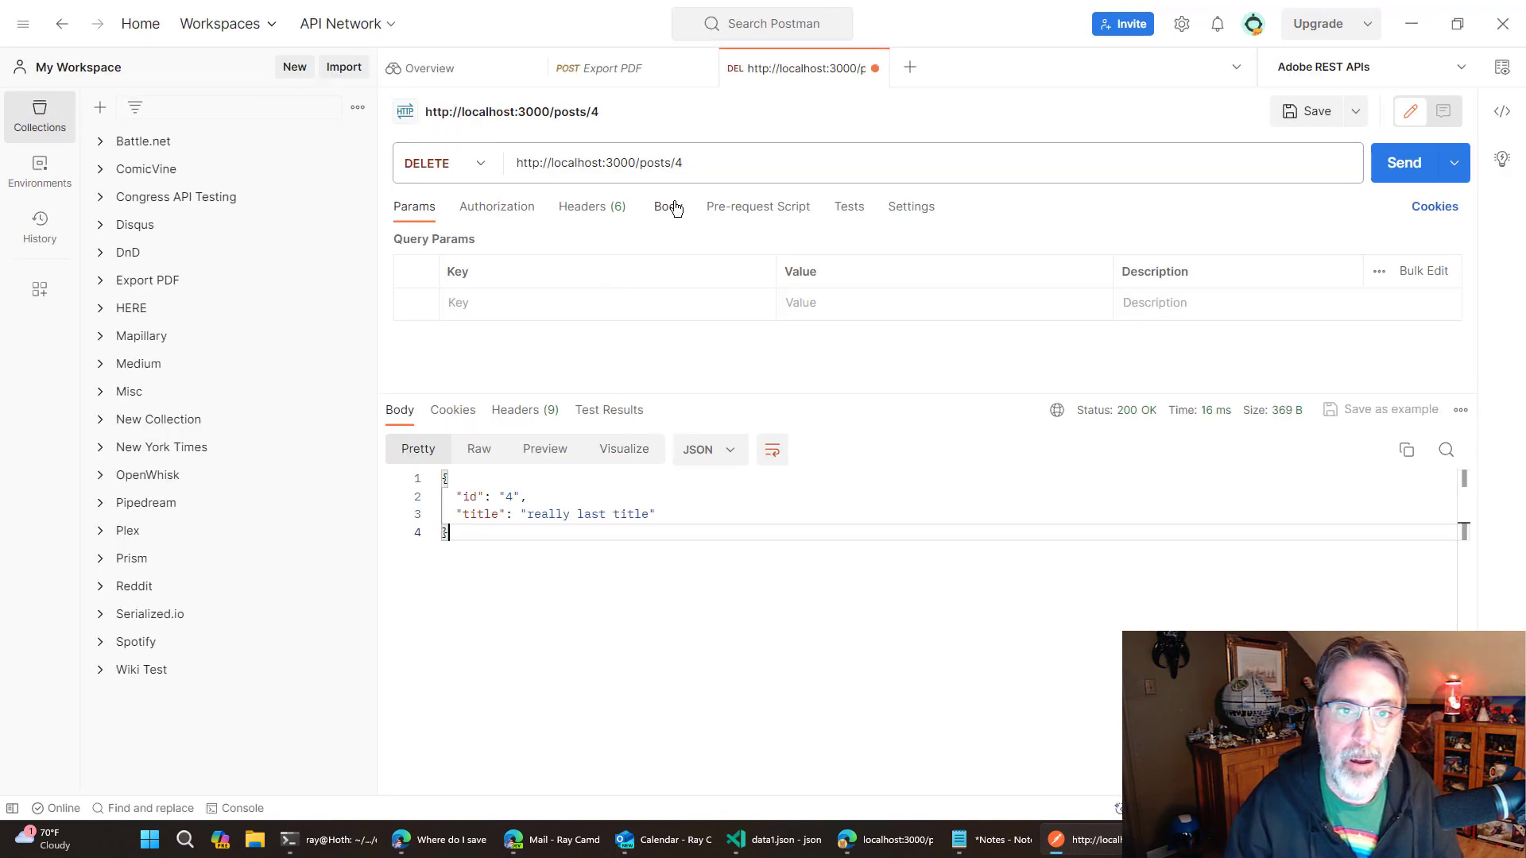
pyautogui.click(1404, 162)
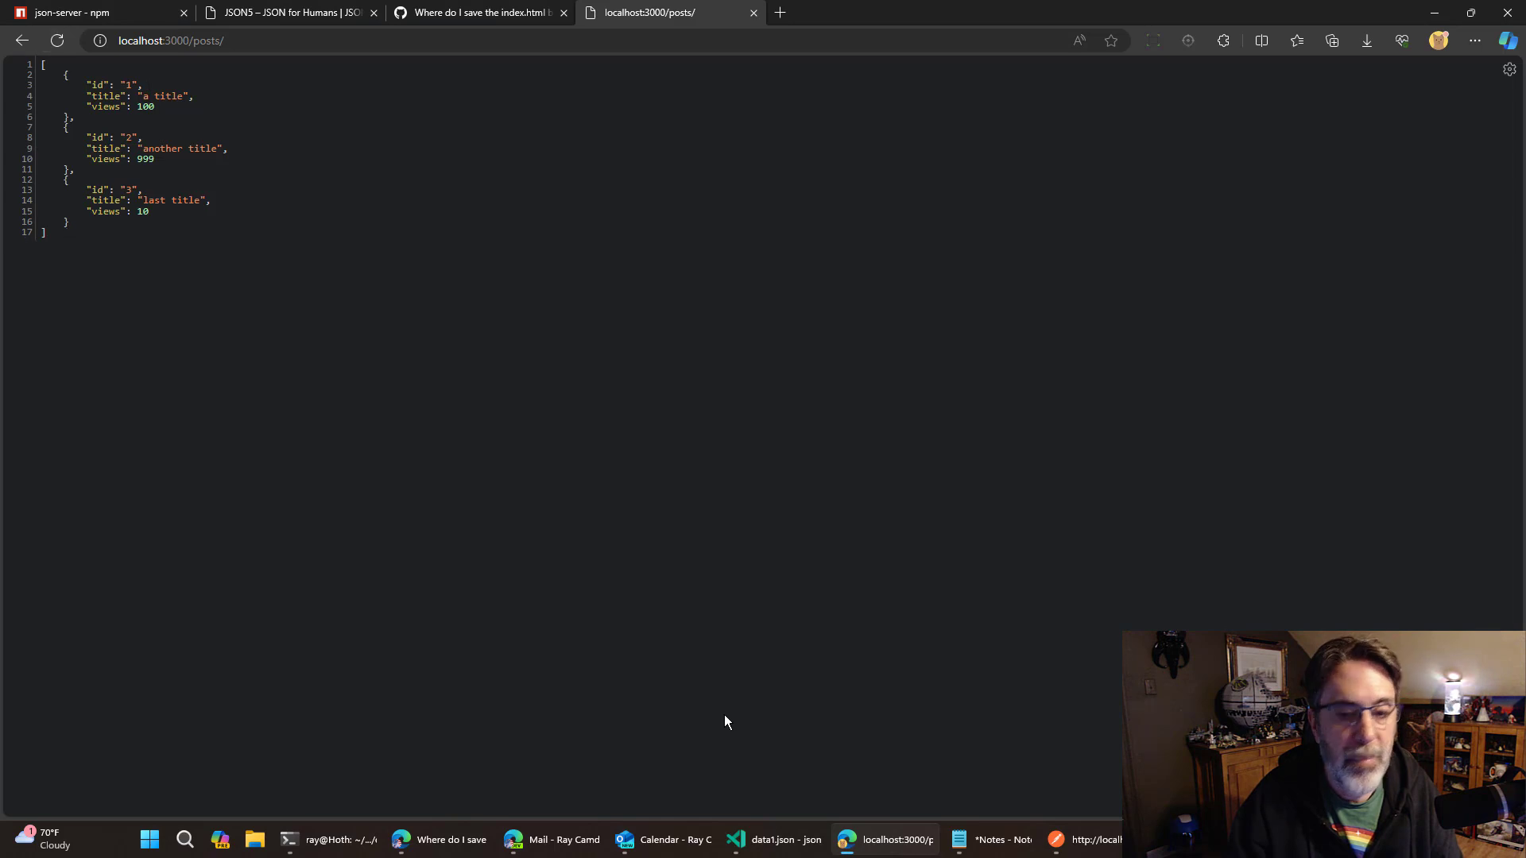
pyautogui.moveTo(775, 811)
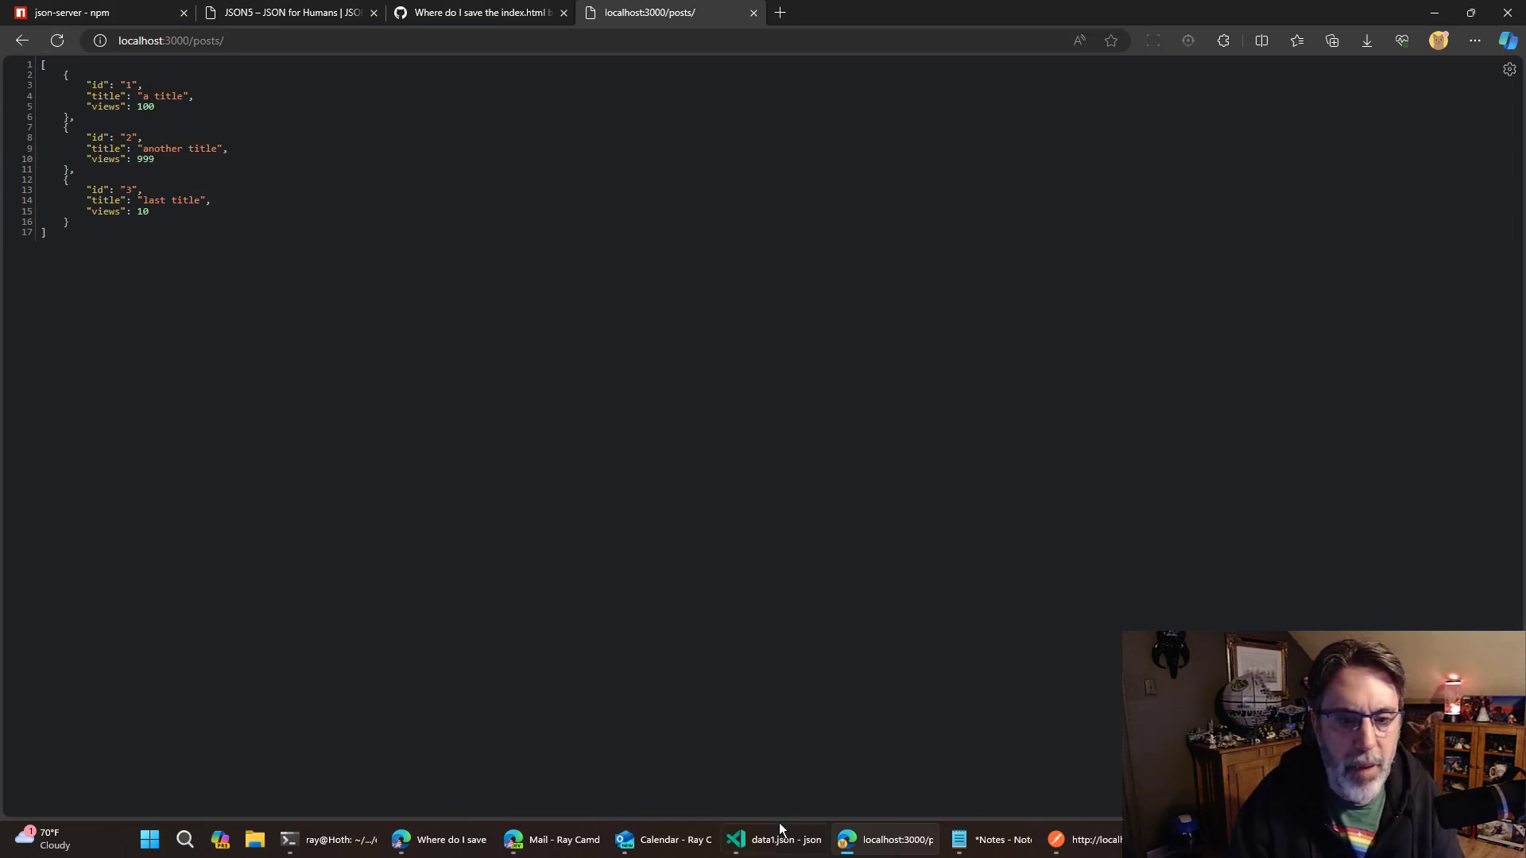
pyautogui.click(774, 839)
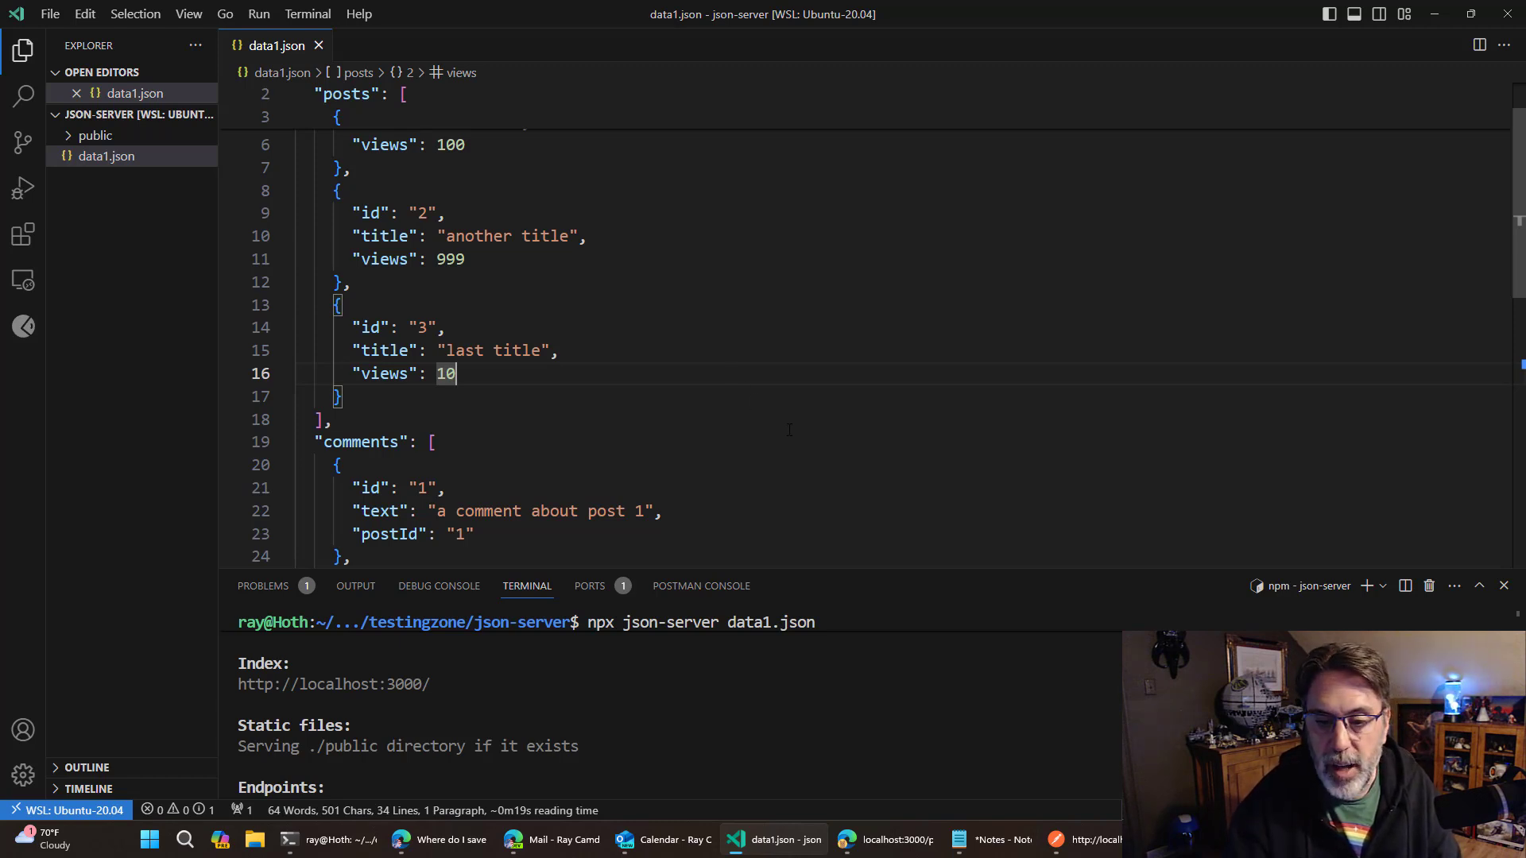
pyautogui.click(887, 839)
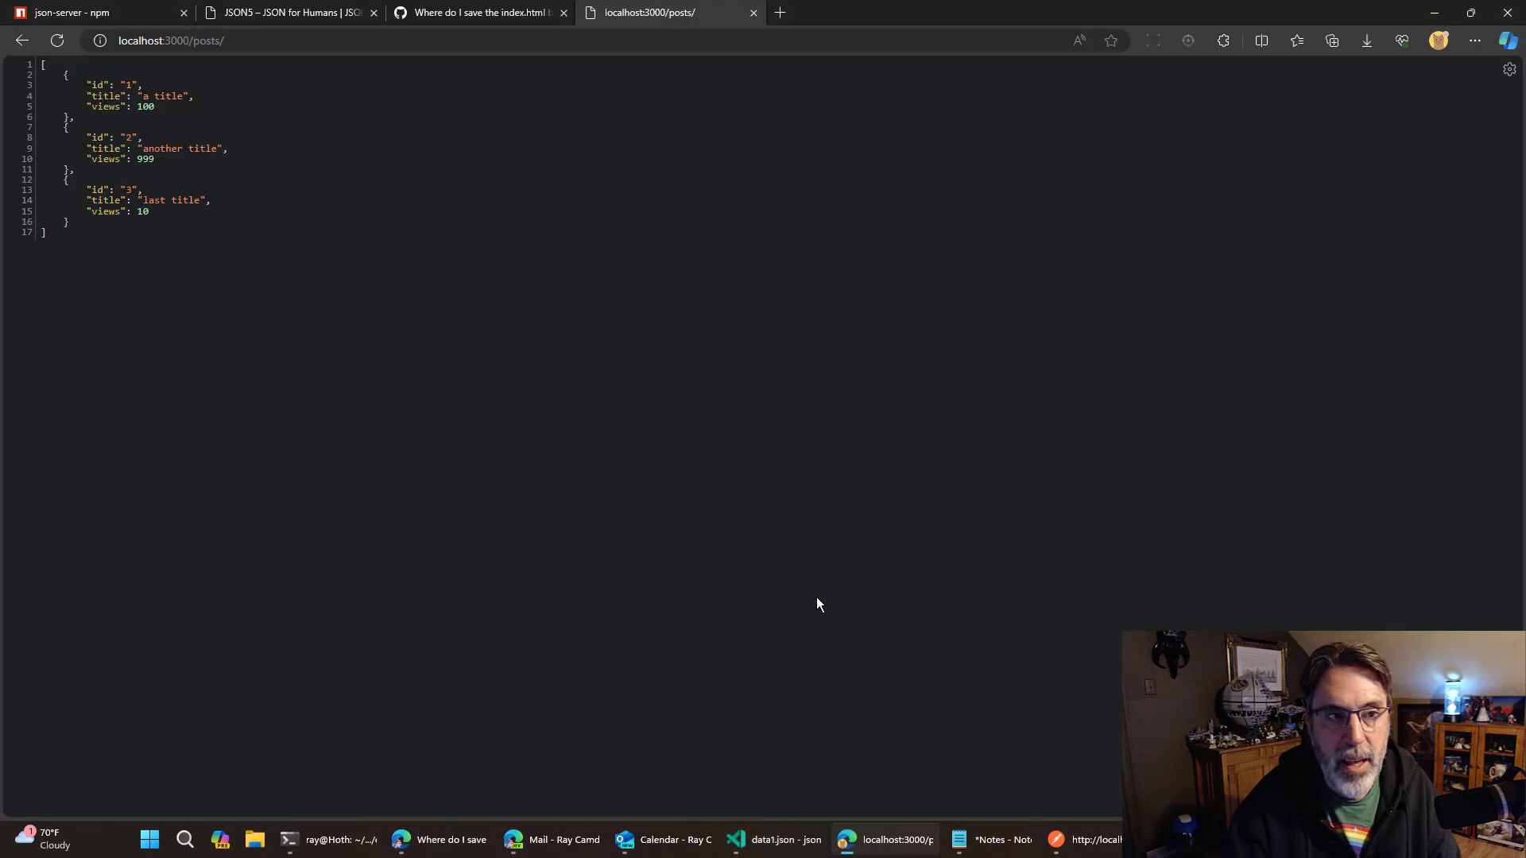
pyautogui.moveTo(701, 343)
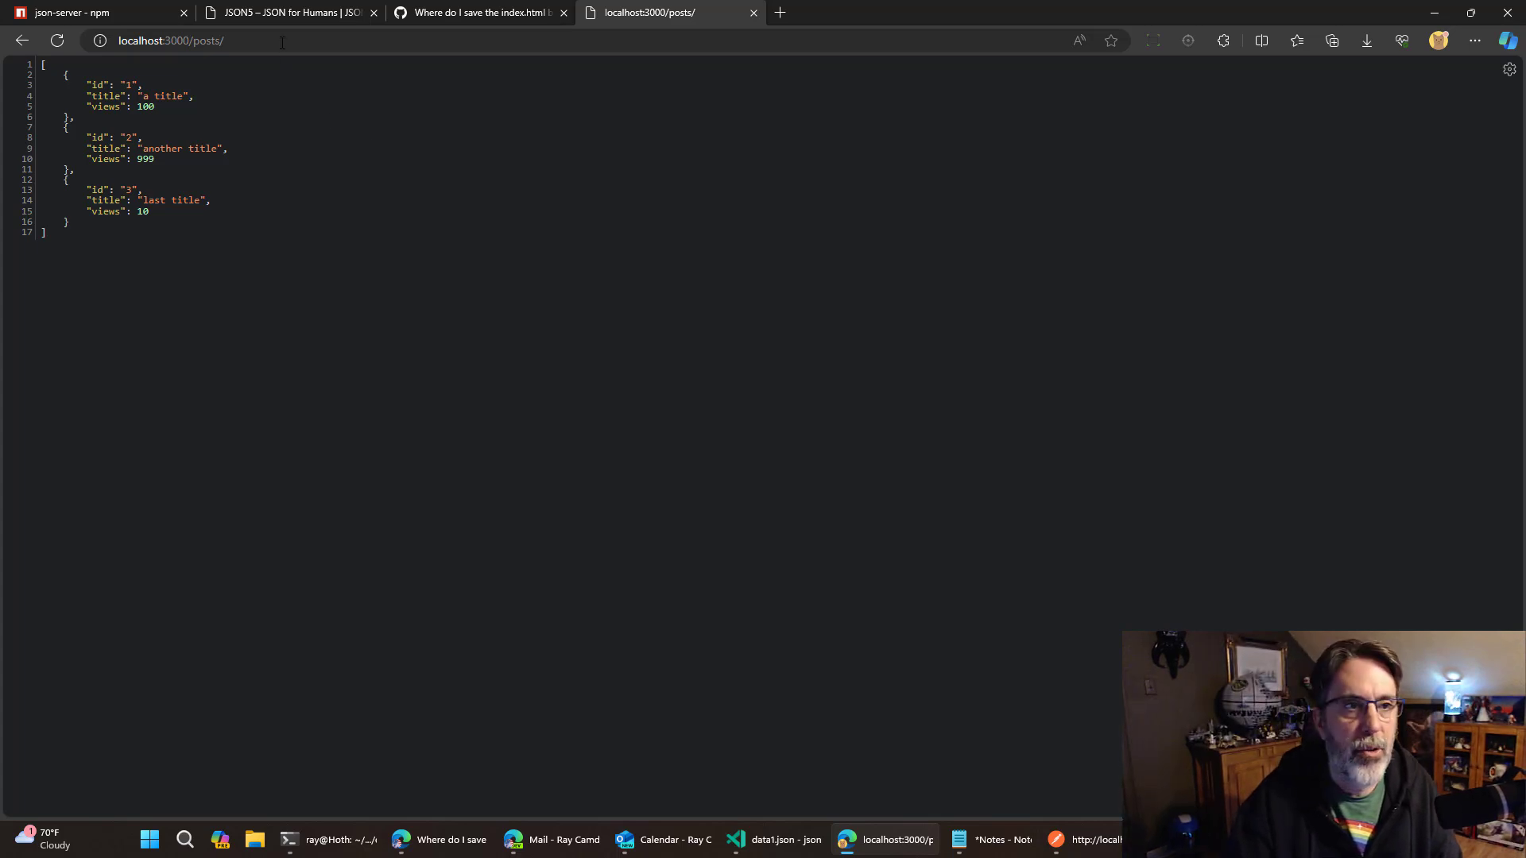
# Filter the posts with ?views_gt=500, leaving only post 2 with 999 views.
pyautogui.click(170, 39)
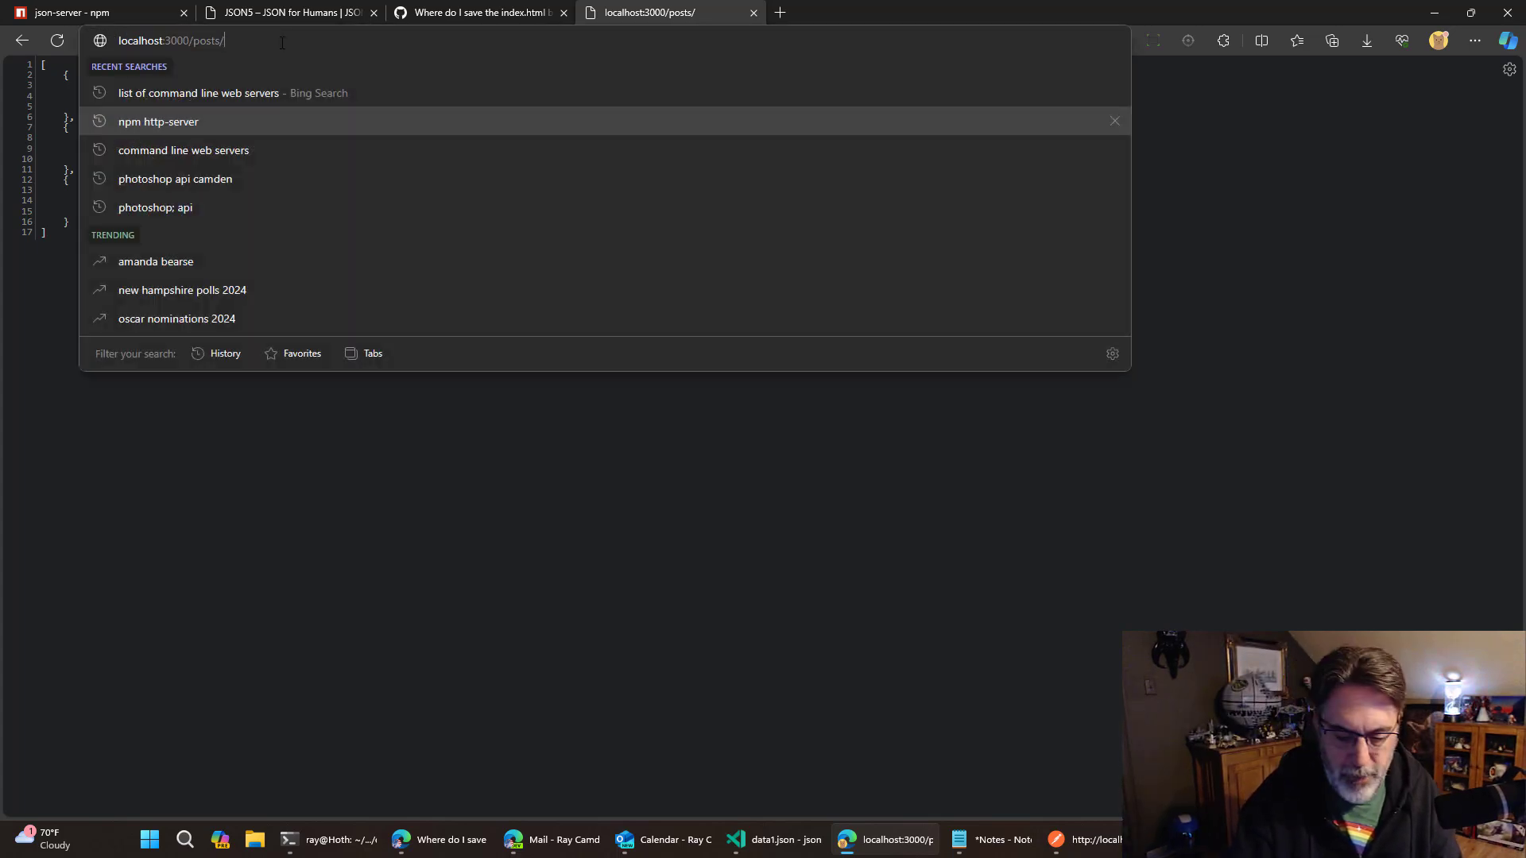
pyautogui.write('?views')
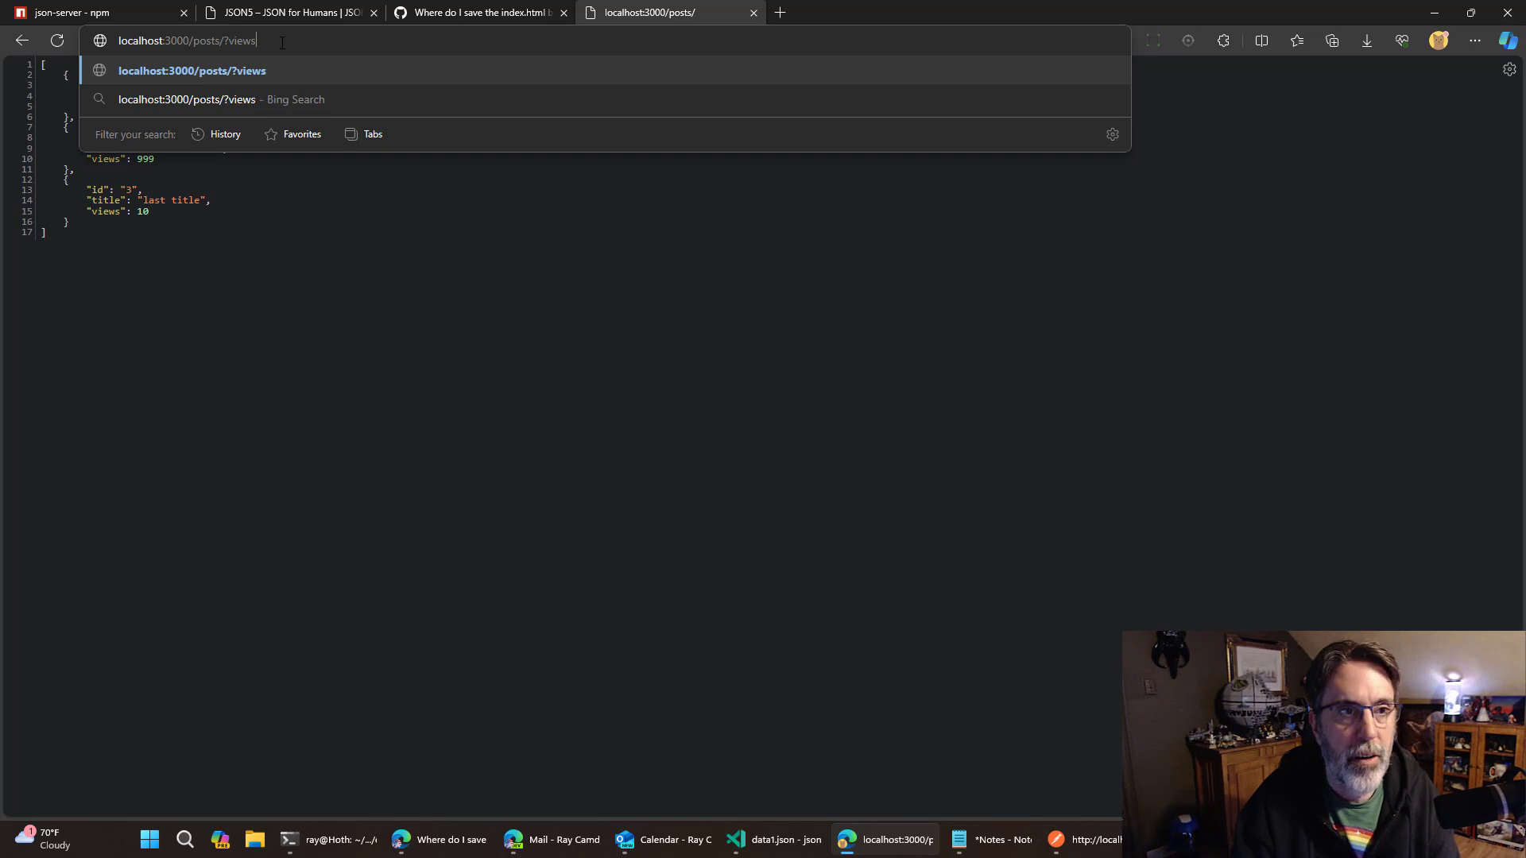
pyautogui.write('_gt=500')
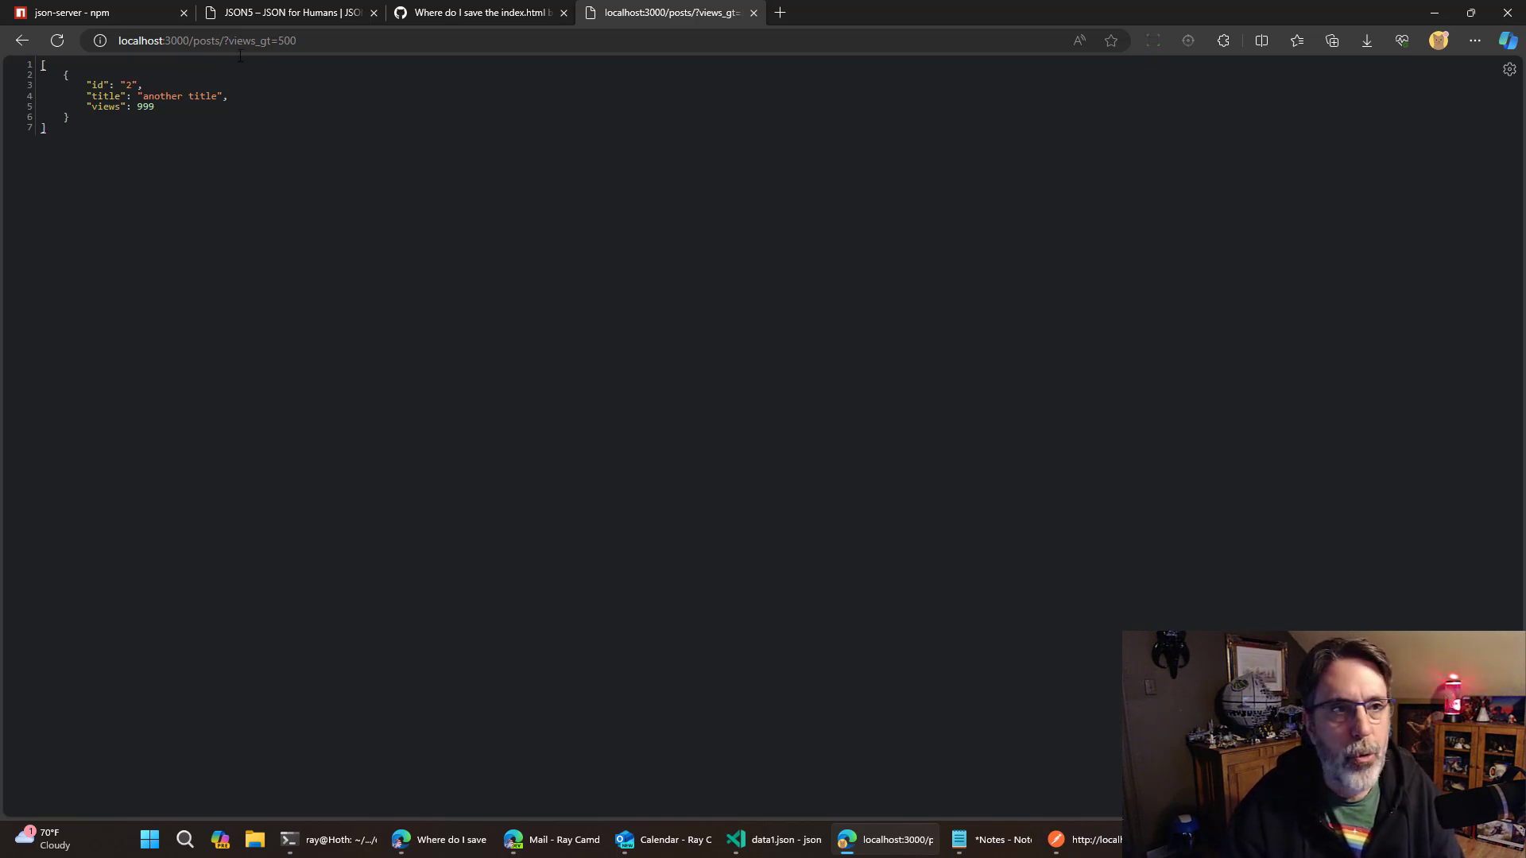
# Load /posts/?_page=1&_per_page=2 to get posts 1 and 2 with pagination metadata.
pyautogui.click(243, 40)
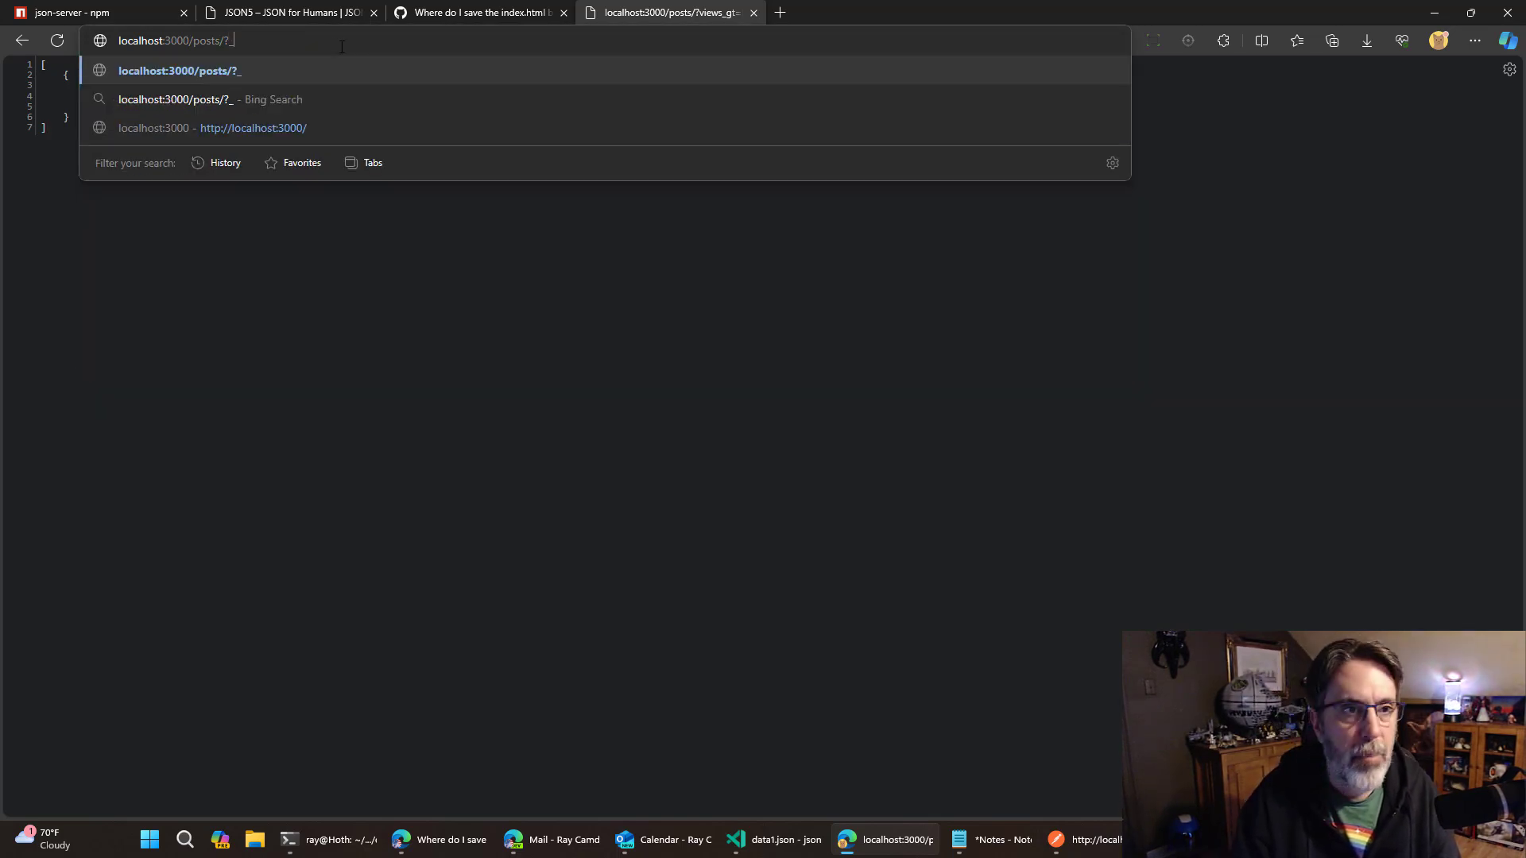
pyautogui.write('_page=1&')
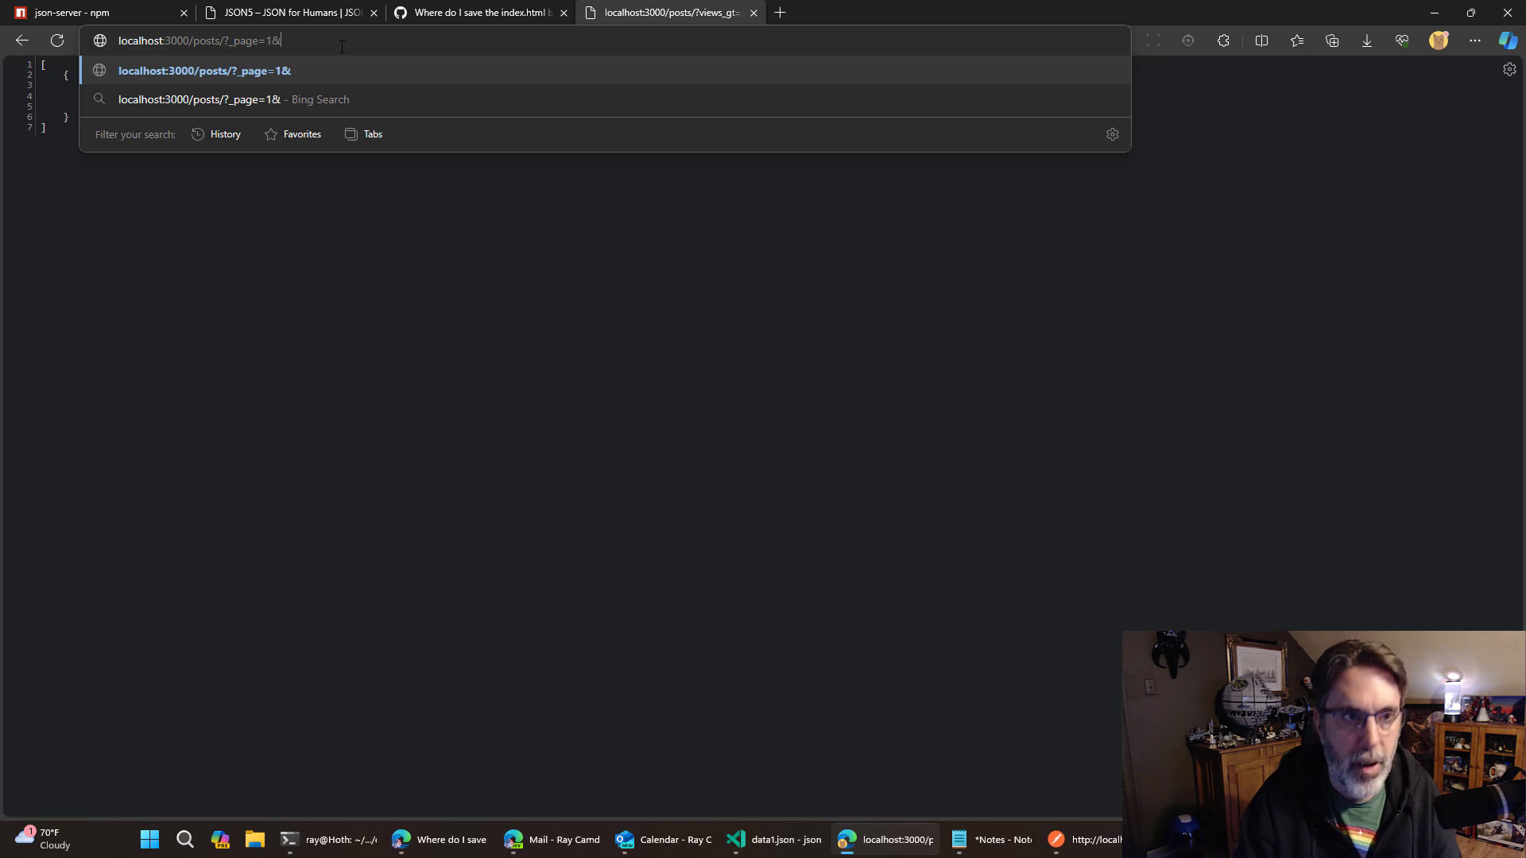
pyautogui.write('_per_page')
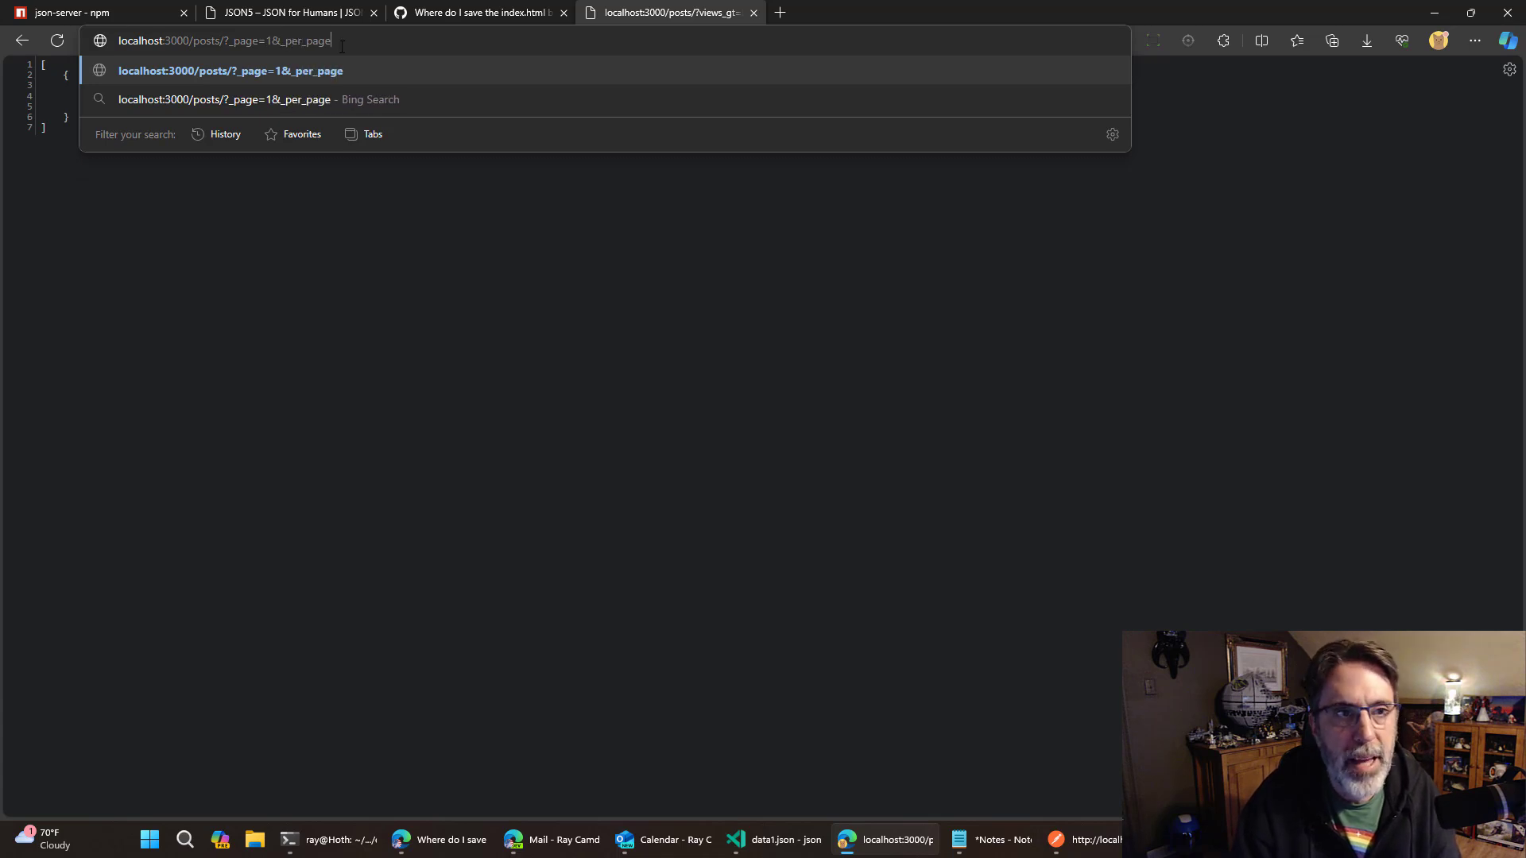
pyautogui.press('Return')
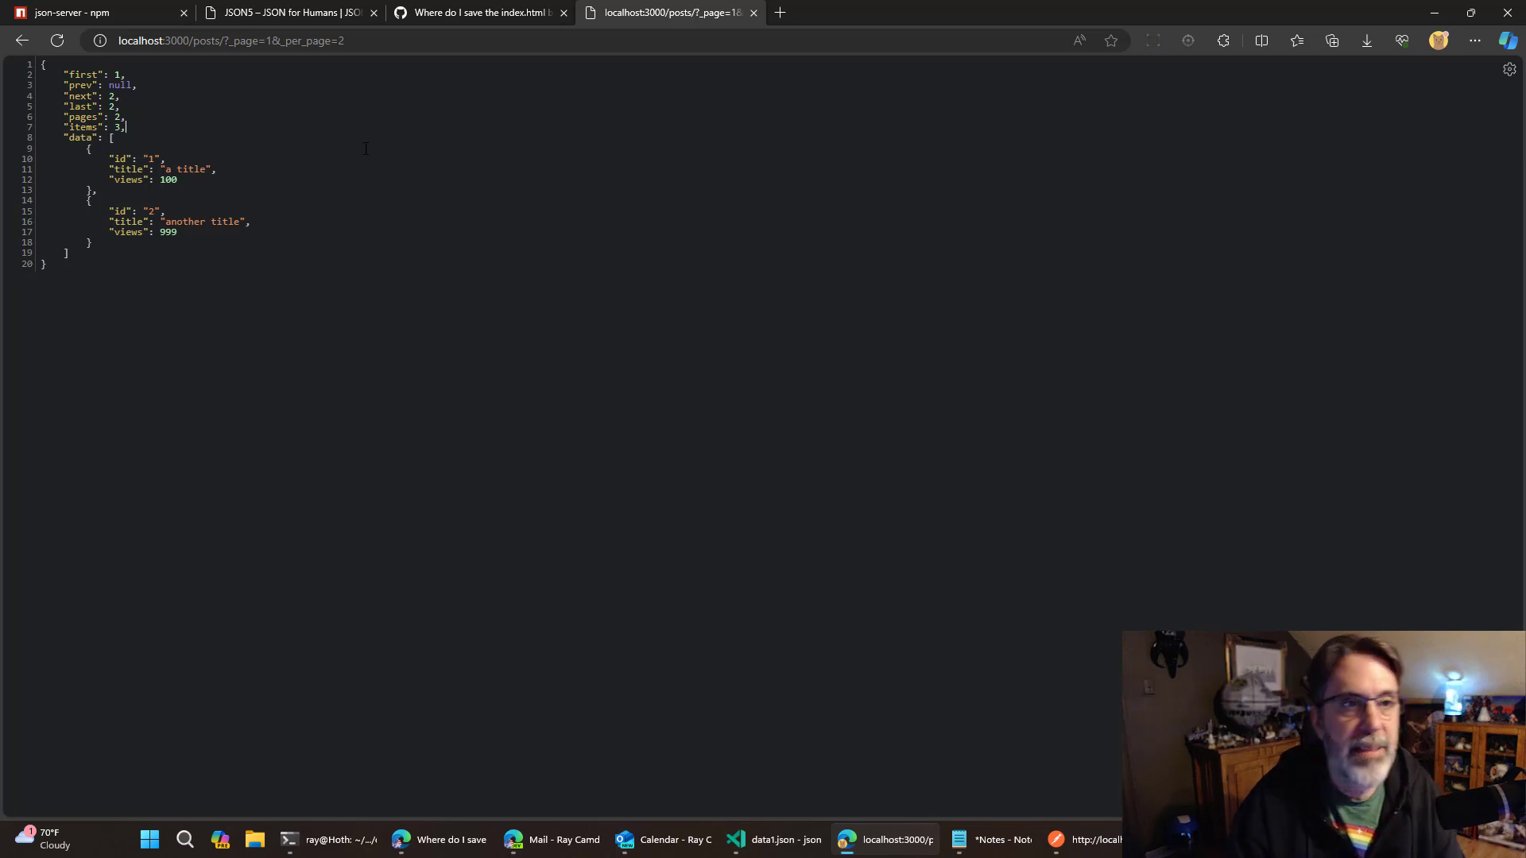
pyautogui.click(231, 39)
pyautogui.write('sort')
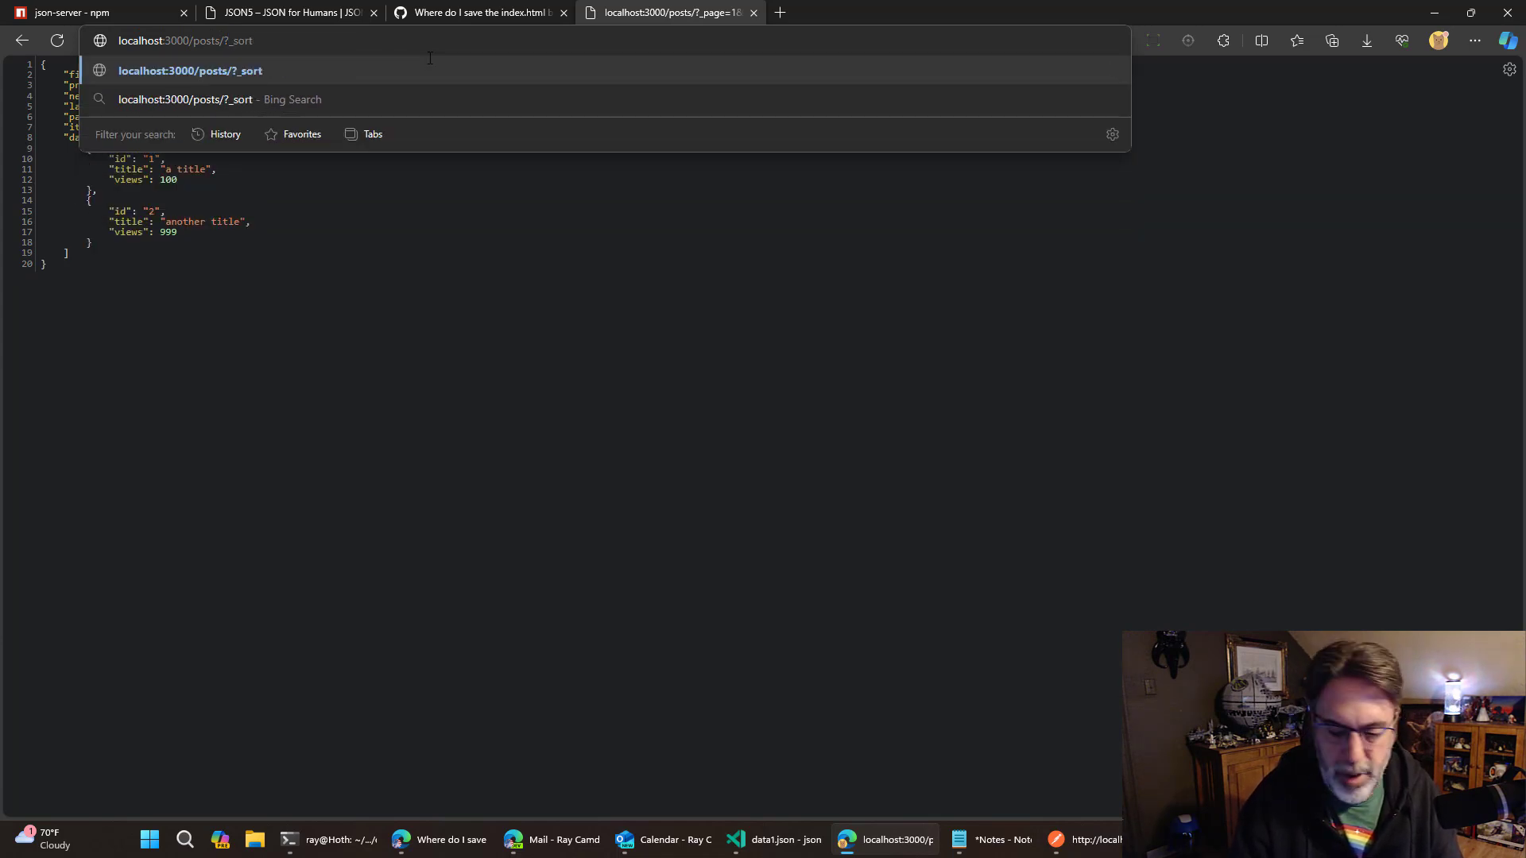
# Load /posts/?_sort=-views to list posts by views descending: 999, 100, 10.
pyautogui.press('Return')
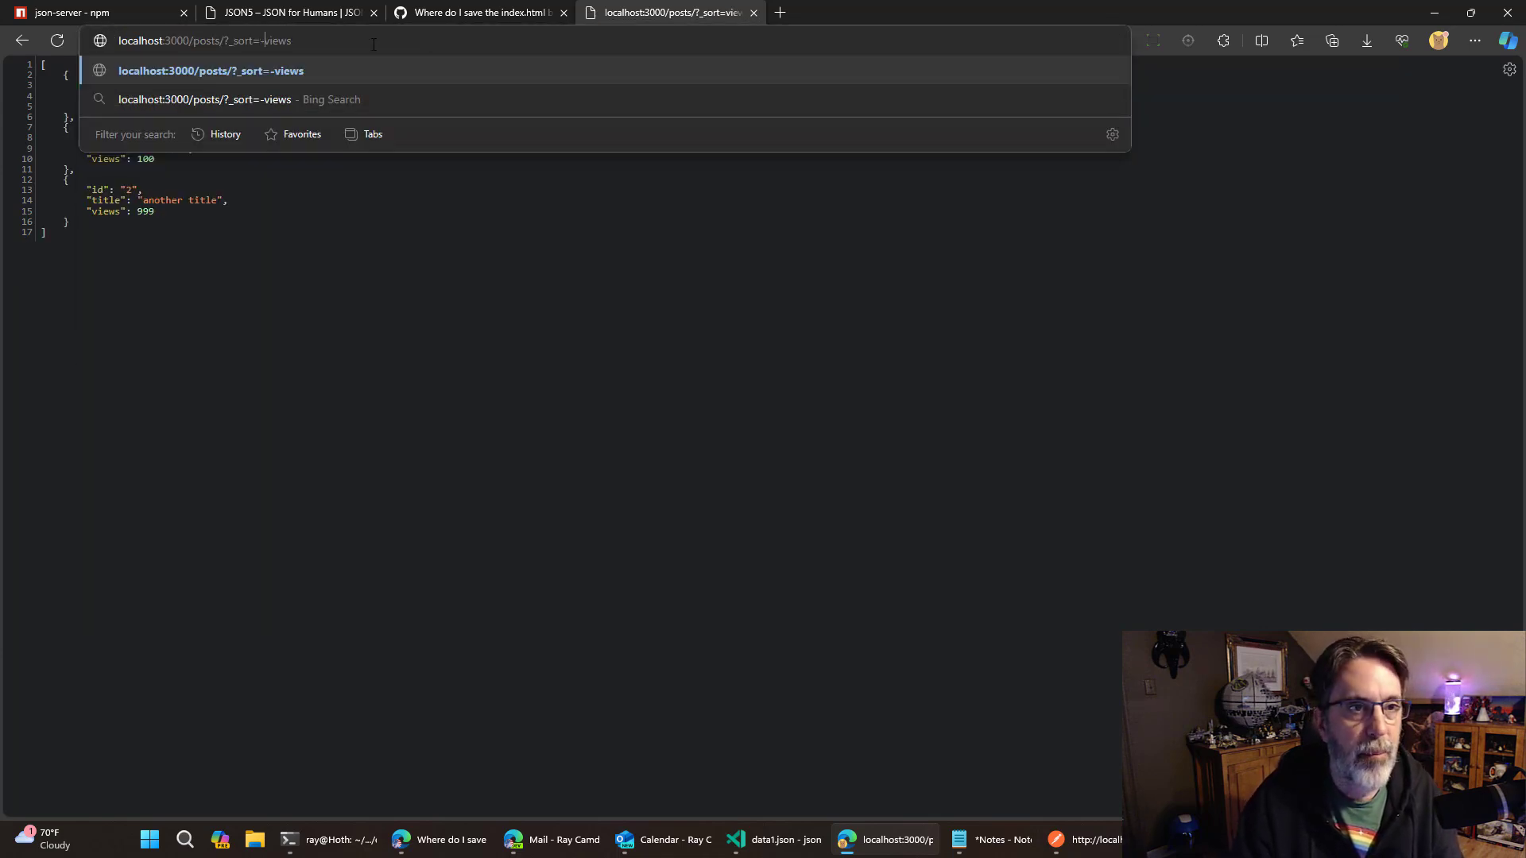
pyautogui.press('Return')
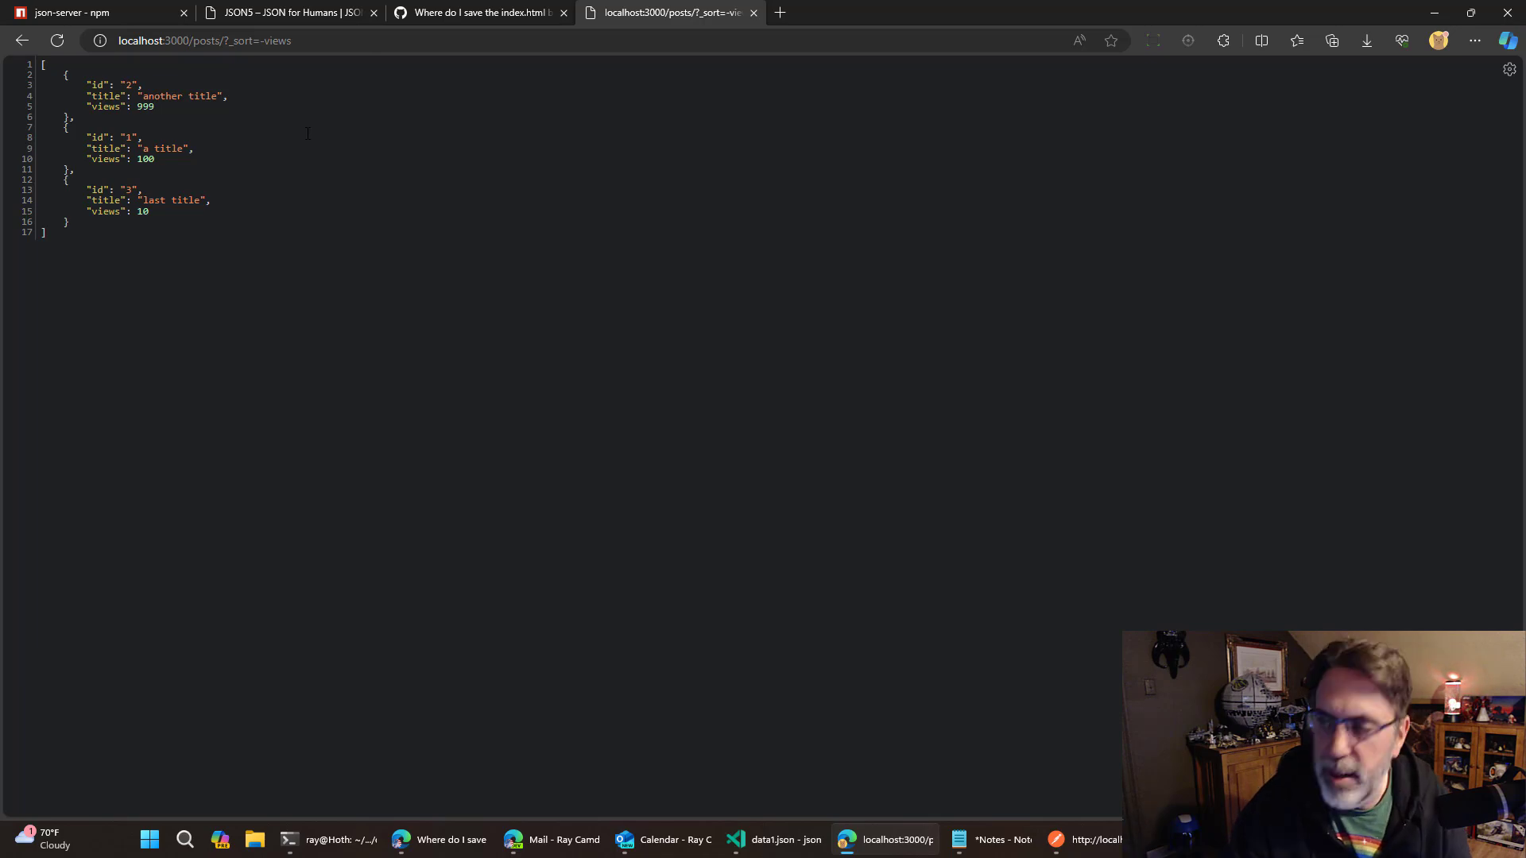
# Scroll the json-server npm page to the Params, Sort, Embed and static files sections.
pyautogui.click(92, 11)
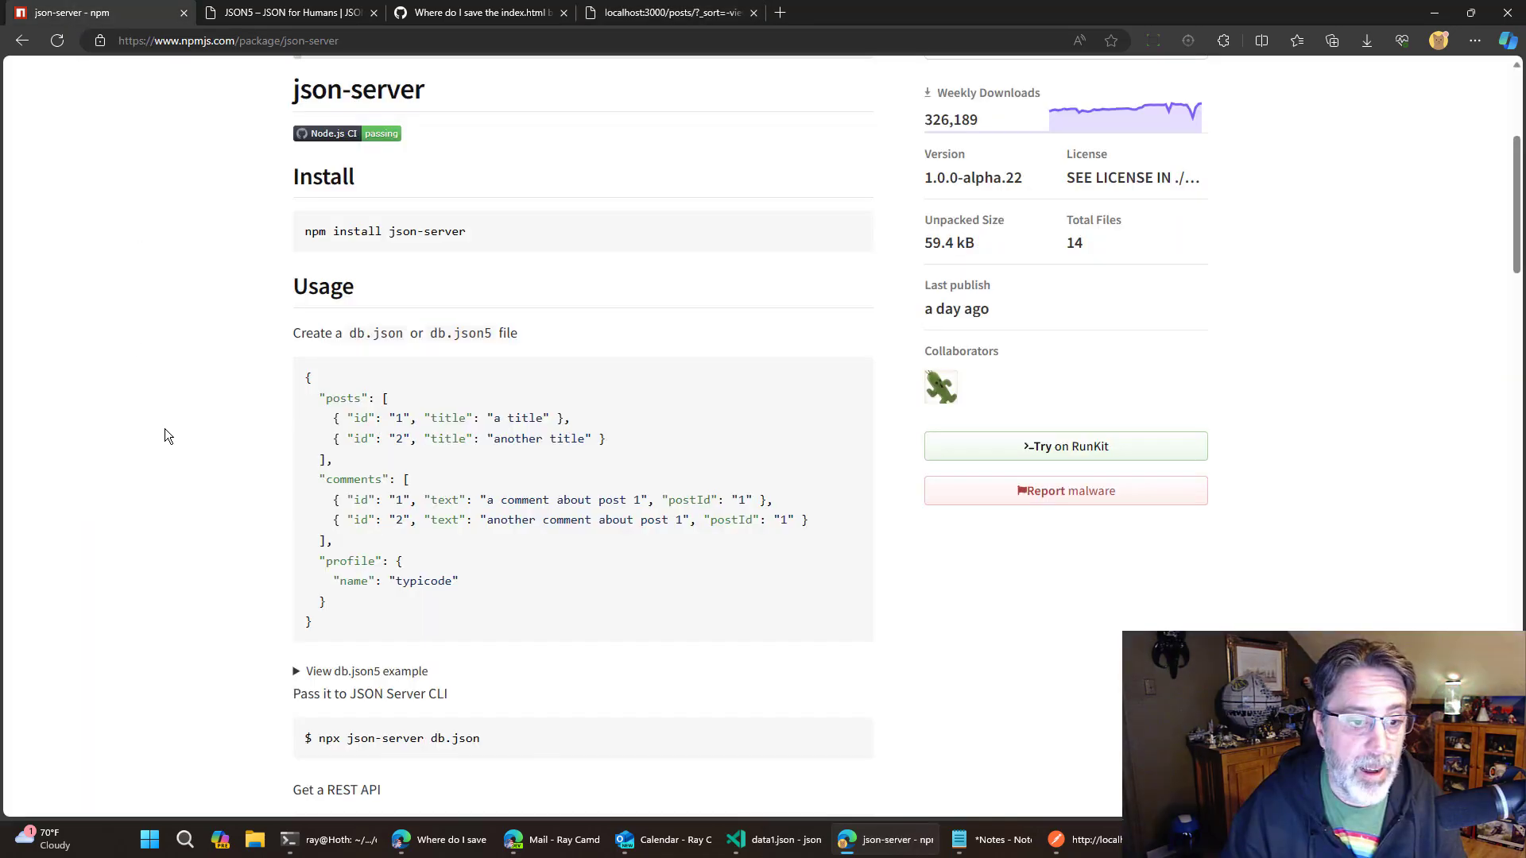
pyautogui.scroll(-3)
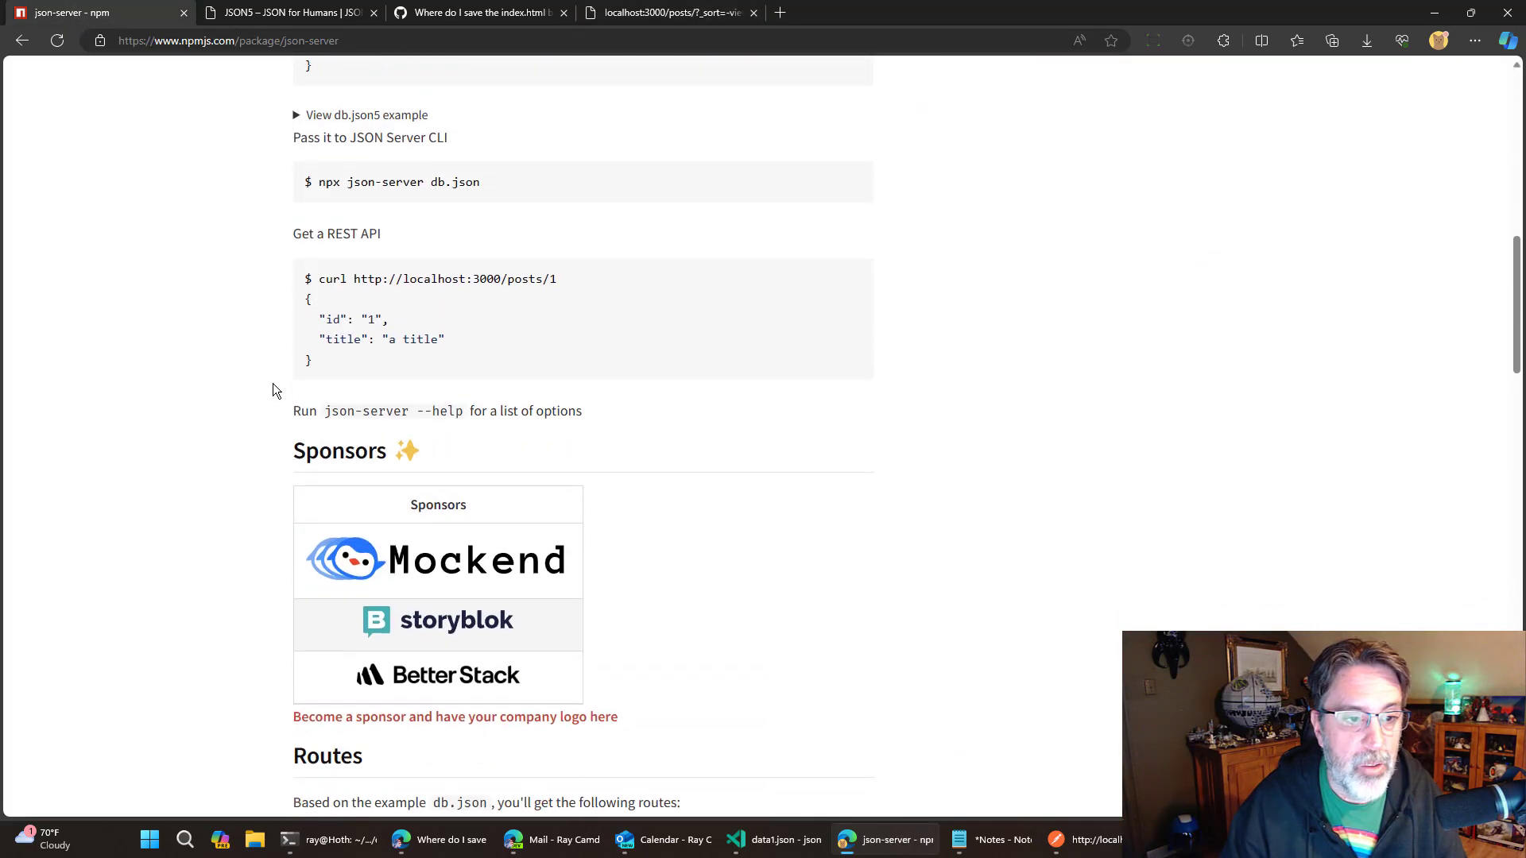
pyautogui.scroll(-3)
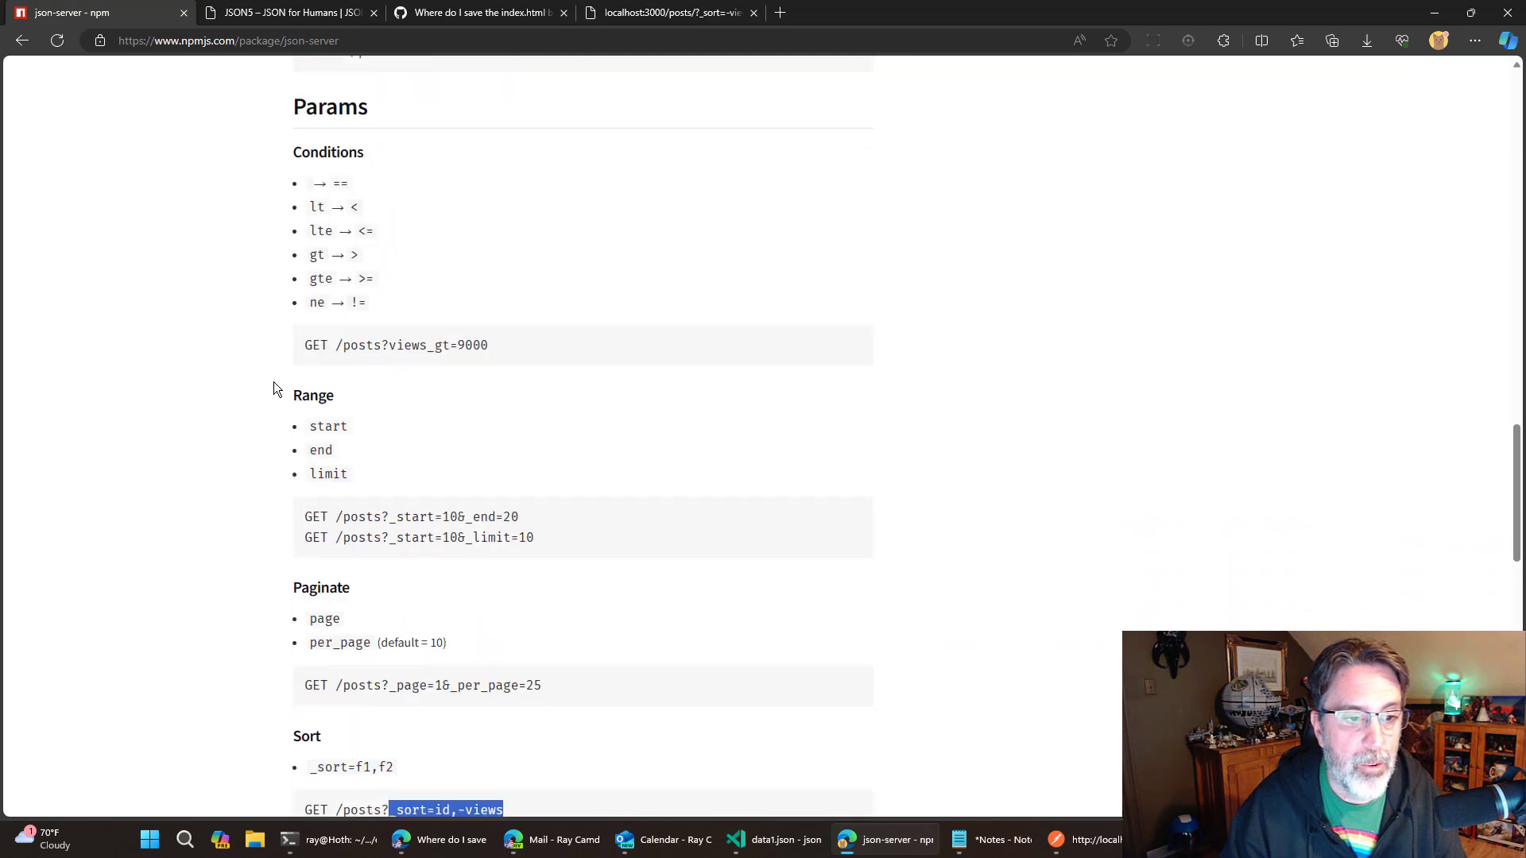
pyautogui.scroll(-3)
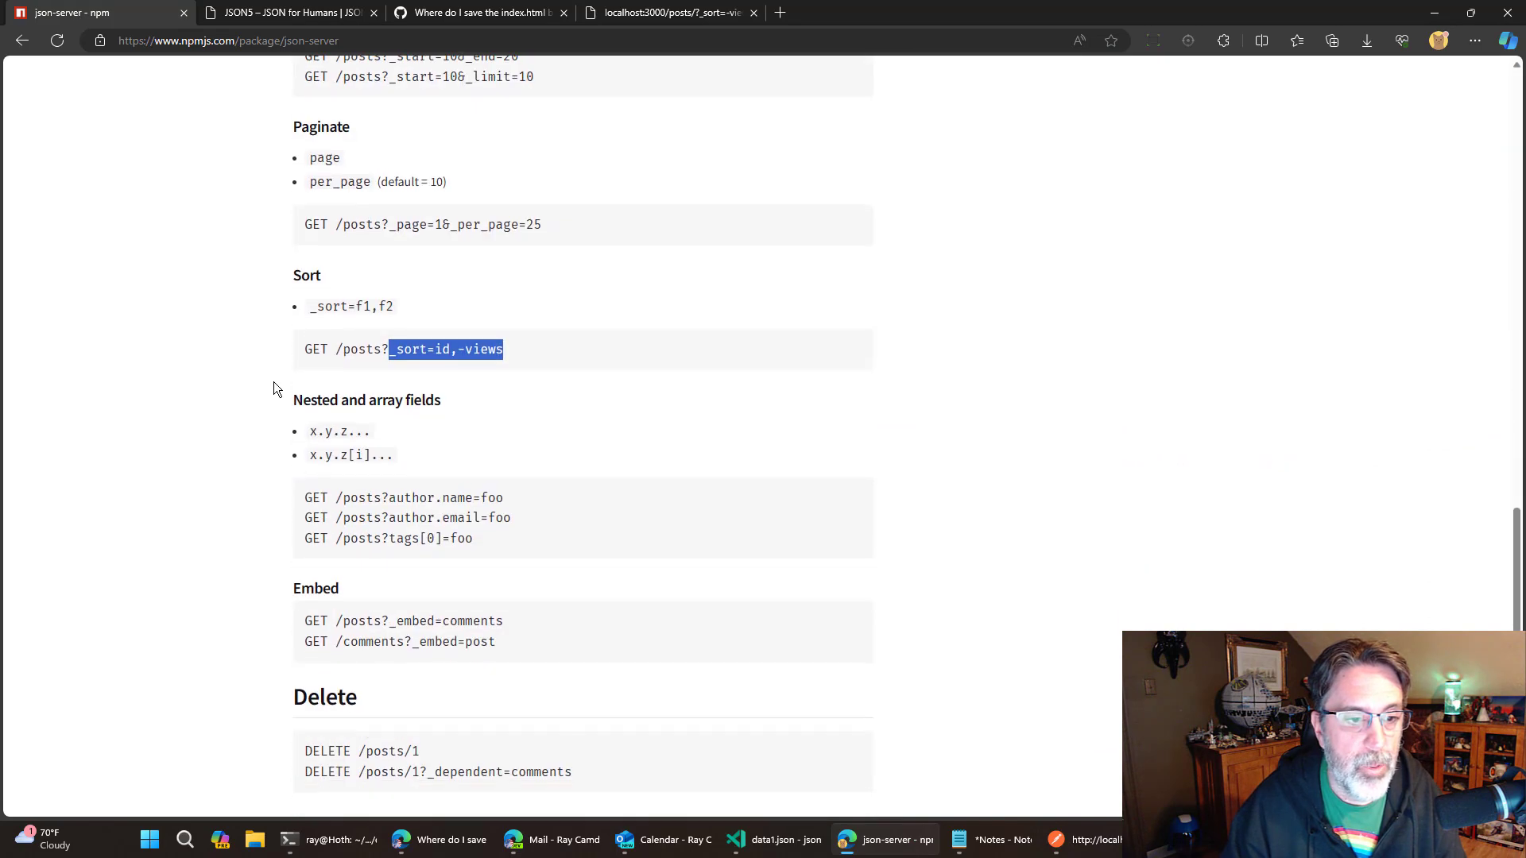
pyautogui.scroll(-3)
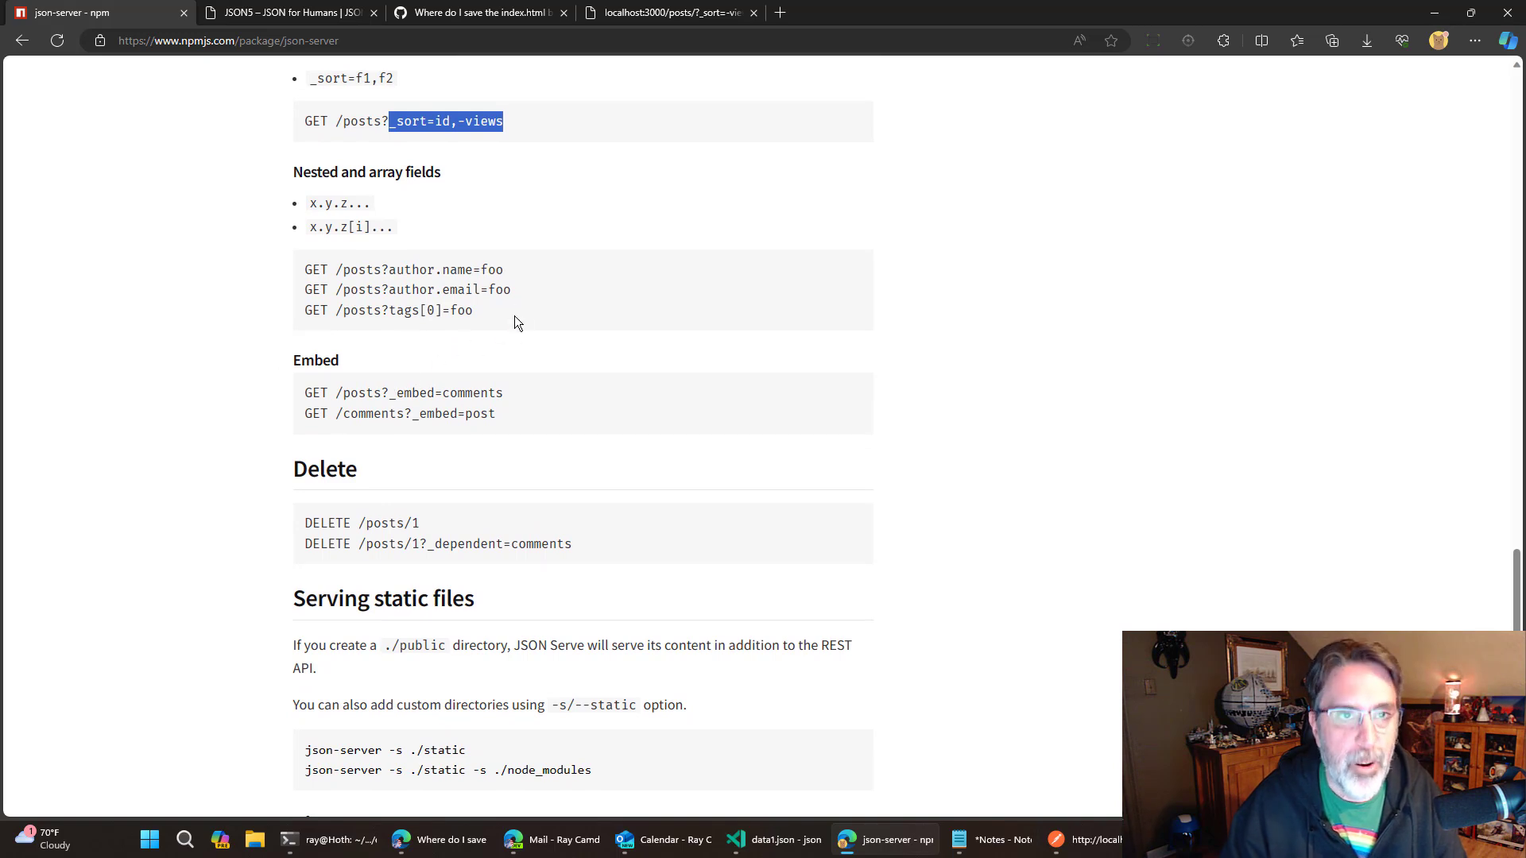
# Load /posts/?_embed=comments to return each post with its comments nested.
pyautogui.click(669, 12)
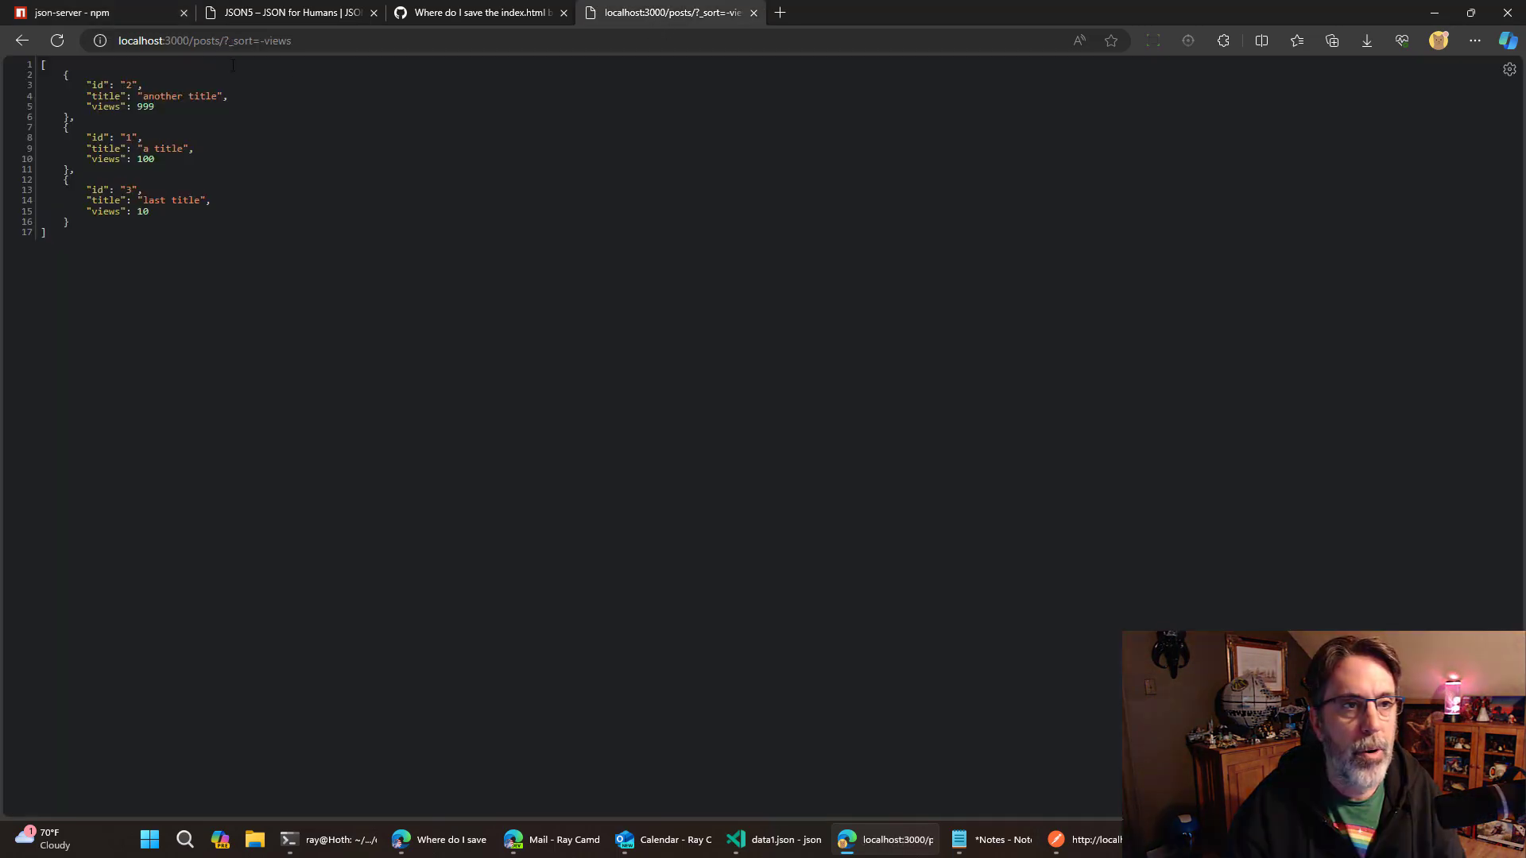
pyautogui.write('localhost:3000/posts/?_em')
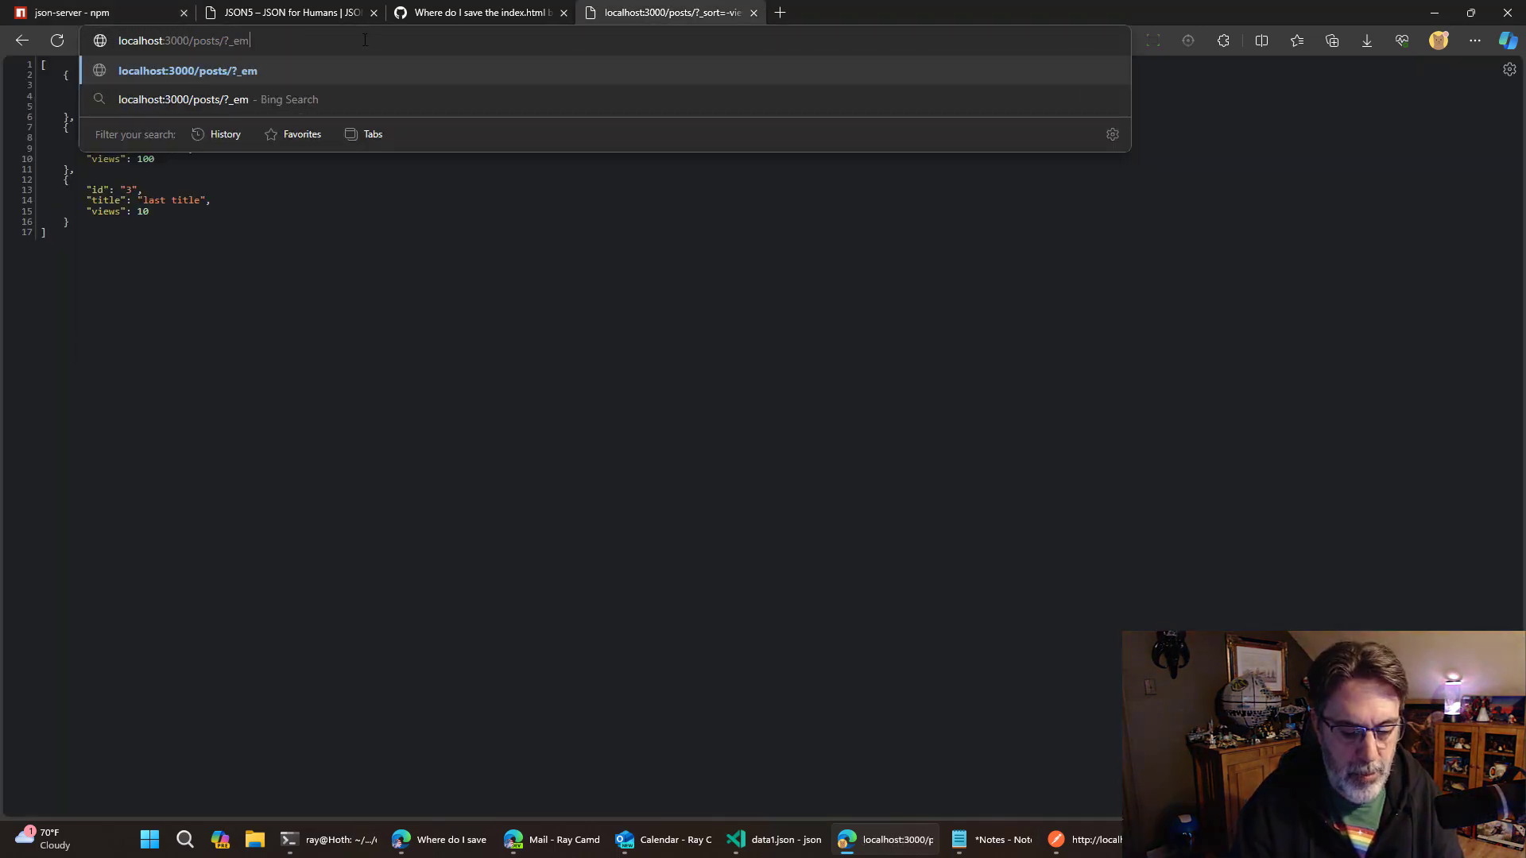
pyautogui.press('Return')
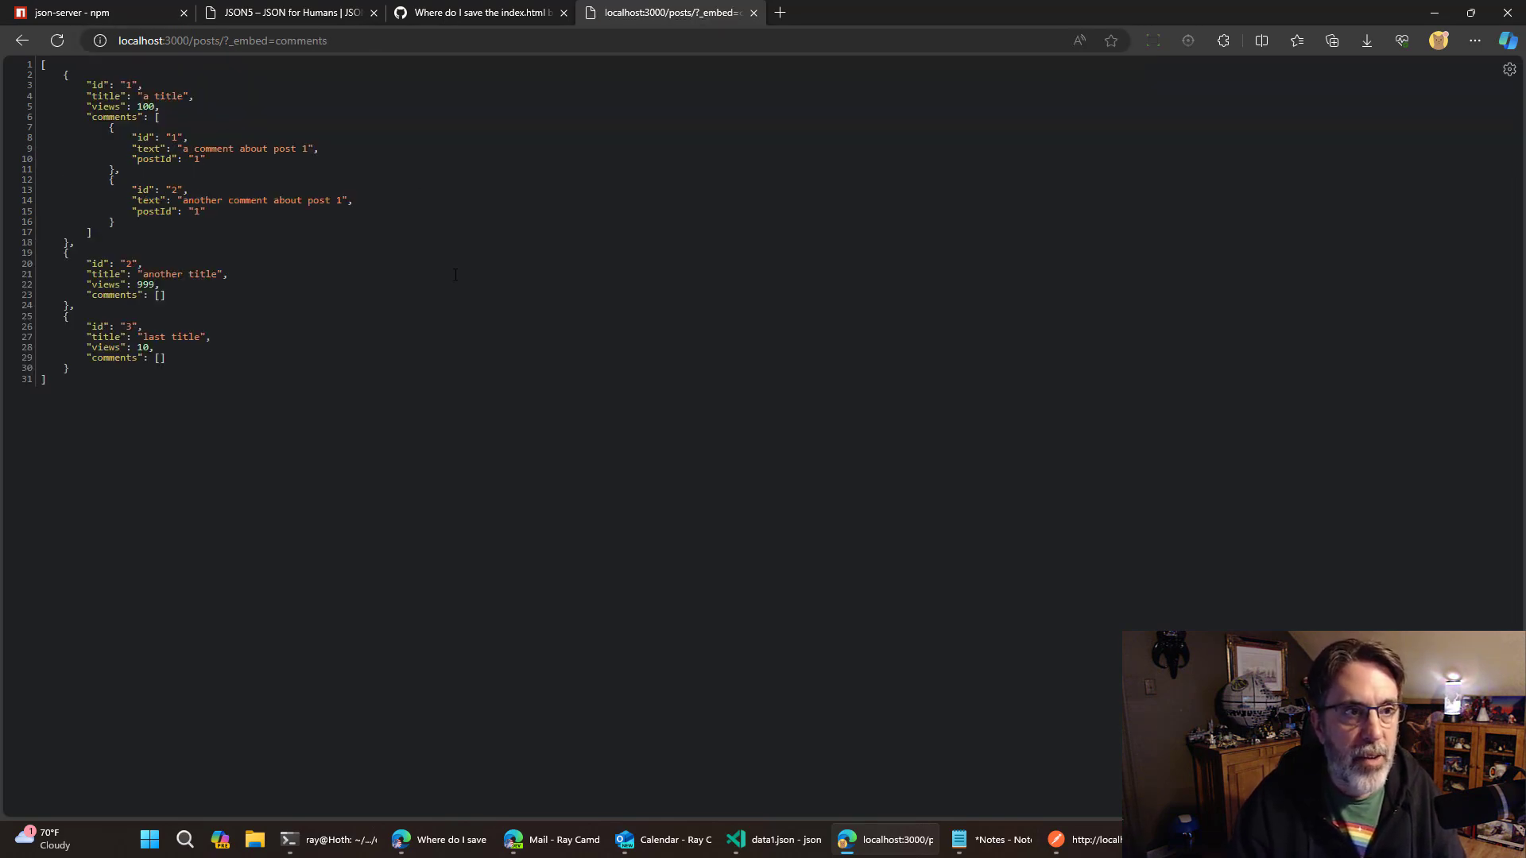
pyautogui.moveTo(774, 840)
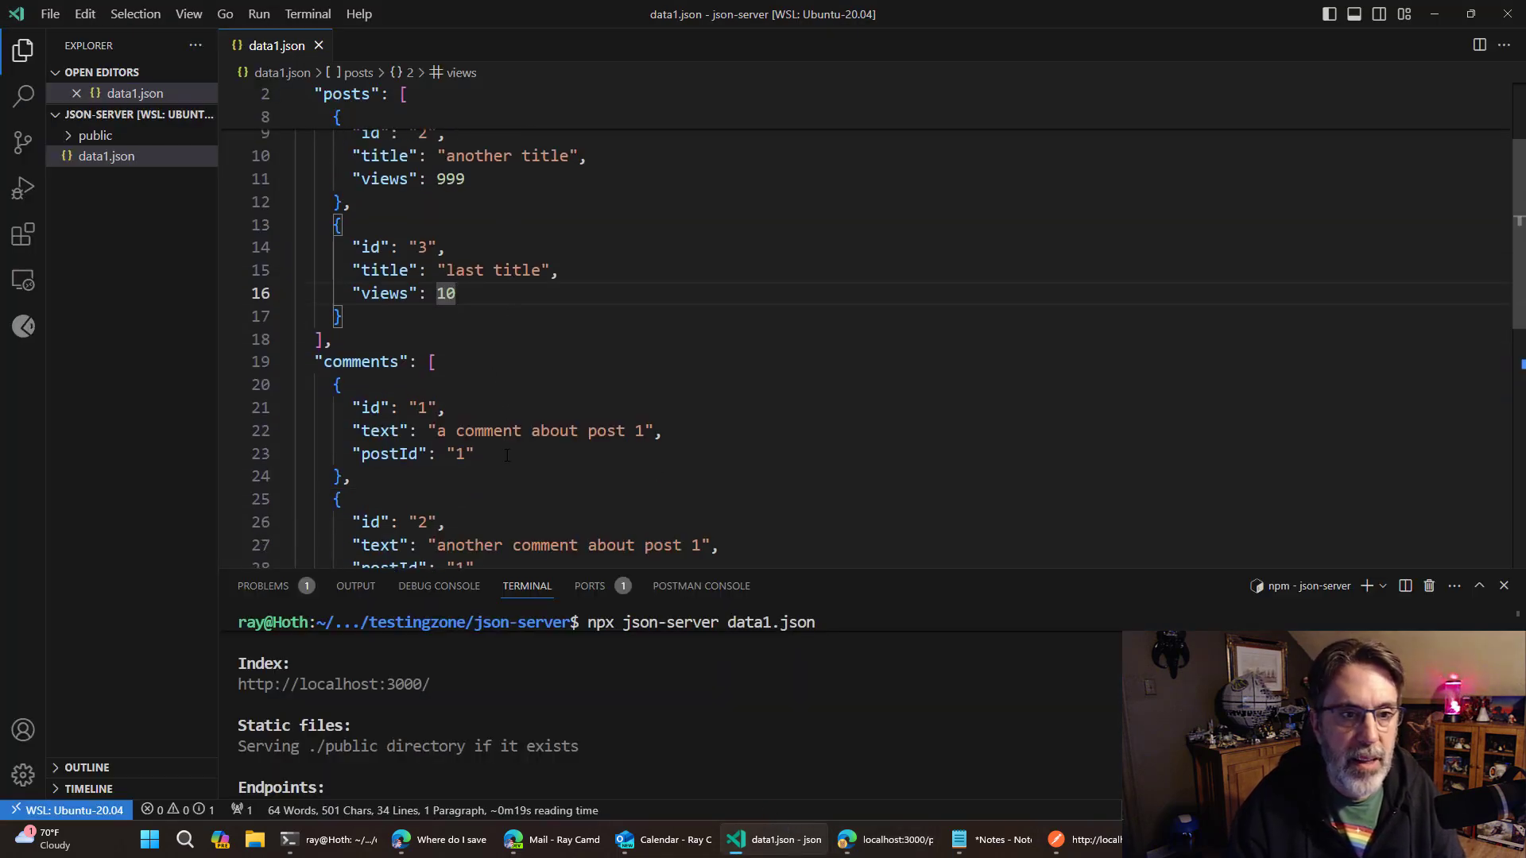
# Scroll the enlarged terminal to read json-server's posts, comments and profile endpoints.
pyautogui.scroll(-3)
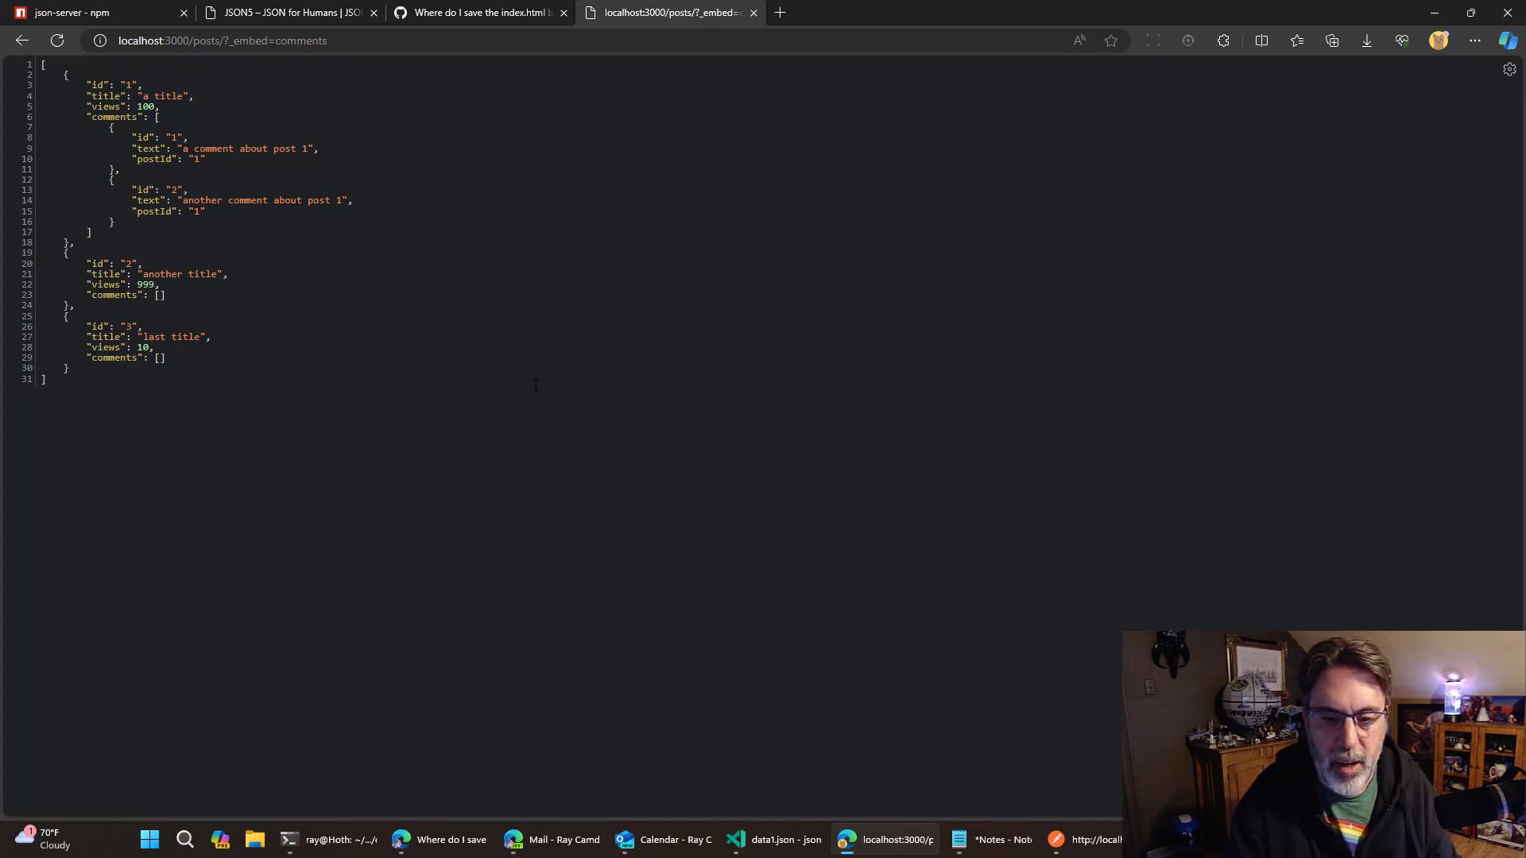
pyautogui.moveTo(774, 840)
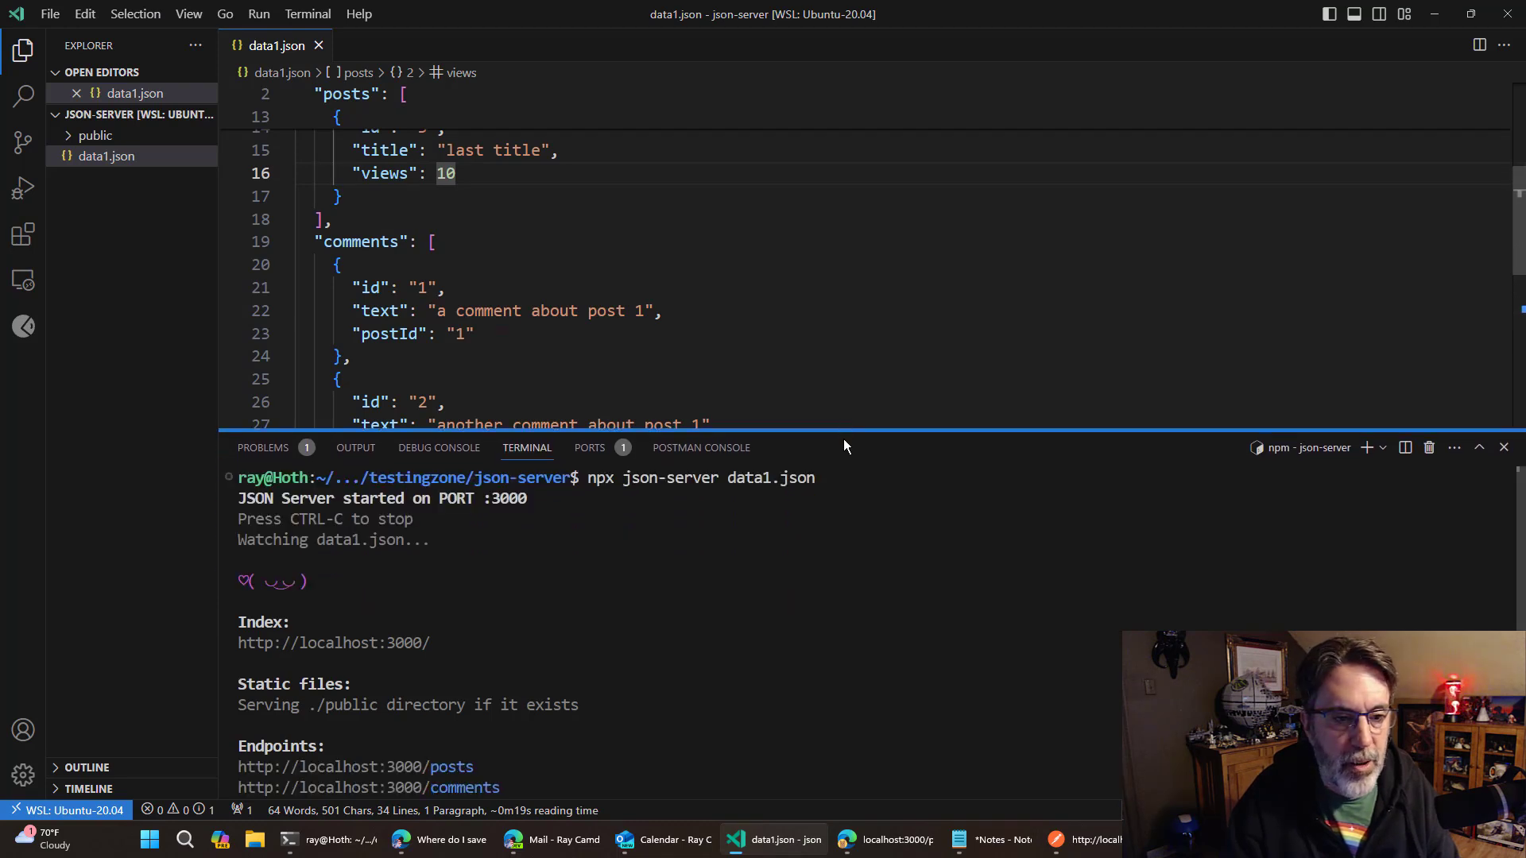
pyautogui.scroll(-3)
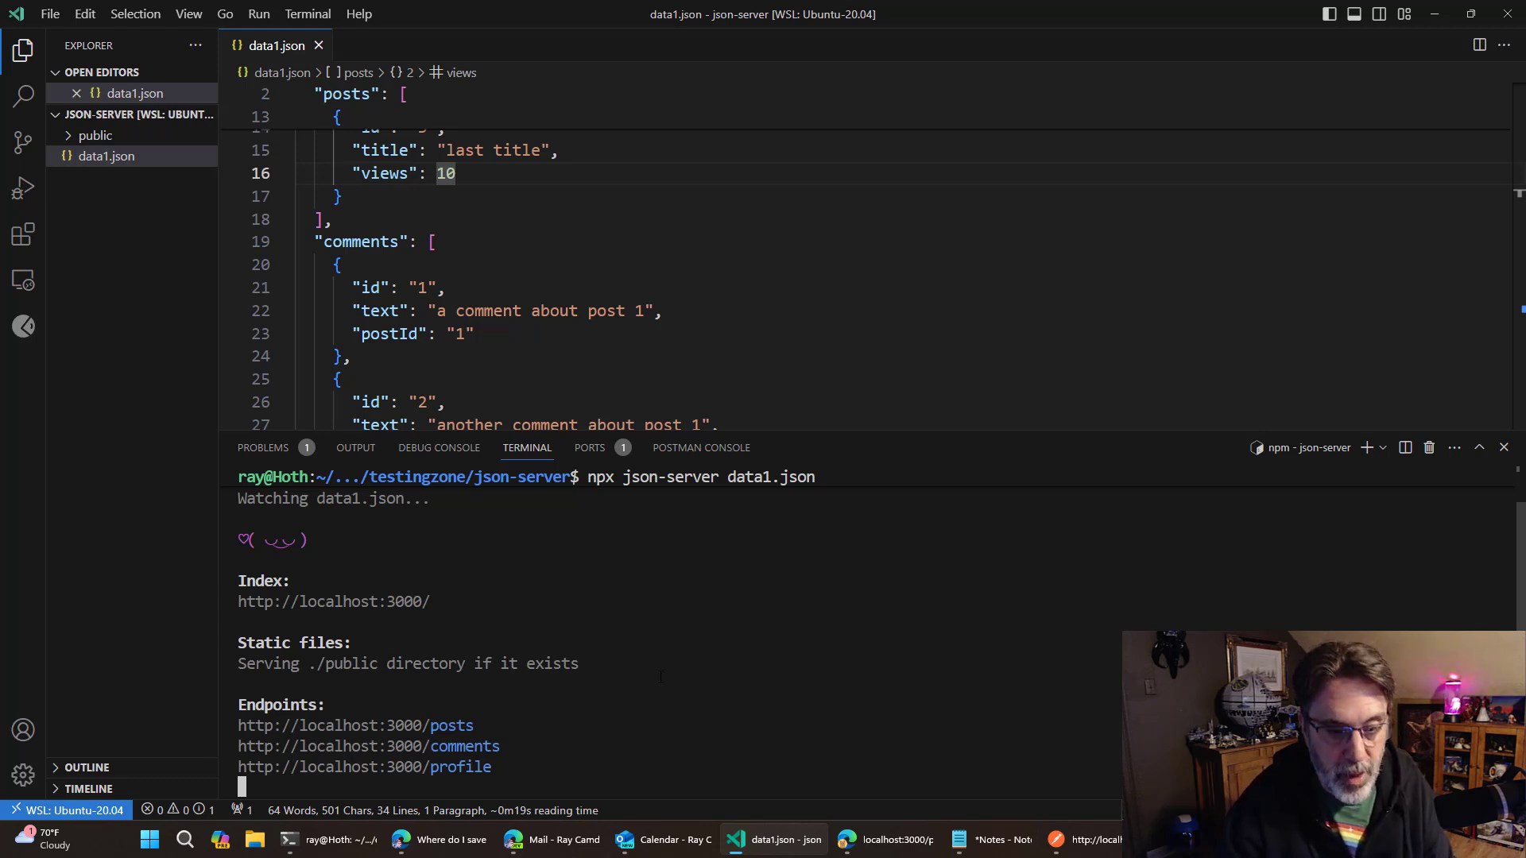
# Stop json-server and rerun it with '-s public' so the public folder is served statically.
pyautogui.press('ctrl+c')
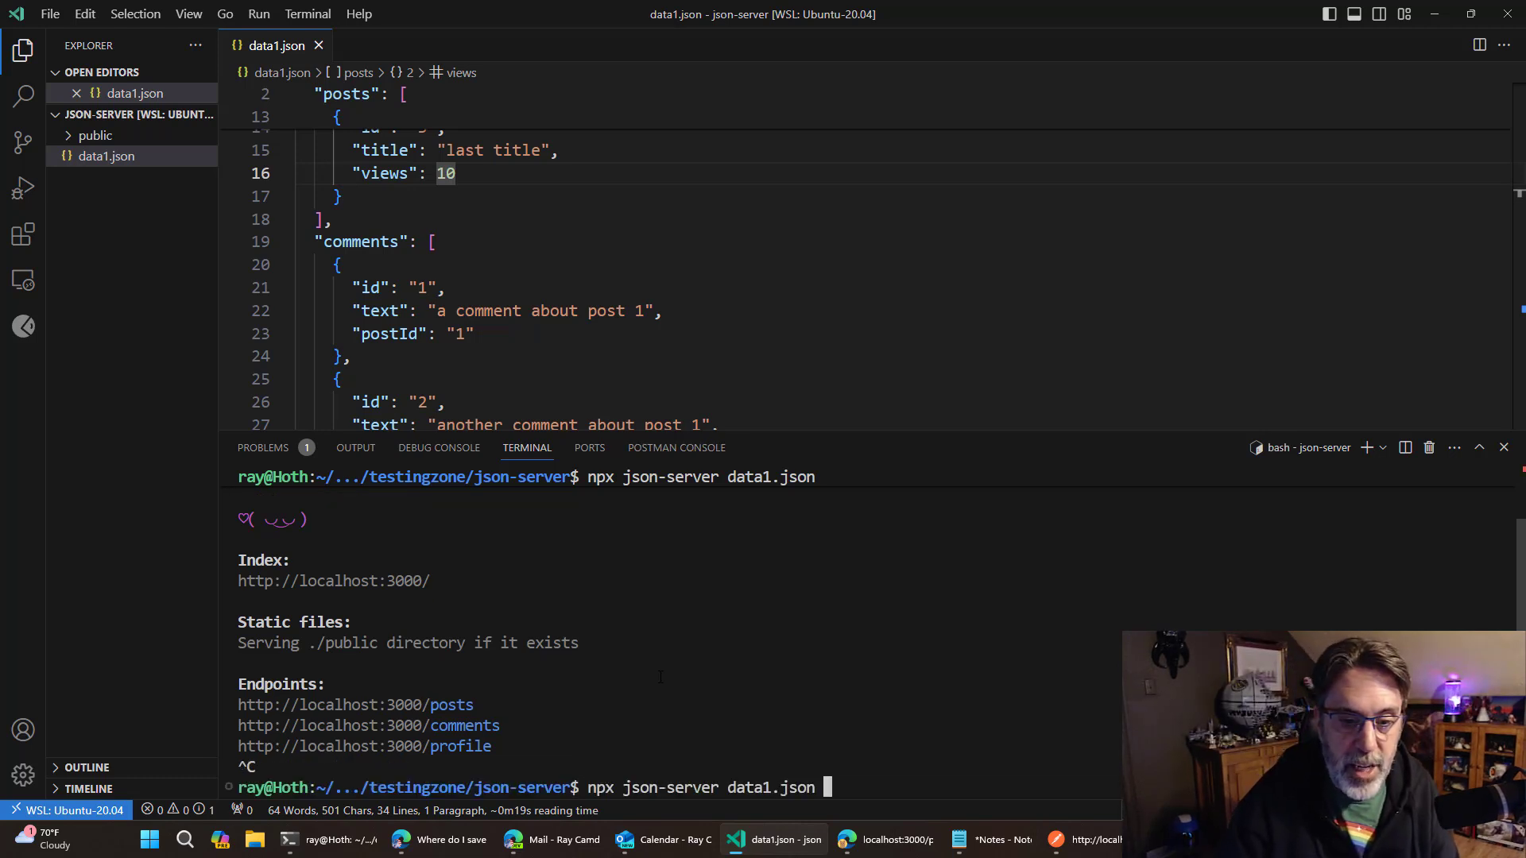
pyautogui.write('-s public')
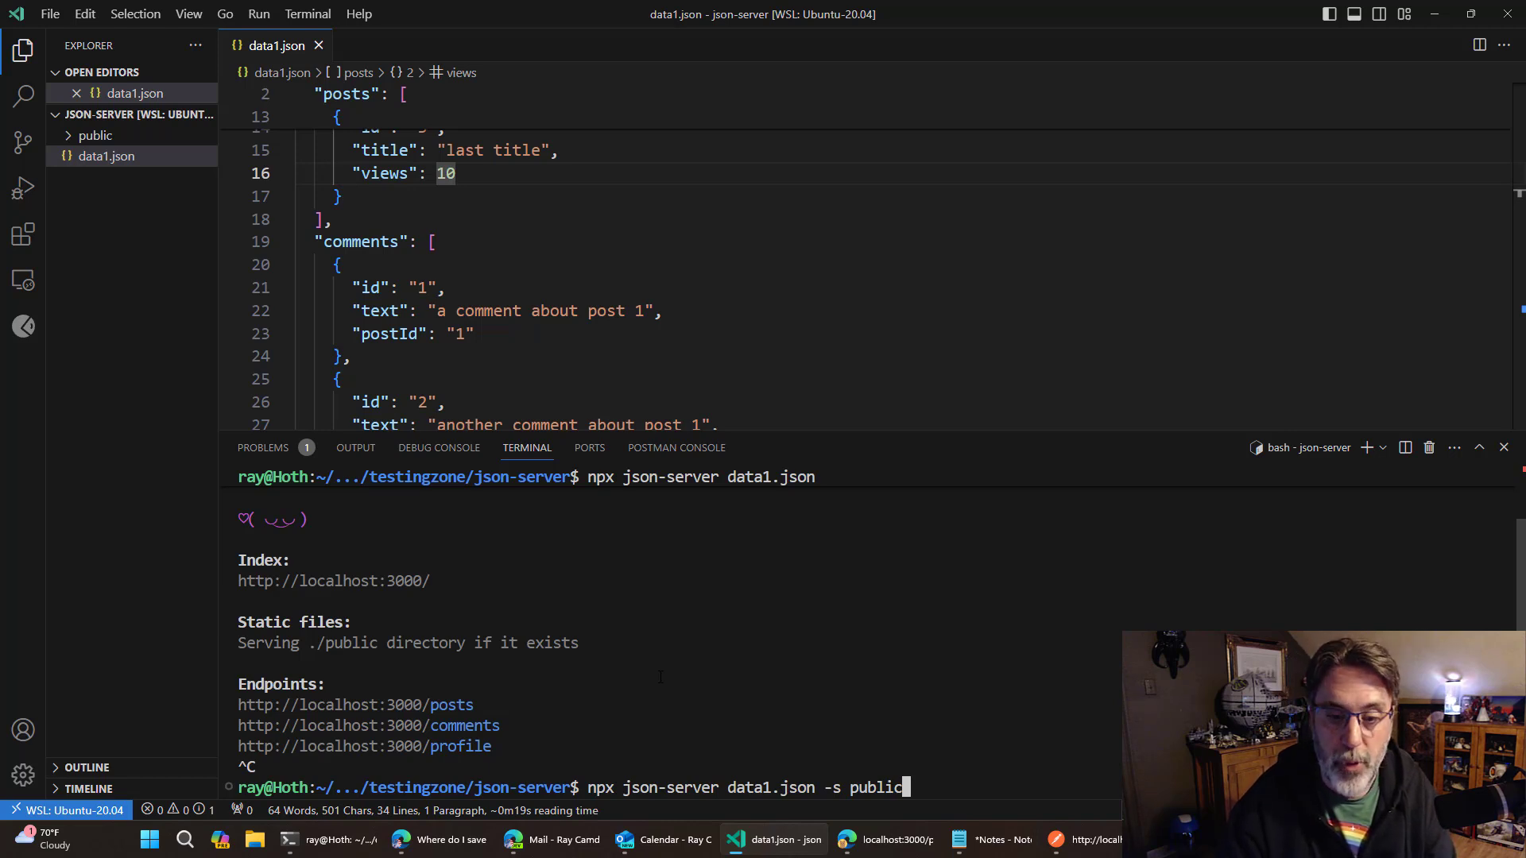
pyautogui.press('Return')
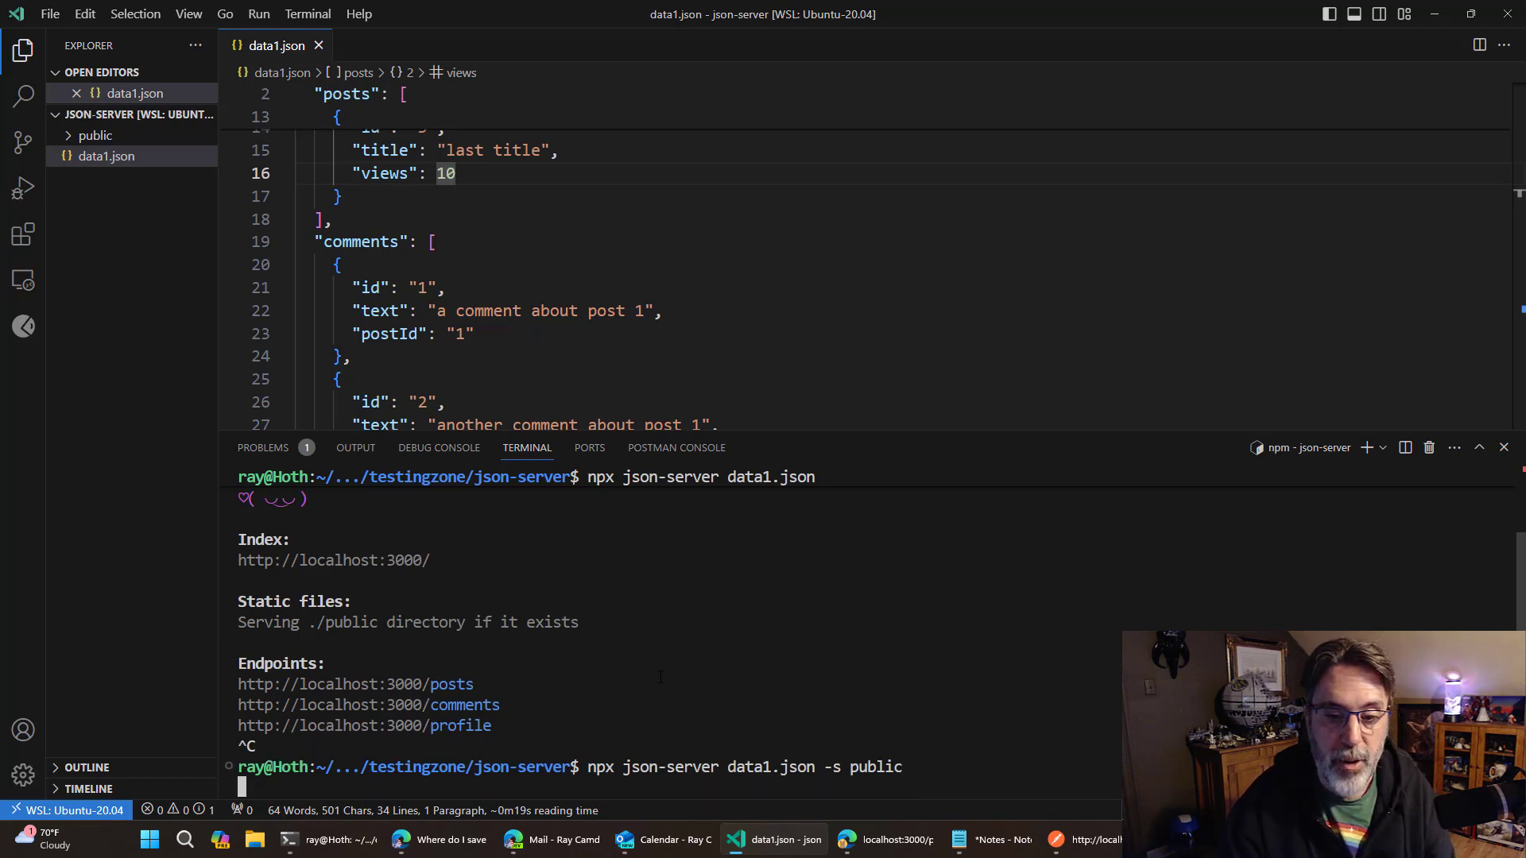
pyautogui.press('Return')
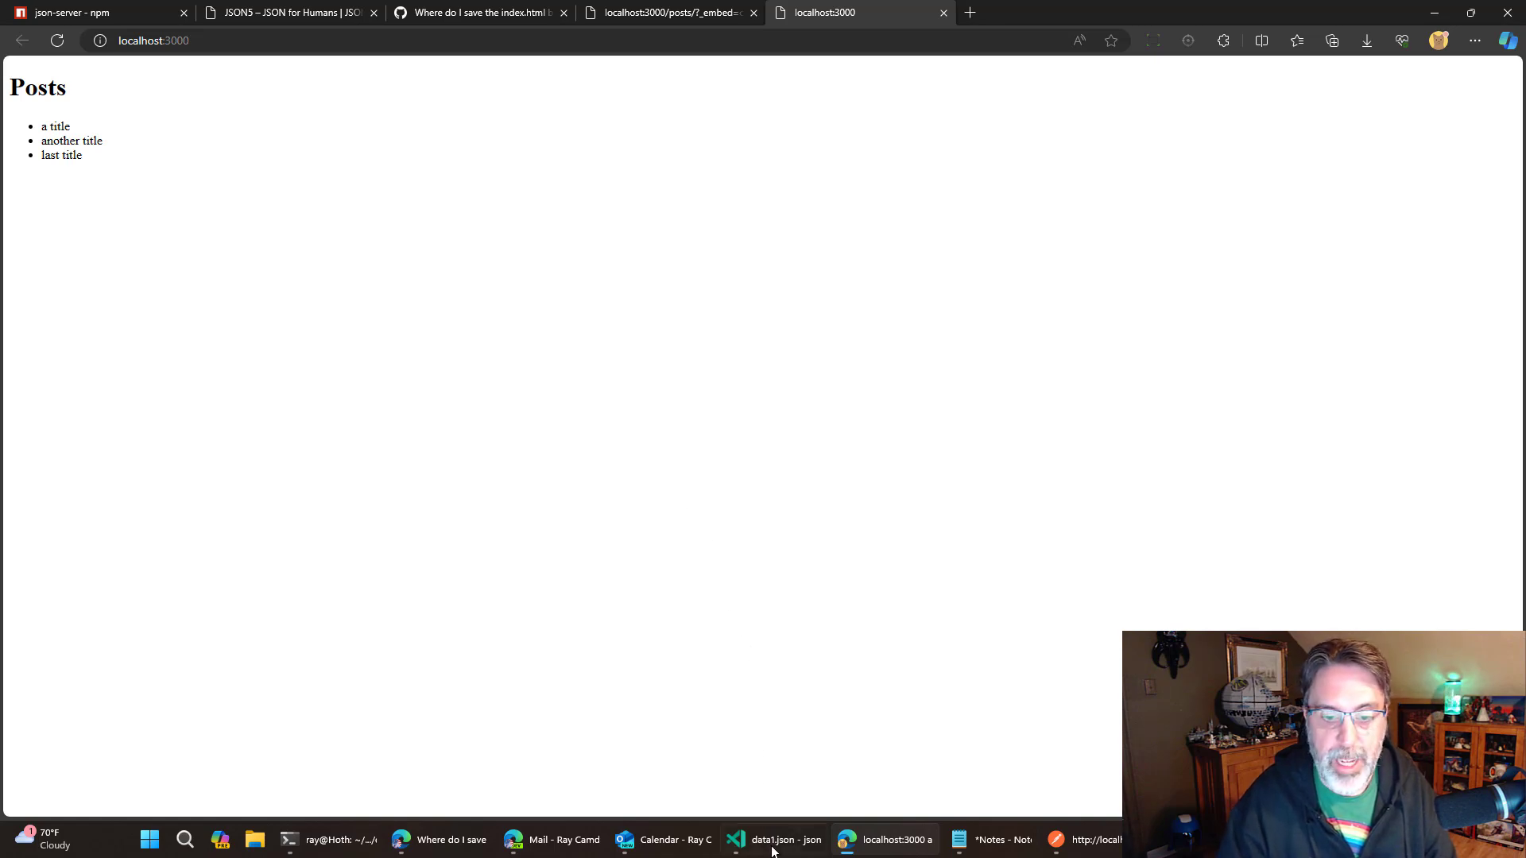
# View public/index.html and its script fetching ./posts to build the title list.
pyautogui.click(772, 839)
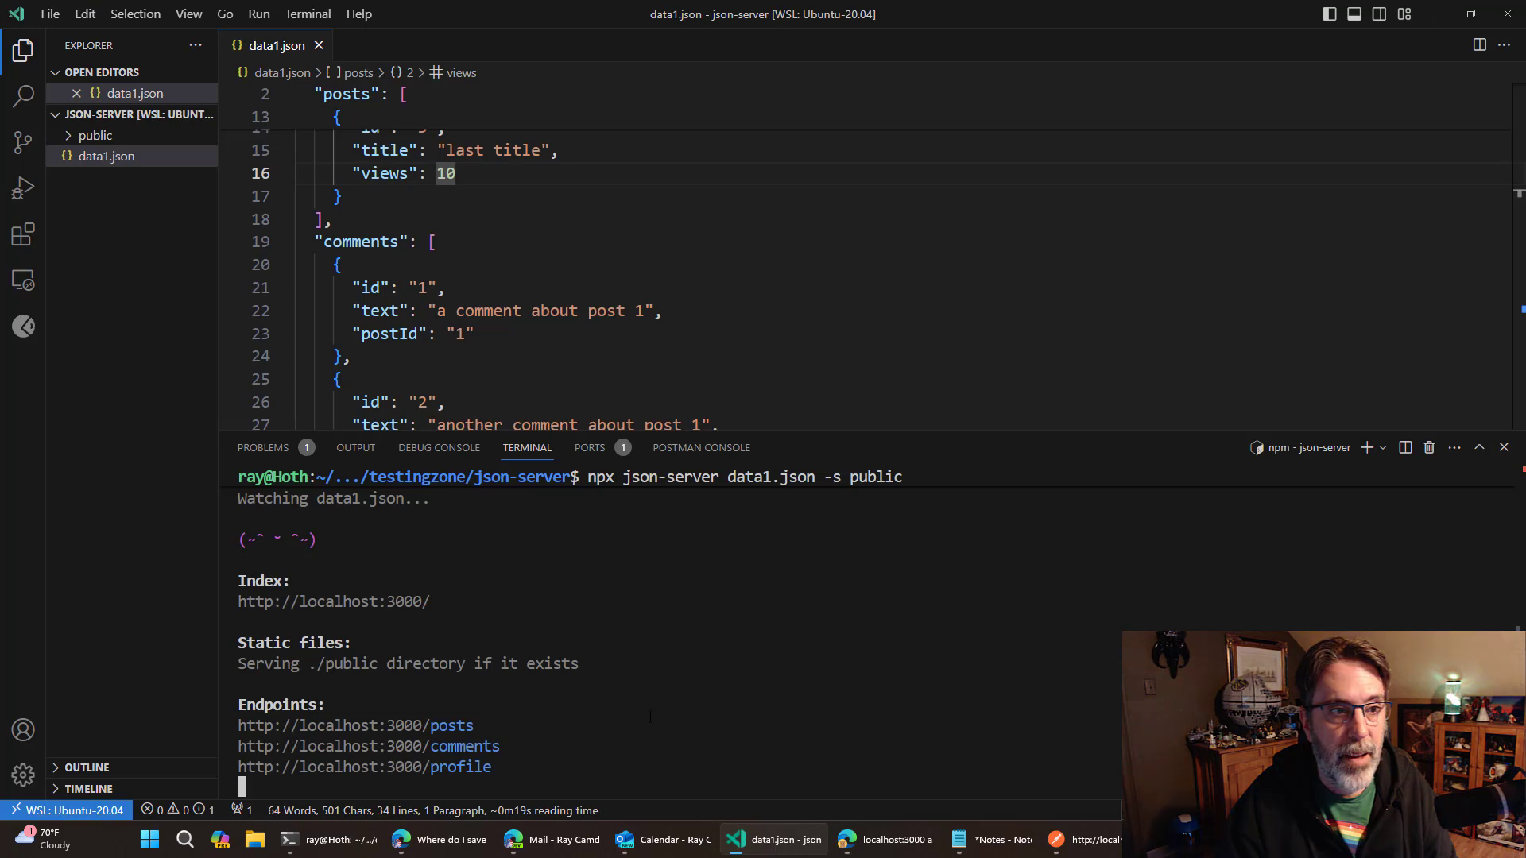
pyautogui.click(95, 133)
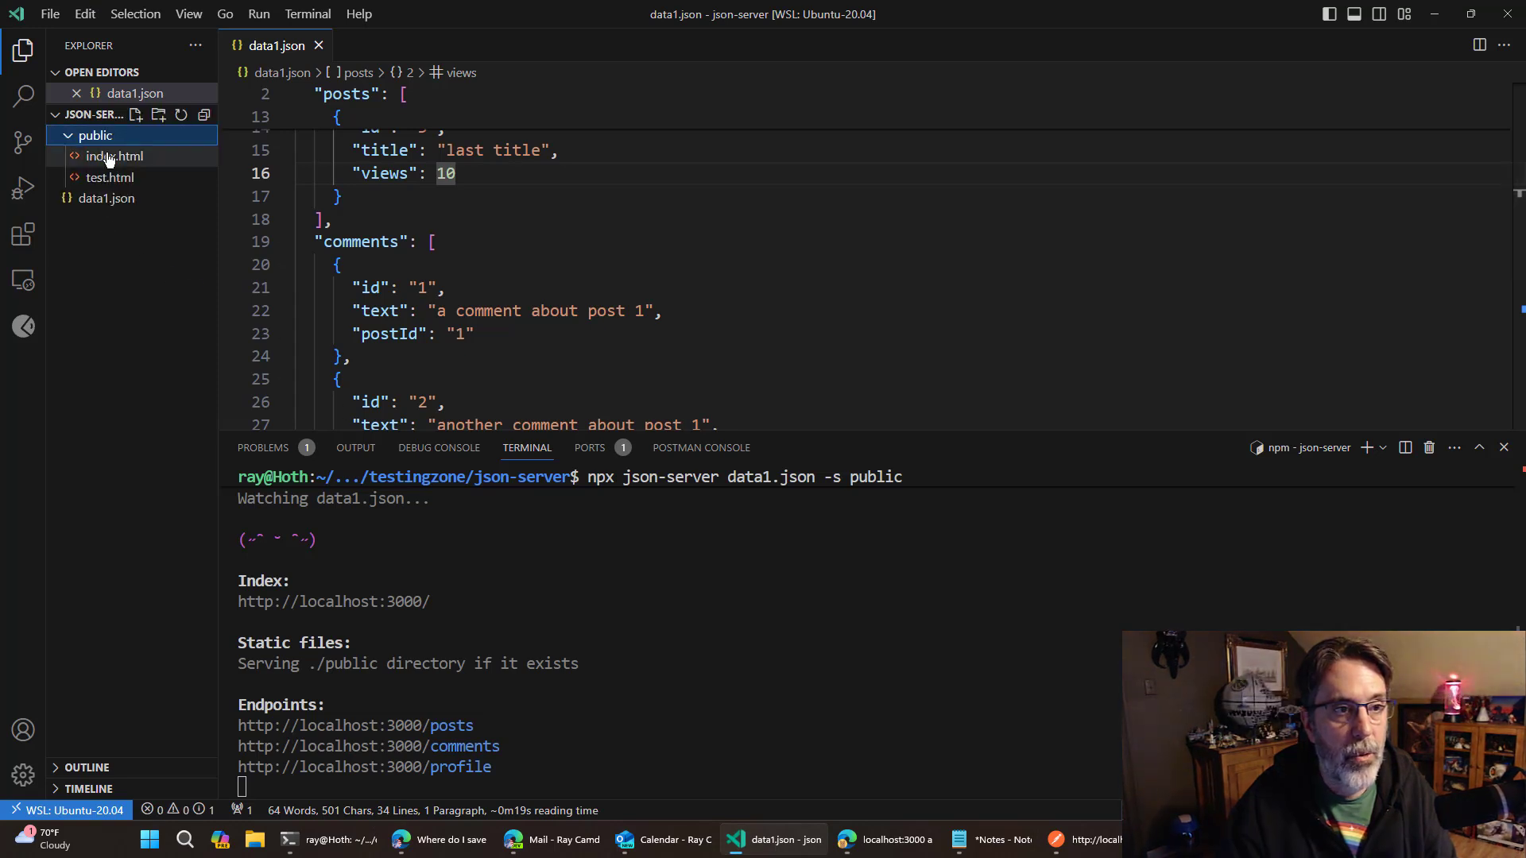
pyautogui.click(114, 156)
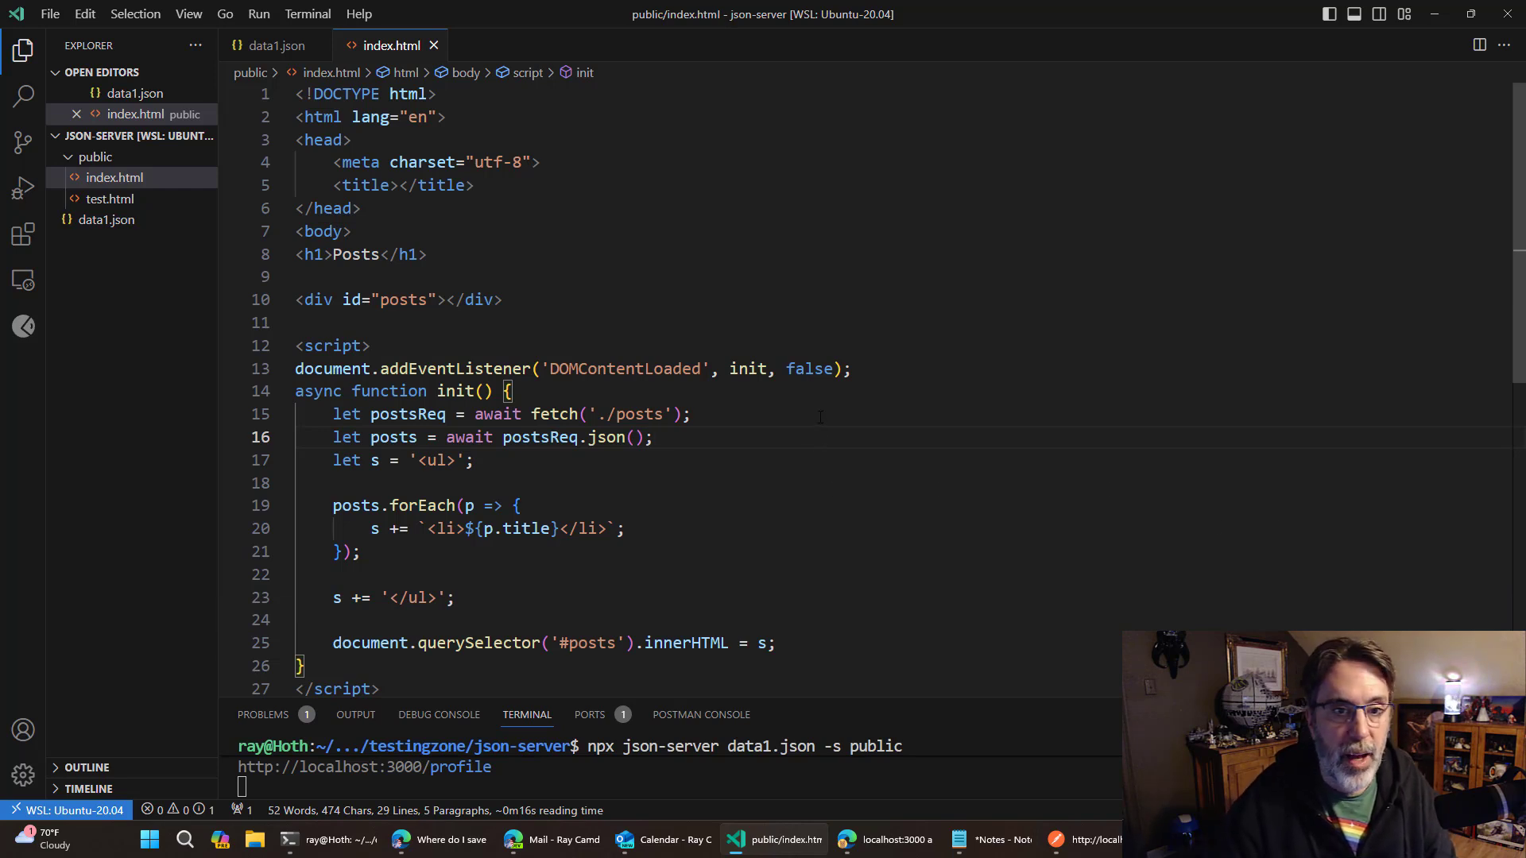
pyautogui.scroll(-3)
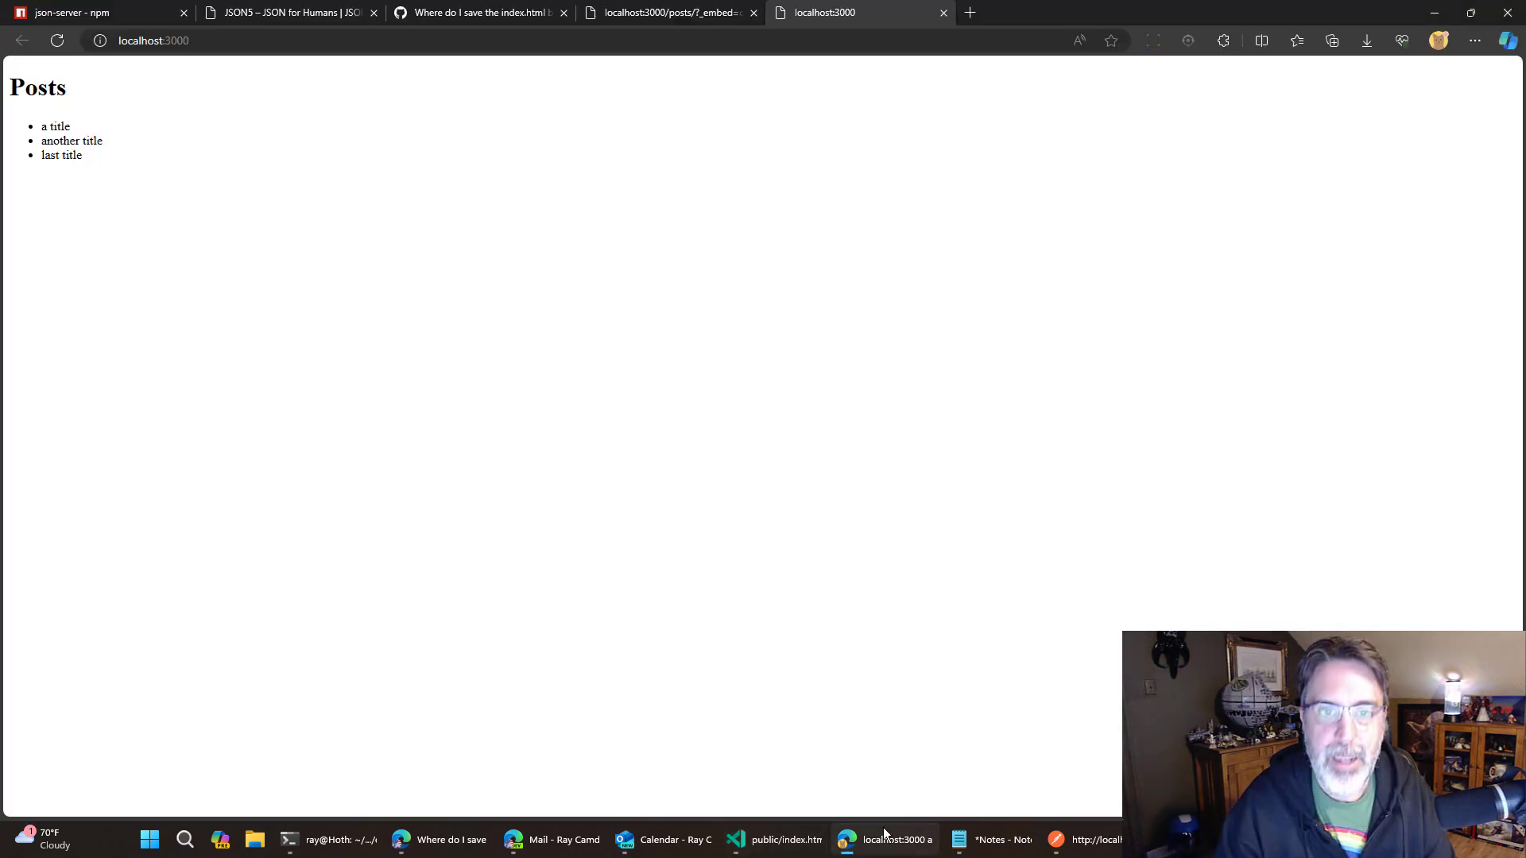
pyautogui.moveTo(336, 58)
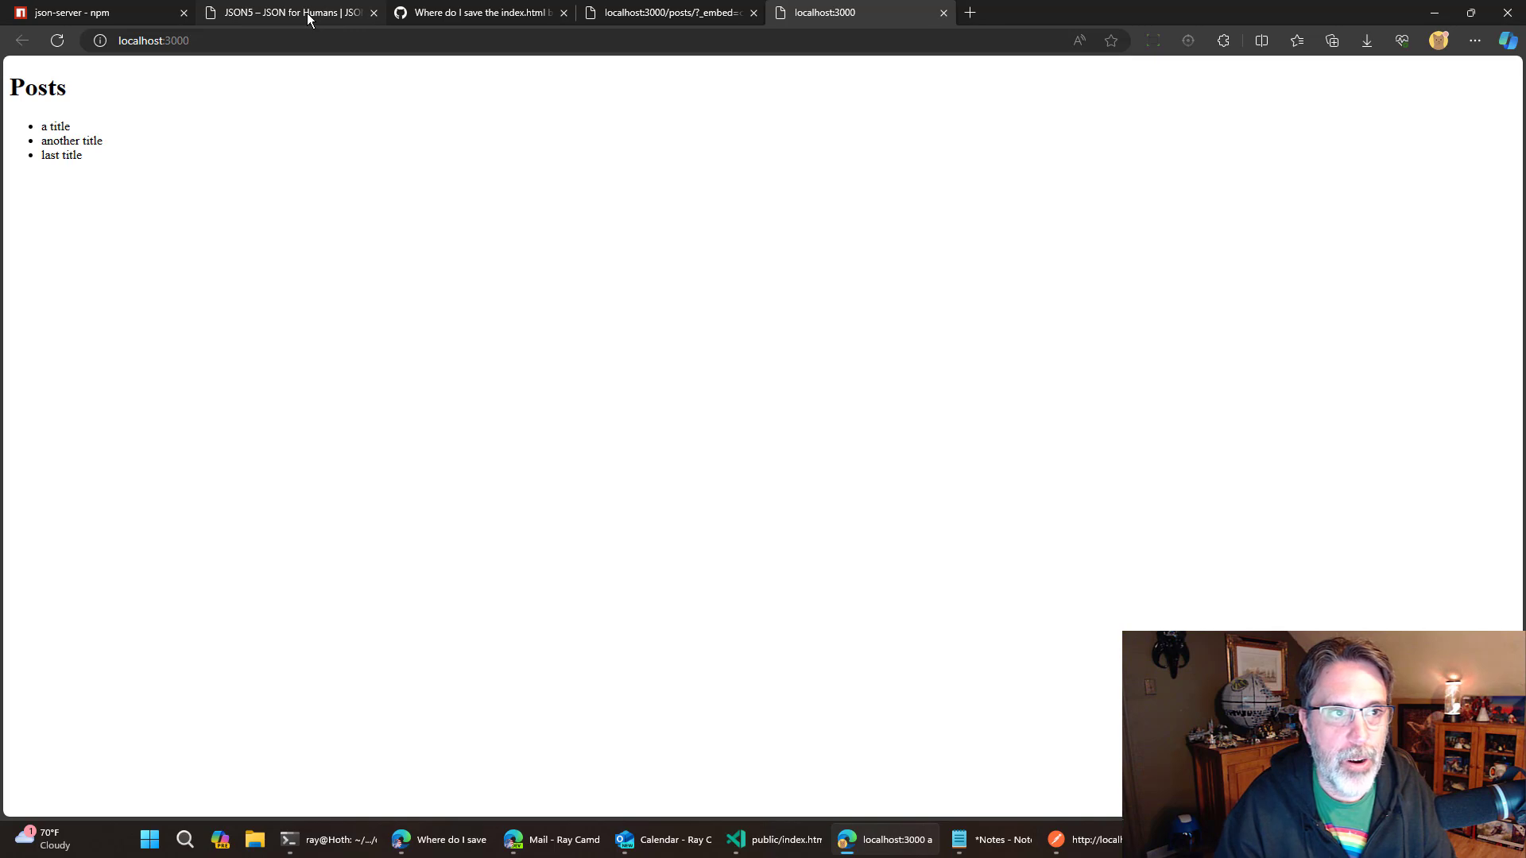
# Show json5.org scrolled to its Summary of Features (objects, arrays, strings, numbers, comments).
pyautogui.click(287, 13)
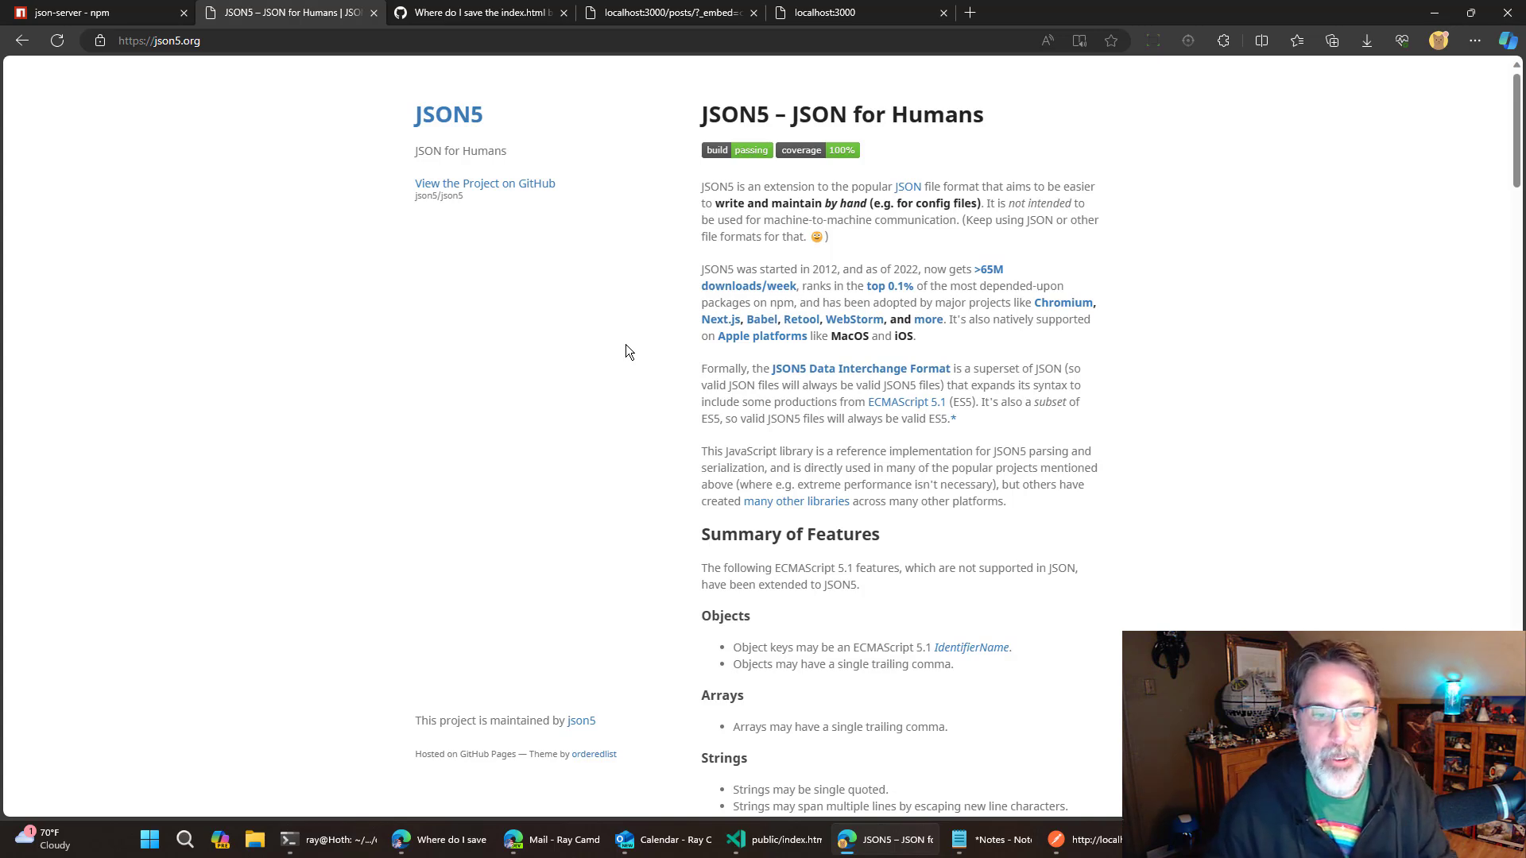
pyautogui.scroll(-3)
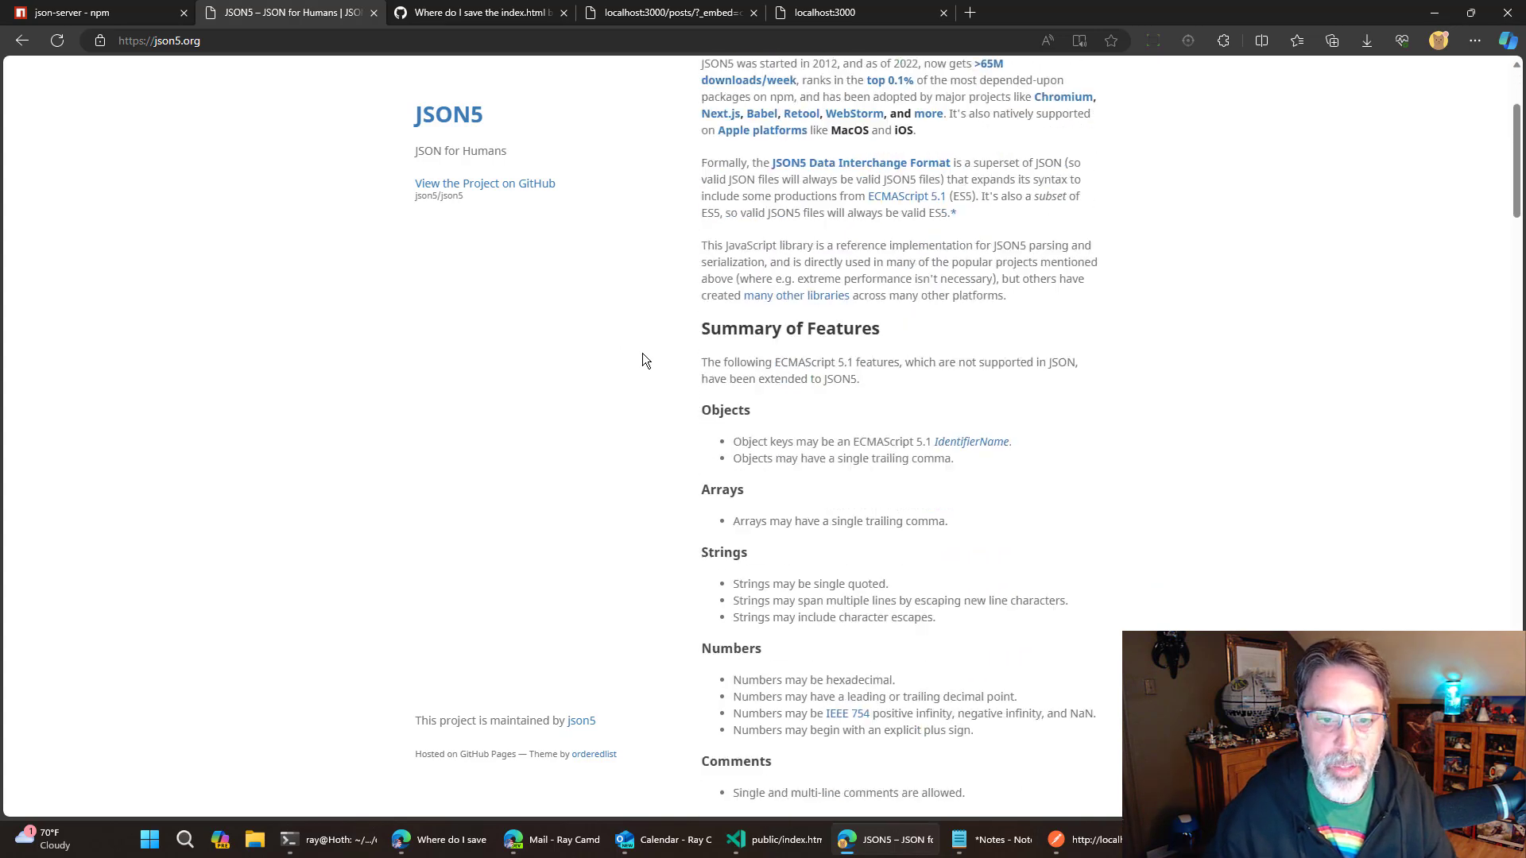
pyautogui.scroll(-3)
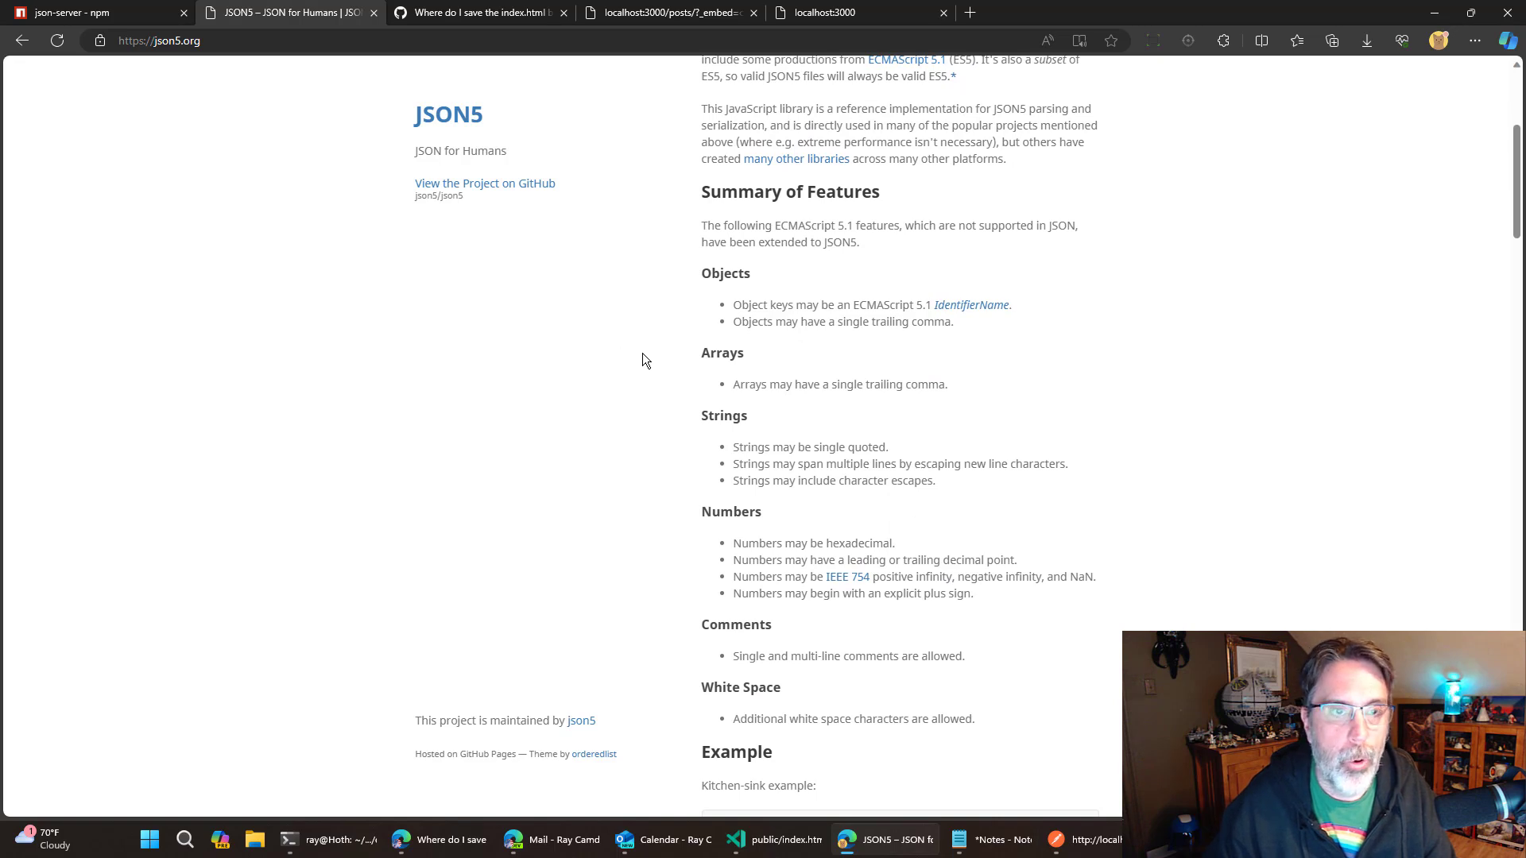
pyautogui.moveTo(504, 211)
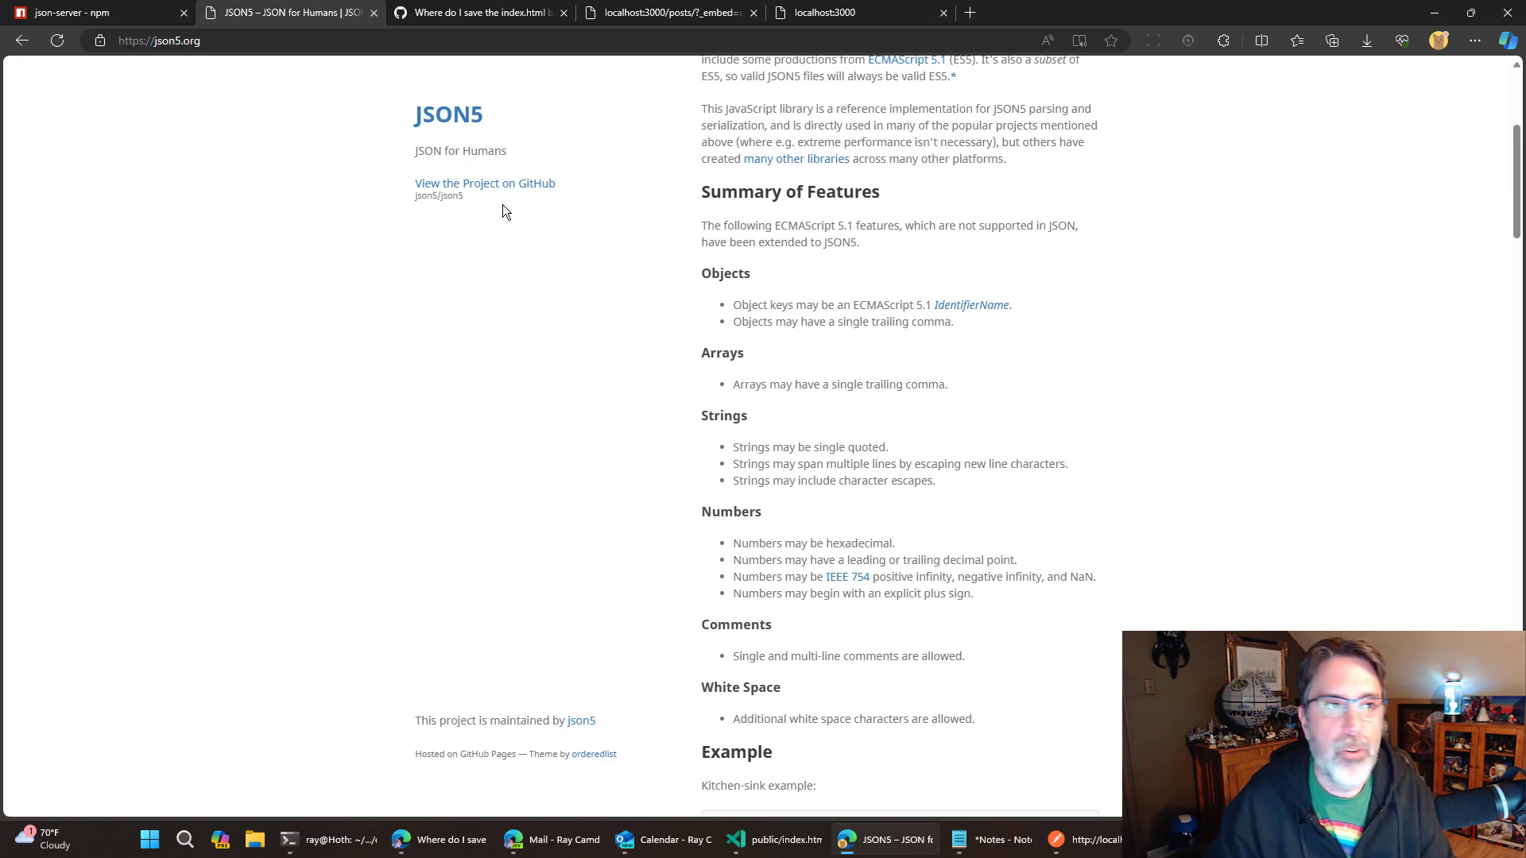
# Return to the json-server npm page's Usage section comparing db.json with db.json5.
pyautogui.click(93, 12)
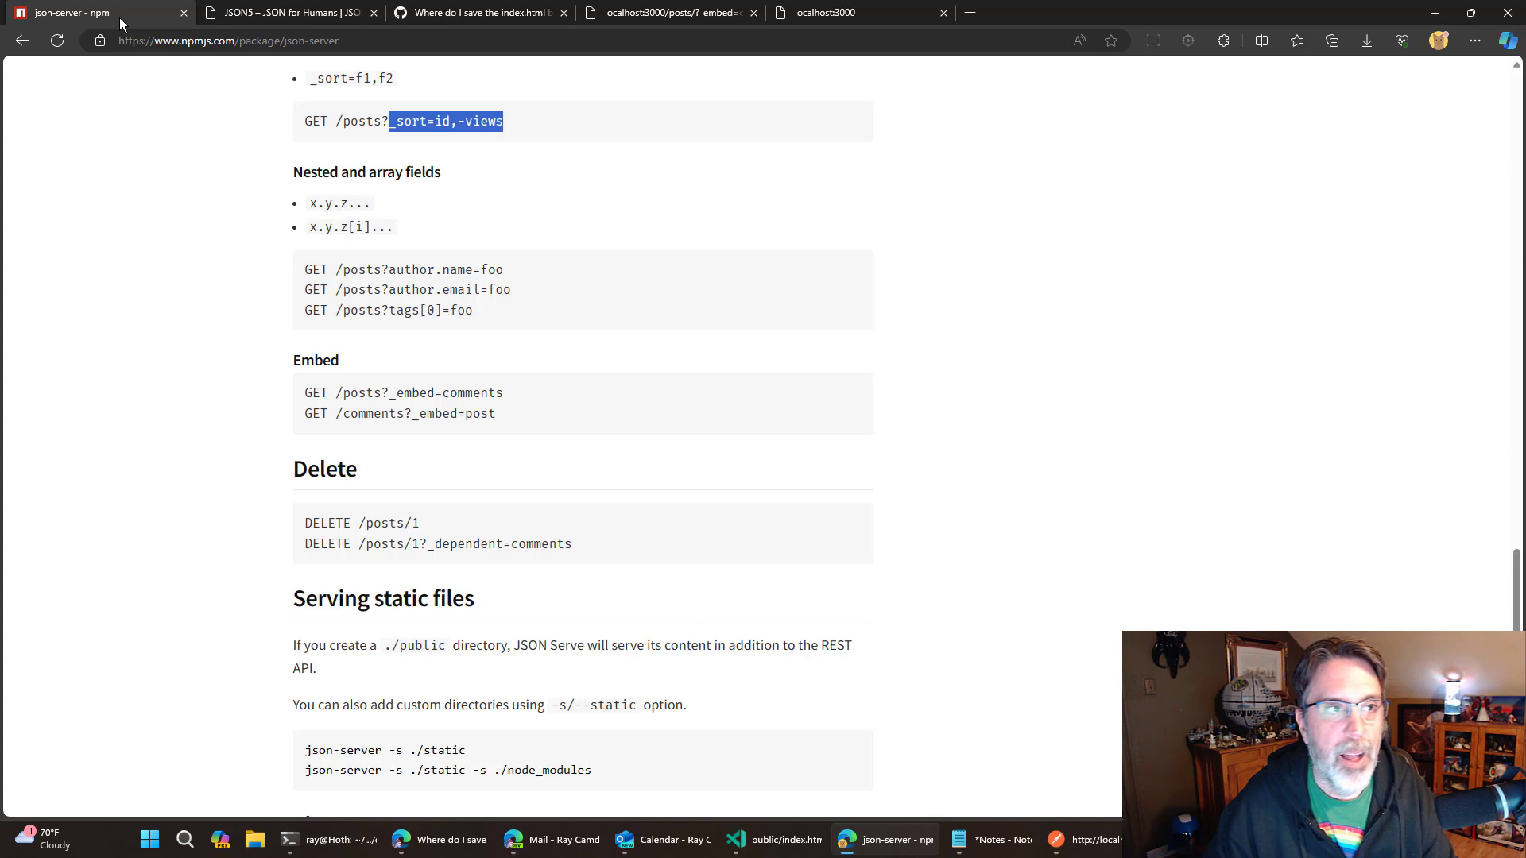
pyautogui.scroll(3)
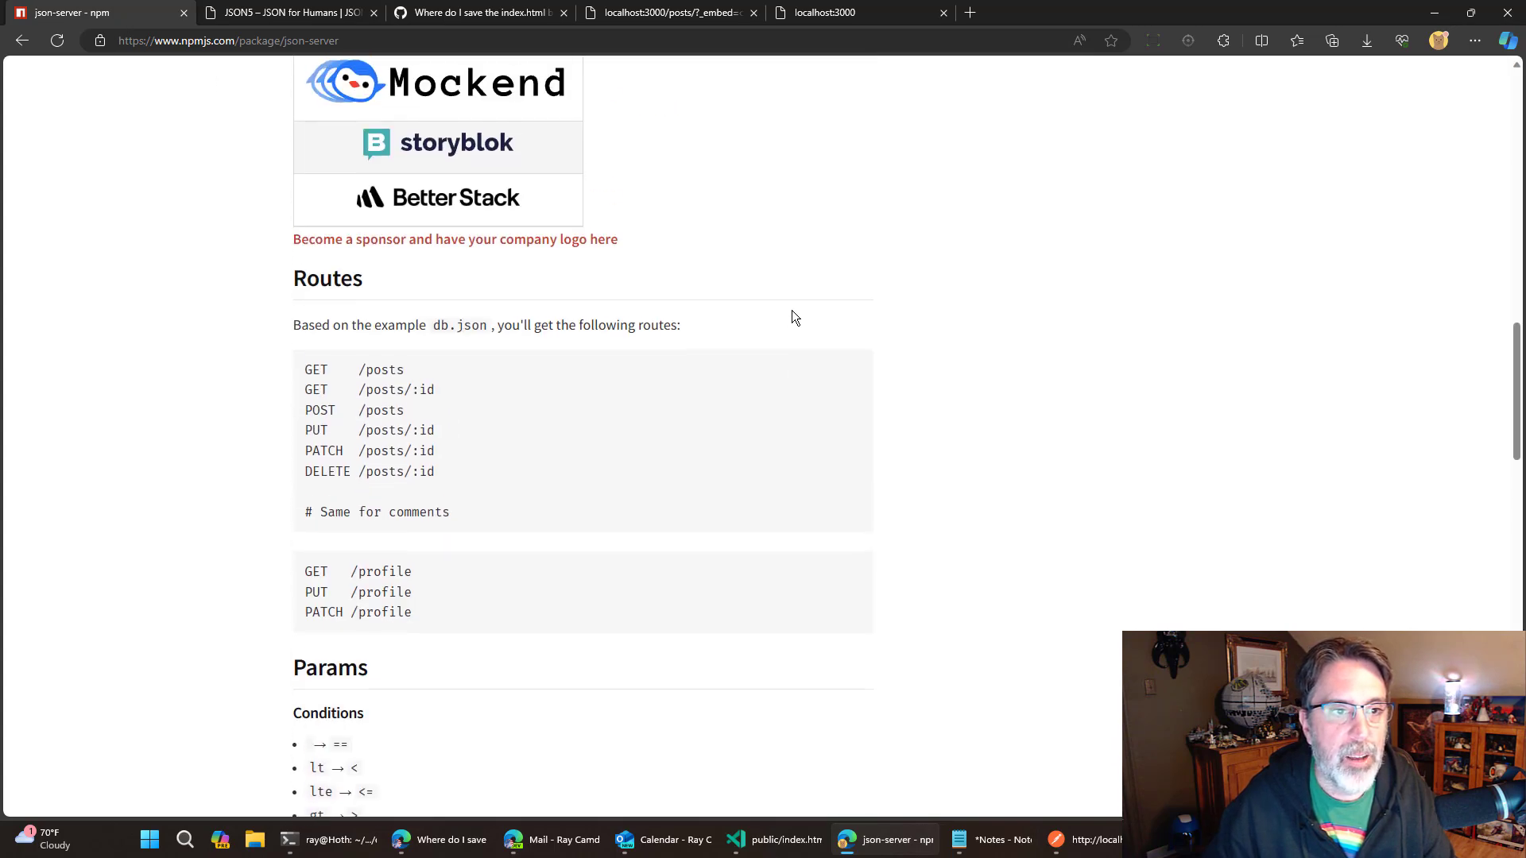
pyautogui.scroll(3)
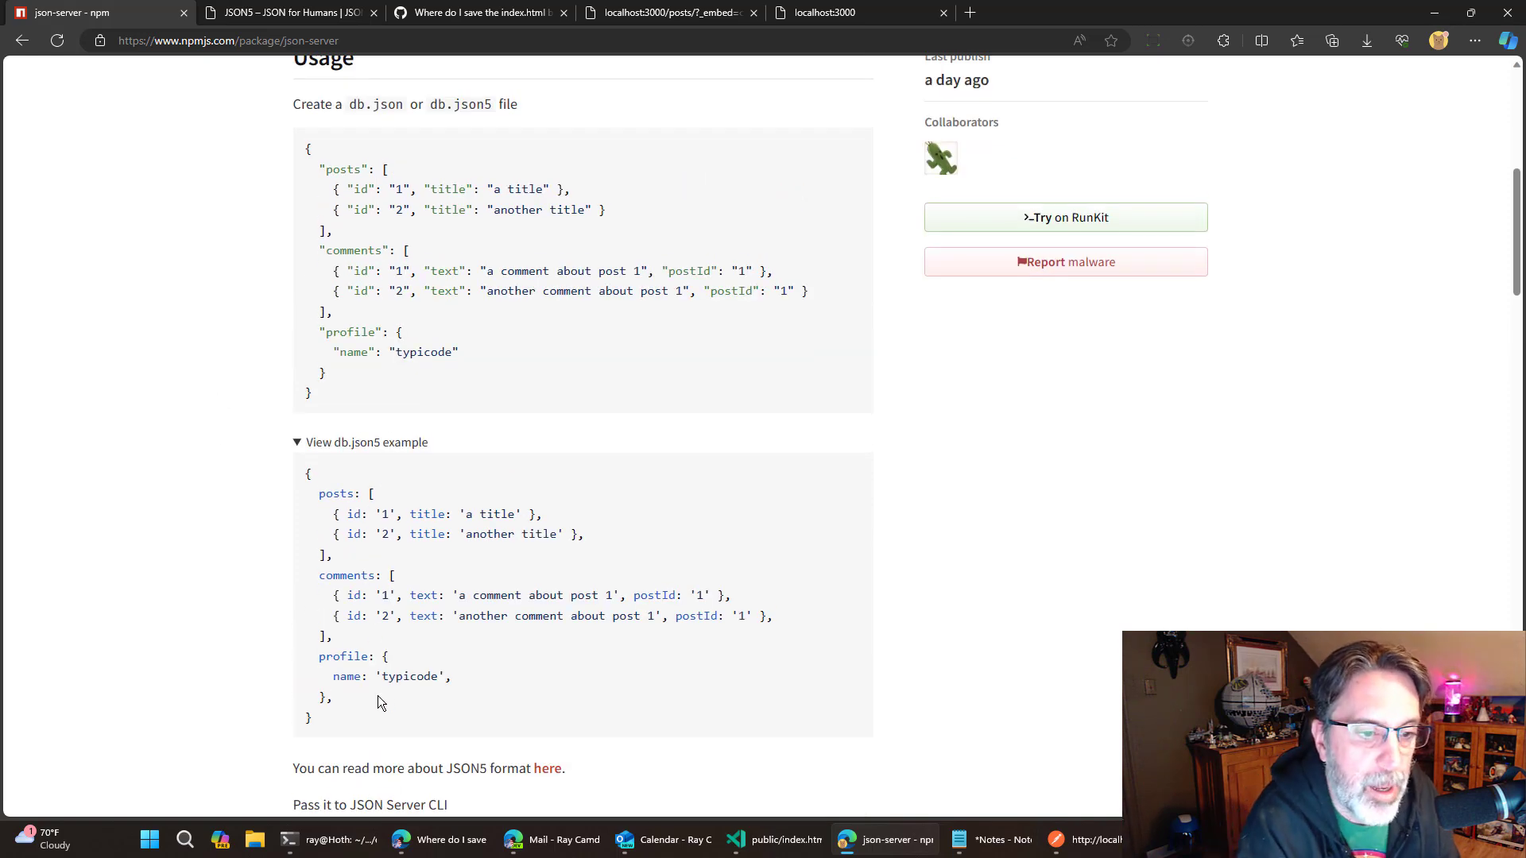
pyautogui.moveTo(779, 644)
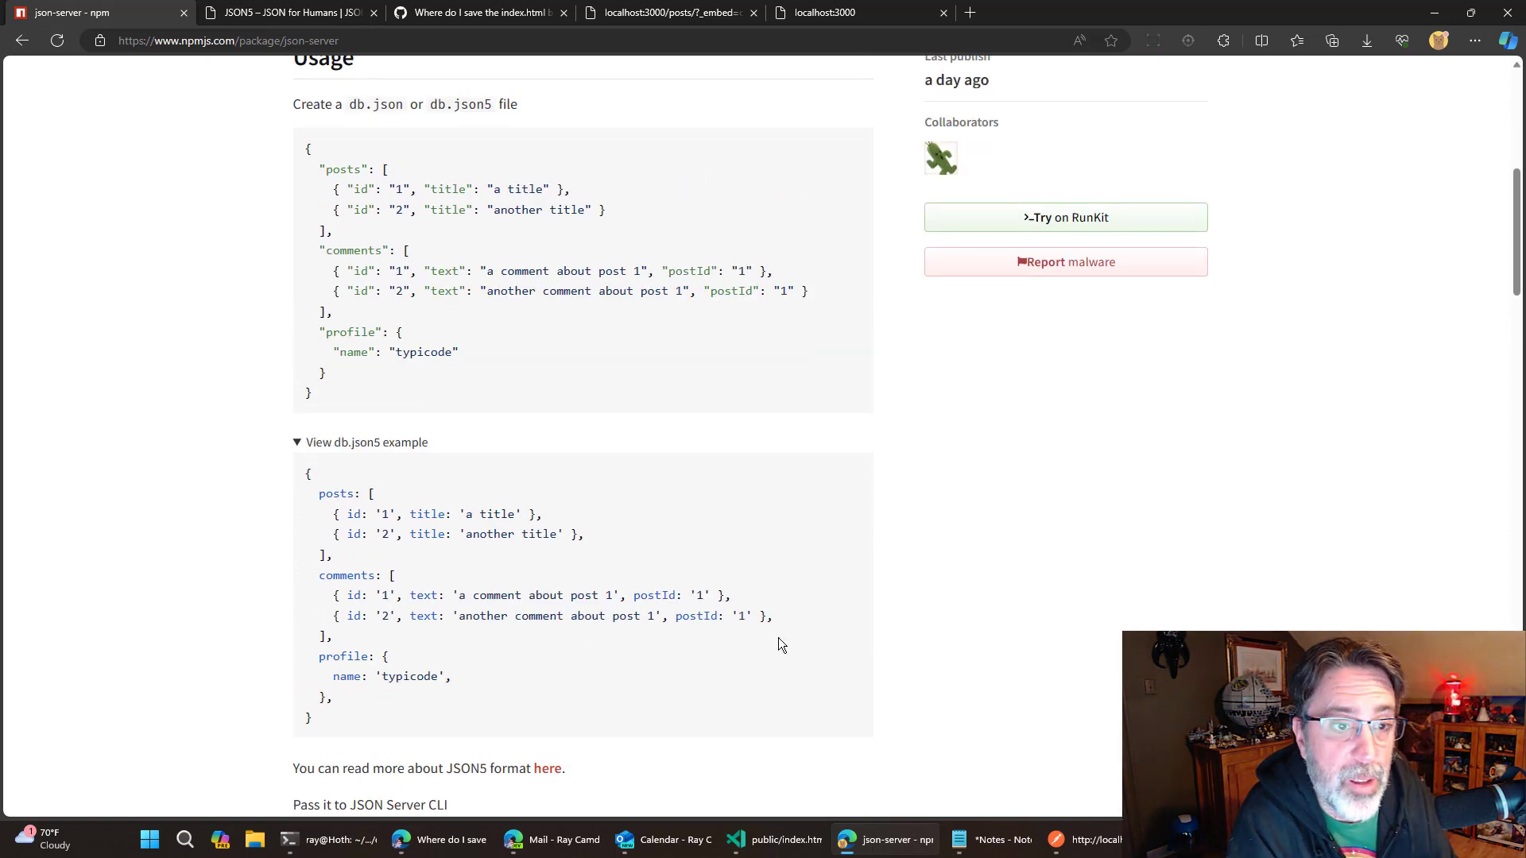
pyautogui.moveTo(639, 611)
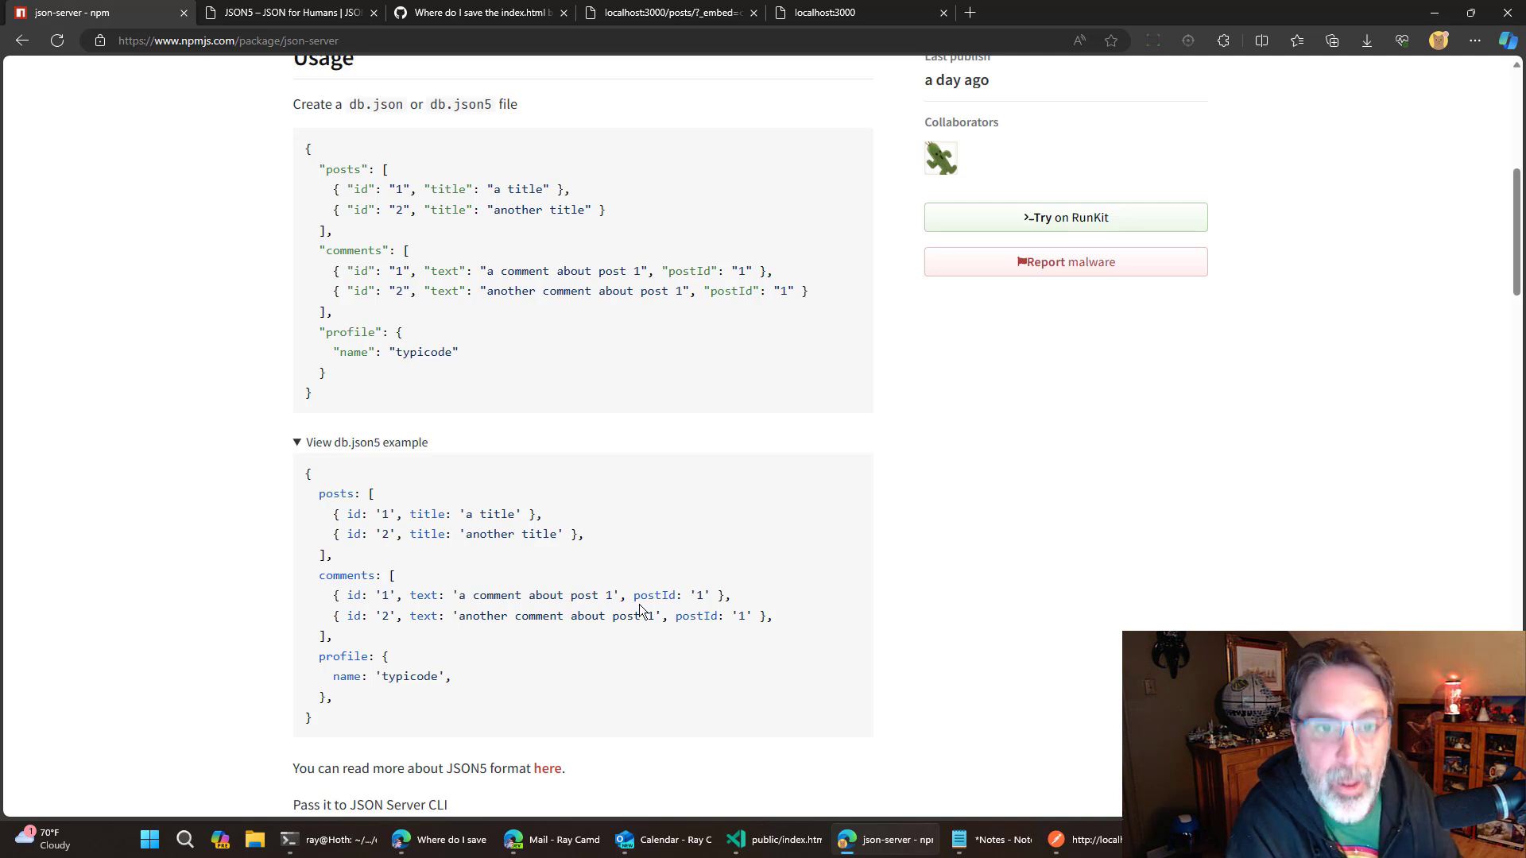
pyautogui.moveTo(585, 573)
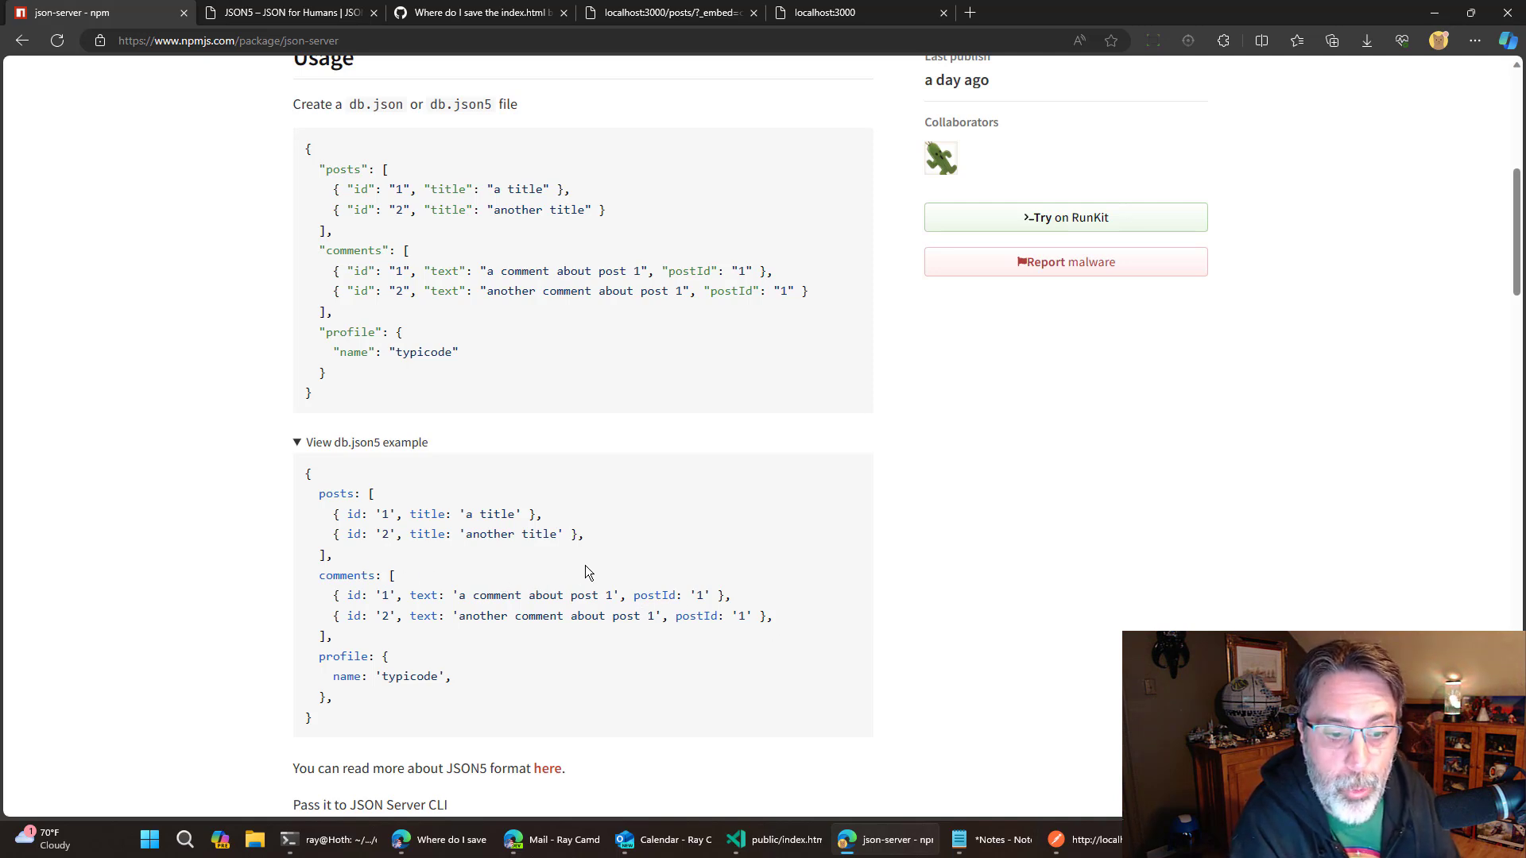